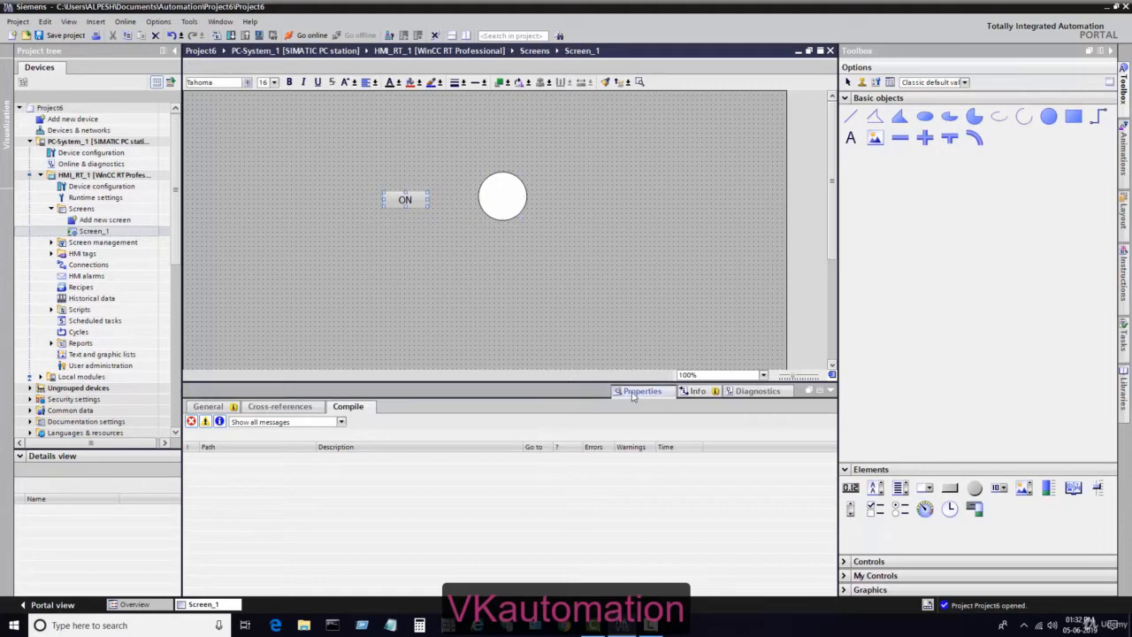
Step: Assign the SetBit function to the ON button's Press left mouse button event
{"action": "left_click", "coordinate": [641, 390]}
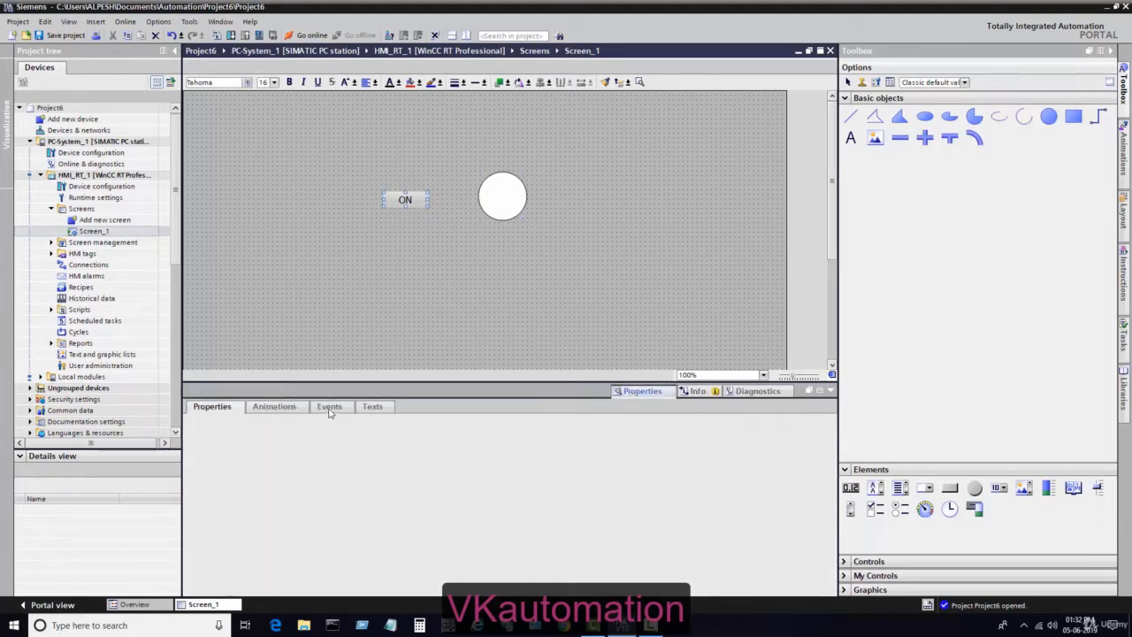
{"action": "left_click", "coordinate": [405, 199]}
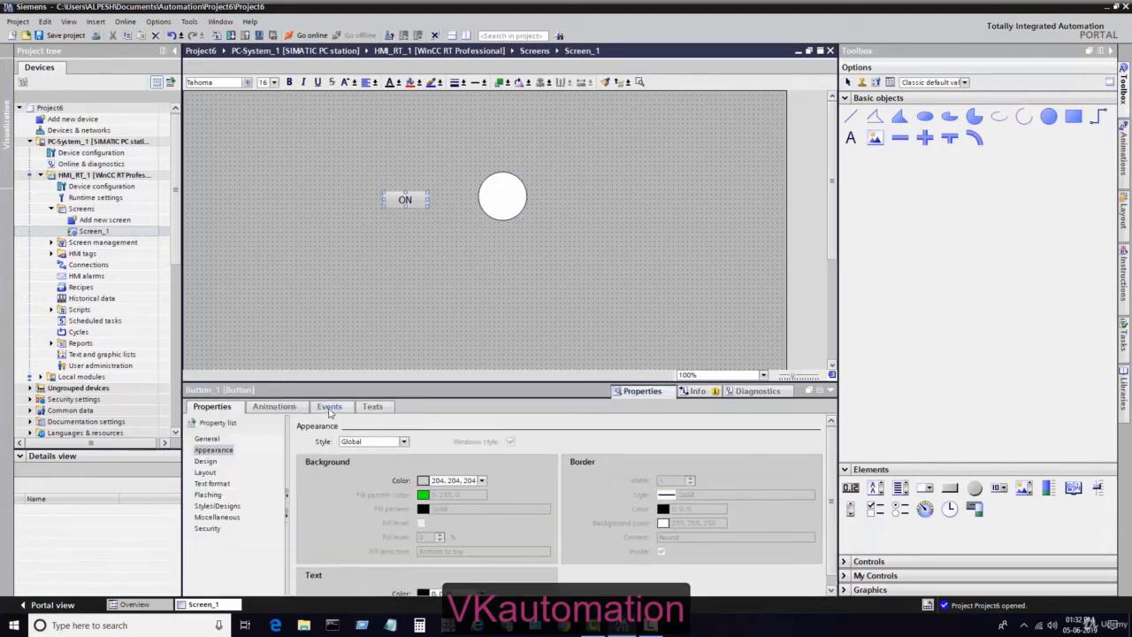
{"action": "left_click", "coordinate": [329, 406]}
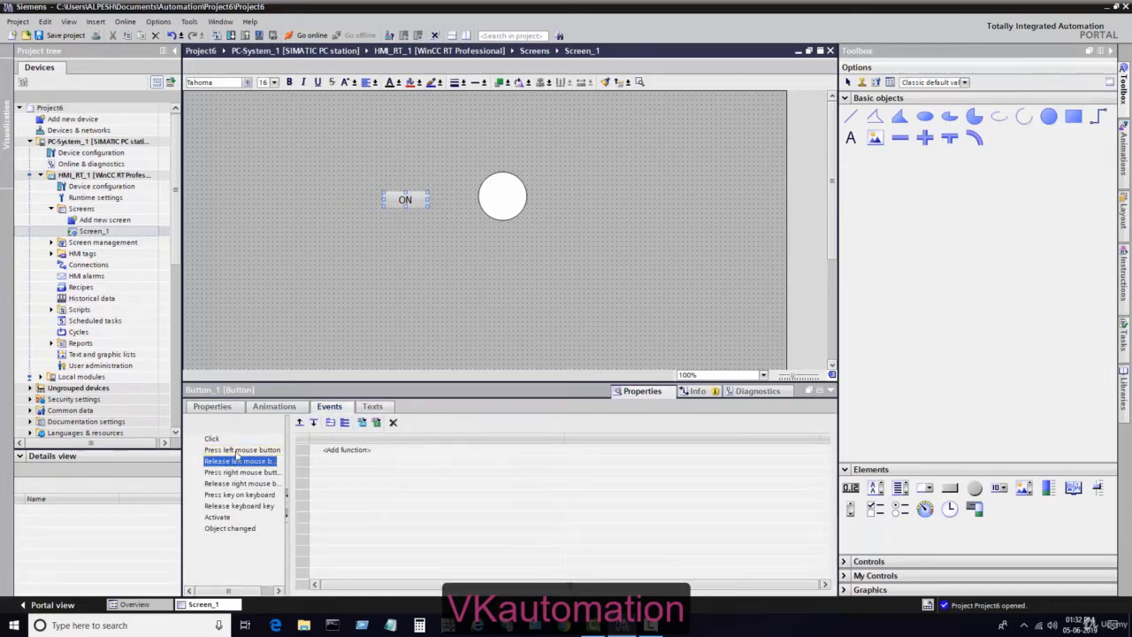
{"action": "left_click", "coordinate": [242, 449]}
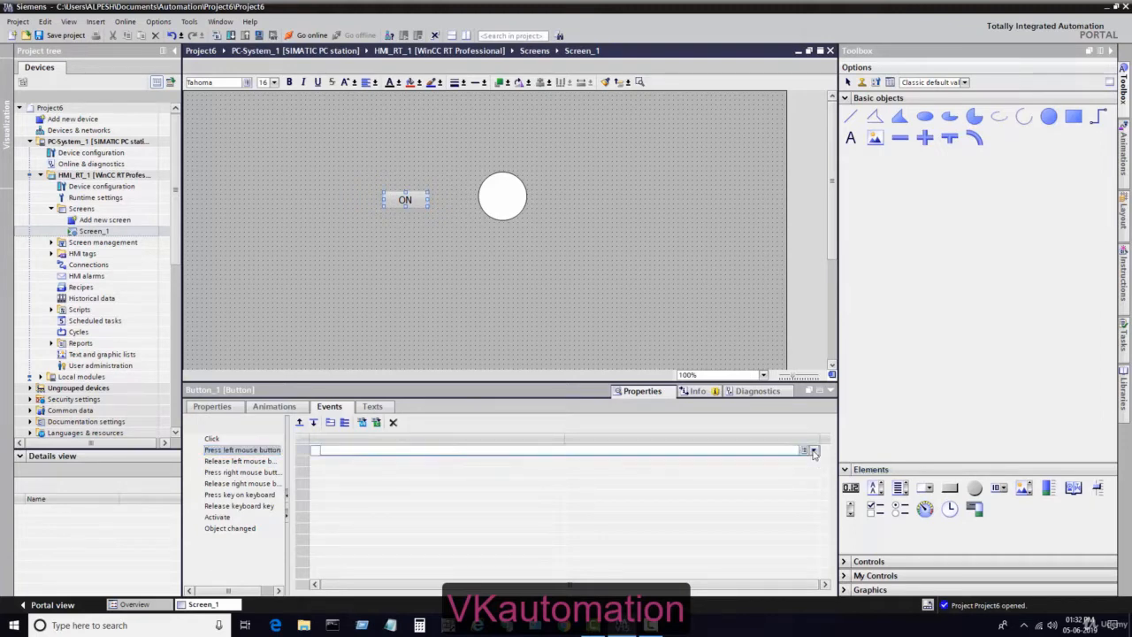
{"action": "left_click", "coordinate": [811, 450]}
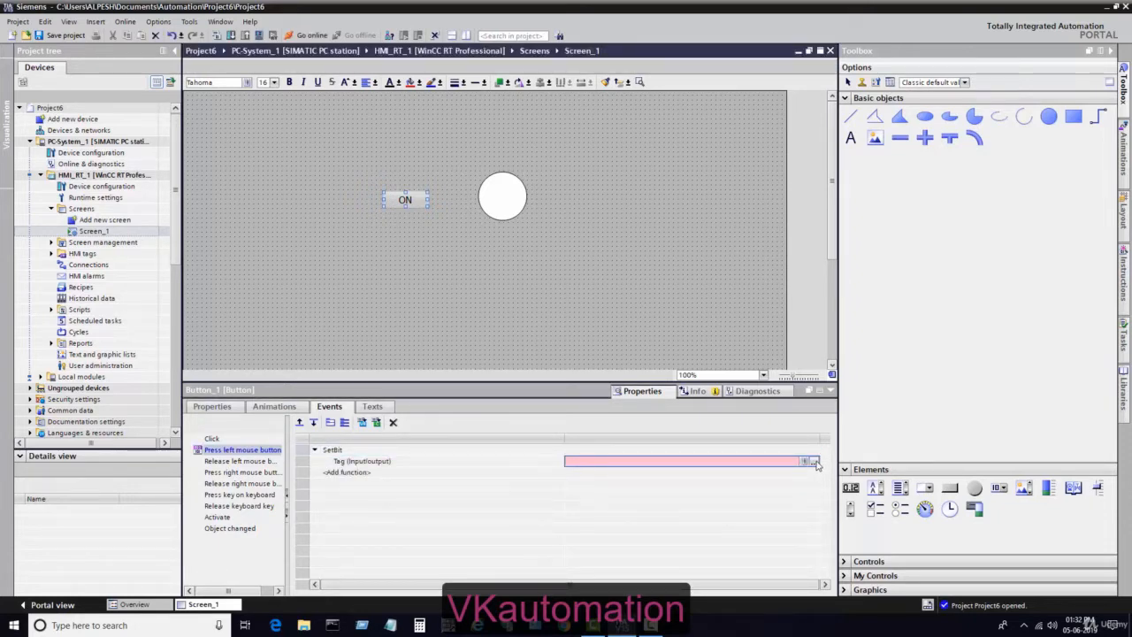
Step: Create a new Bool HMI tag named 'on' and use it as SetBit's tag
{"action": "left_click", "coordinate": [809, 461]}
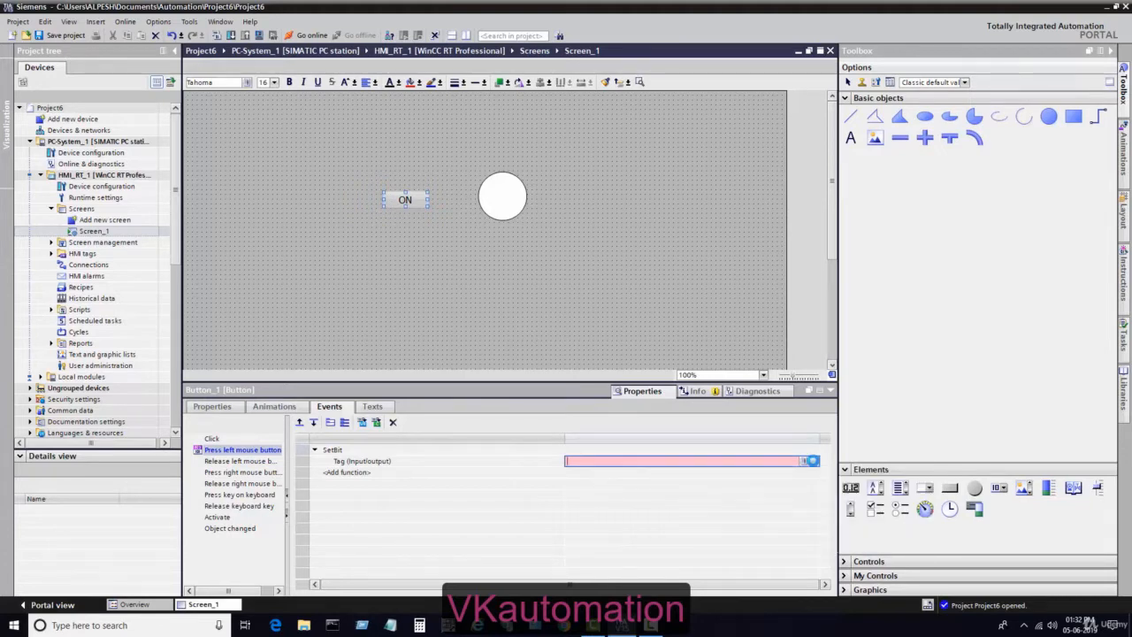
{"action": "left_click", "coordinate": [808, 460]}
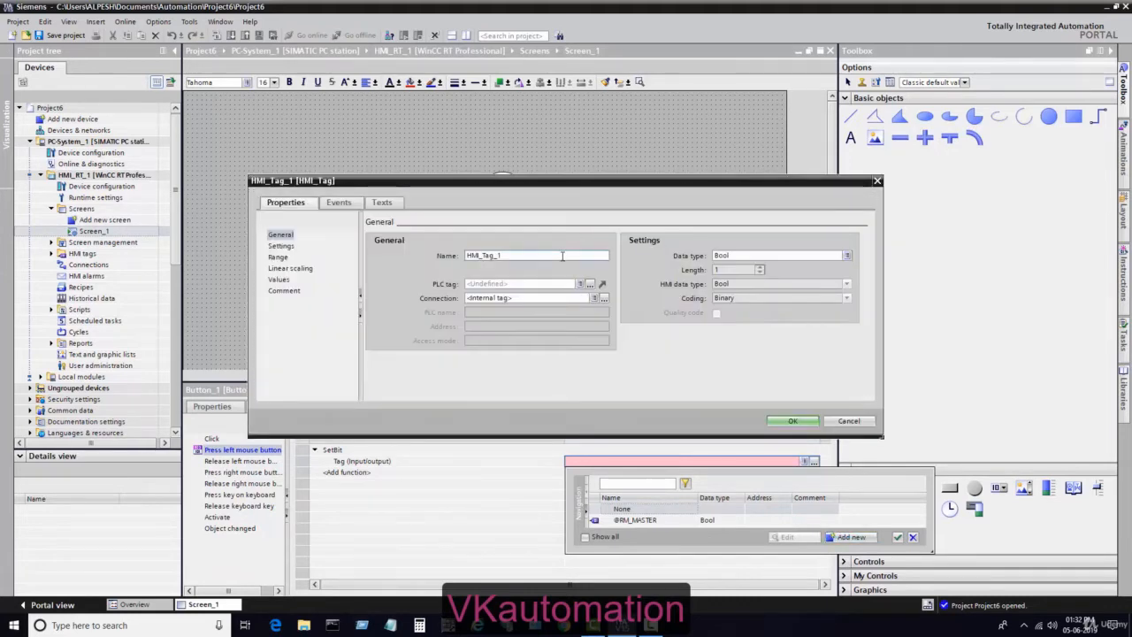
{"action": "triple_click", "coordinate": [535, 255]}
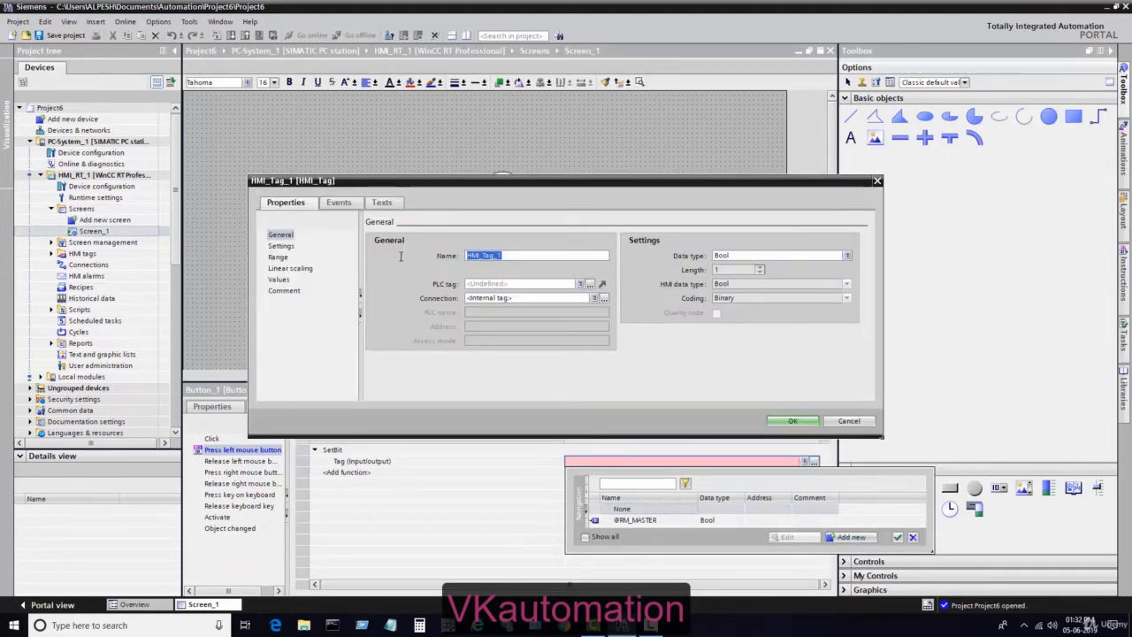
{"action": "type", "text": "on"}
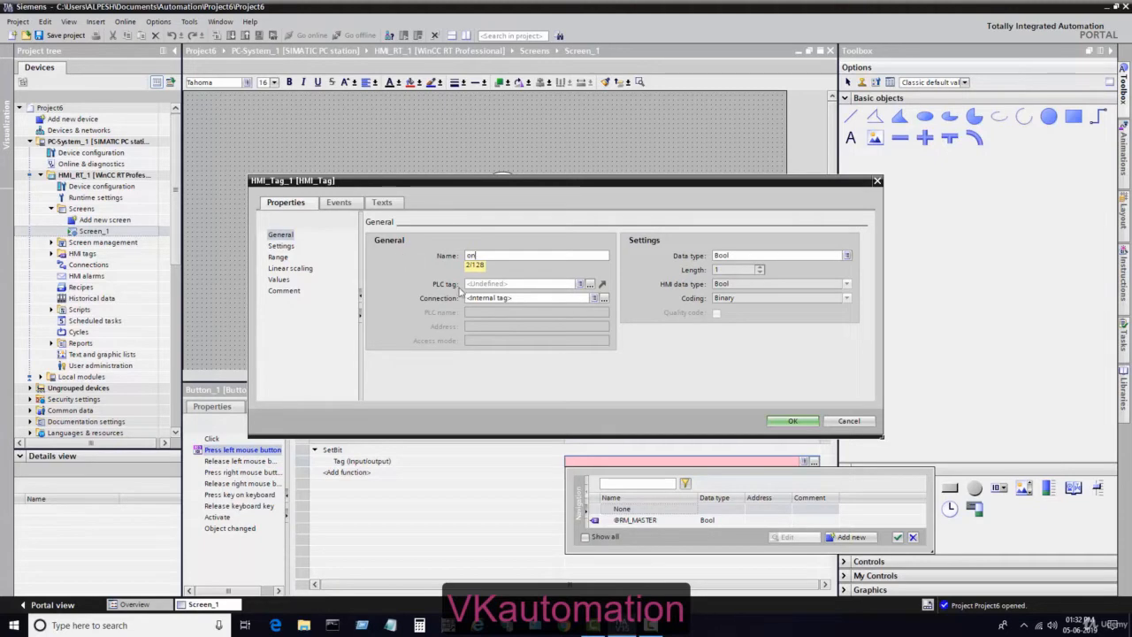
{"action": "left_click", "coordinate": [791, 420]}
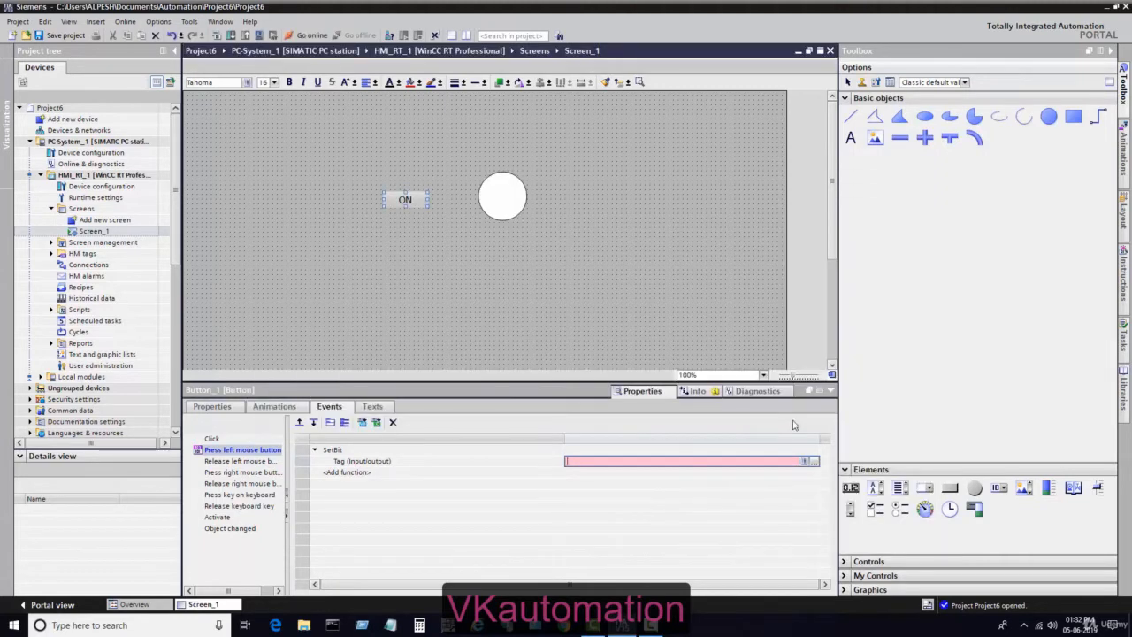
{"action": "left_click", "coordinate": [242, 449]}
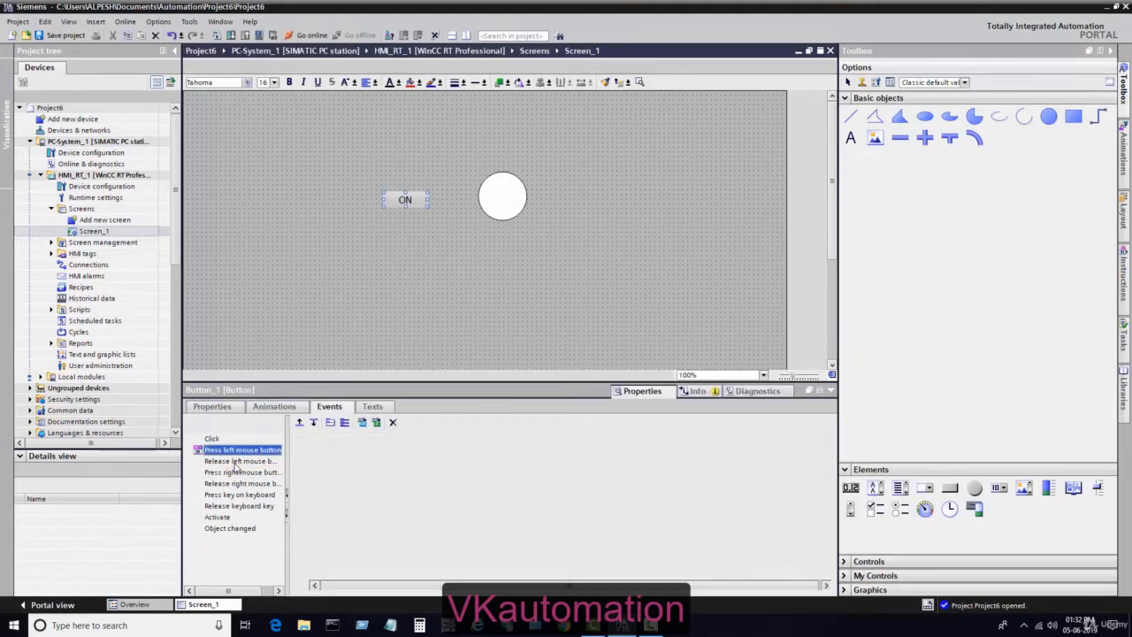
Step: Assign ResetBit with tag 'on' to the Release left mouse button event
{"action": "left_click", "coordinate": [238, 460]}
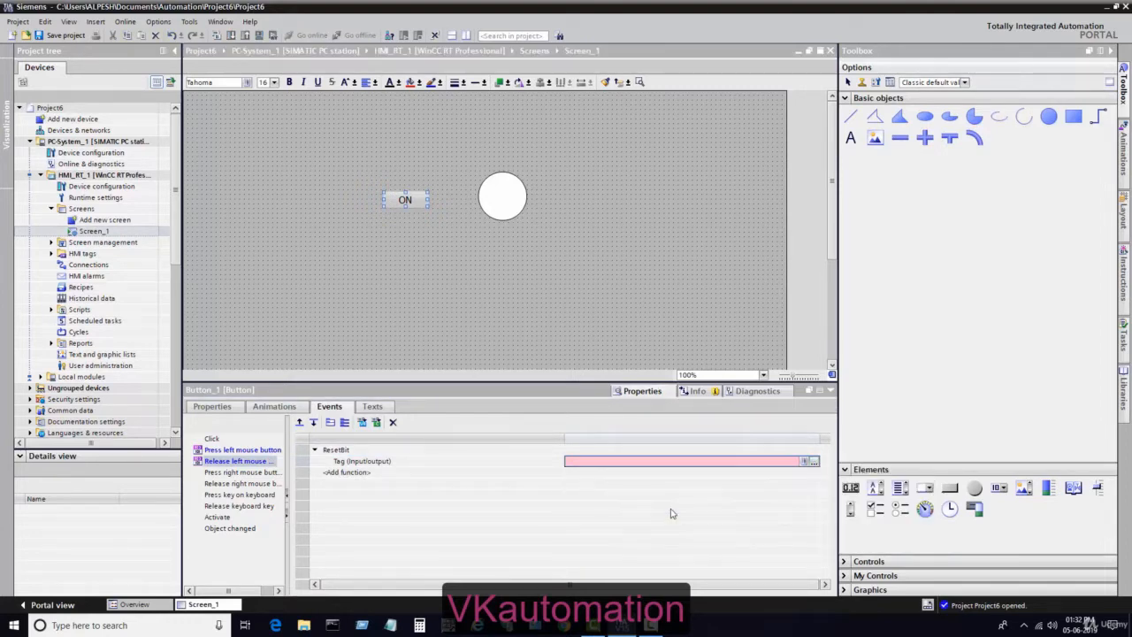
{"action": "type", "text": "on"}
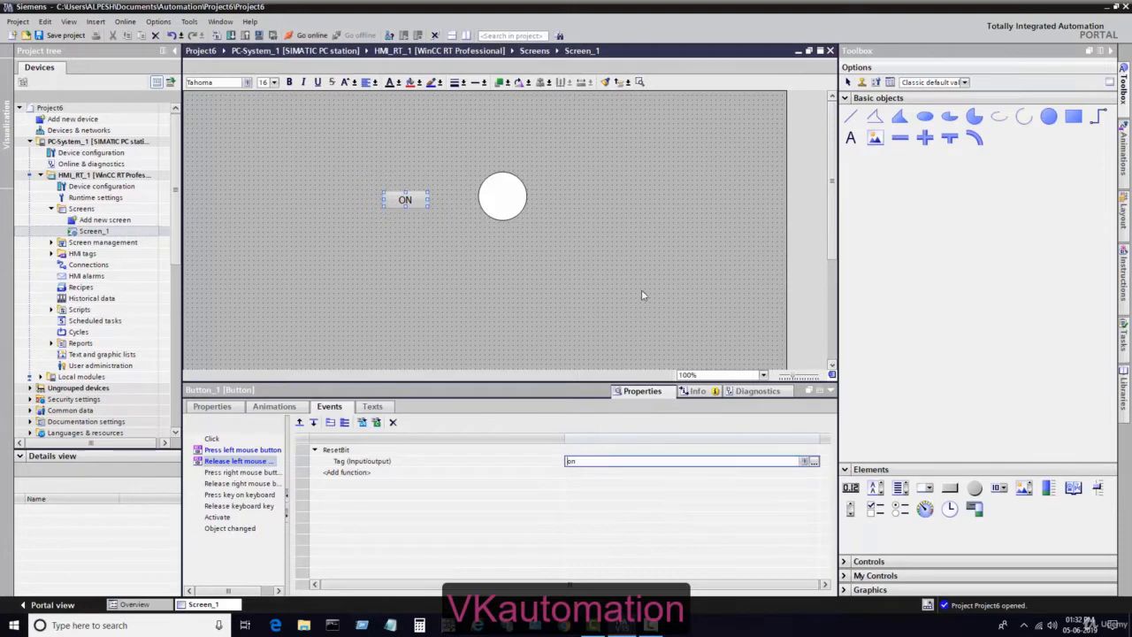
{"action": "left_click", "coordinate": [503, 196]}
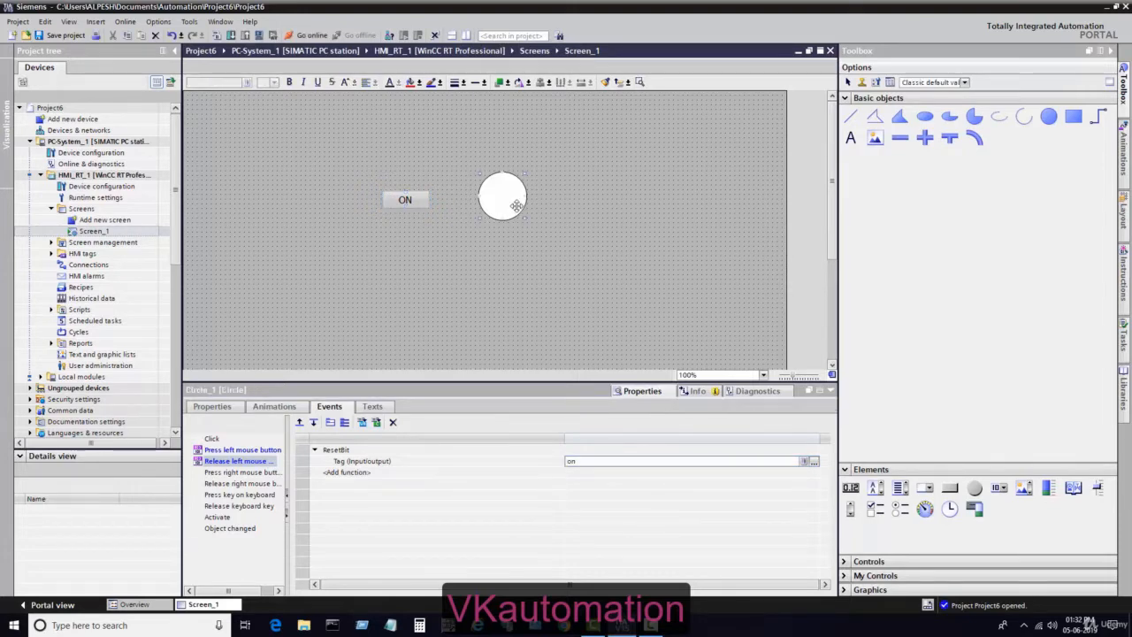
Step: Drive the circle's appearance by tag 'on' with ranges 0 and 1 and a background colour for 1
{"action": "left_click", "coordinate": [274, 406]}
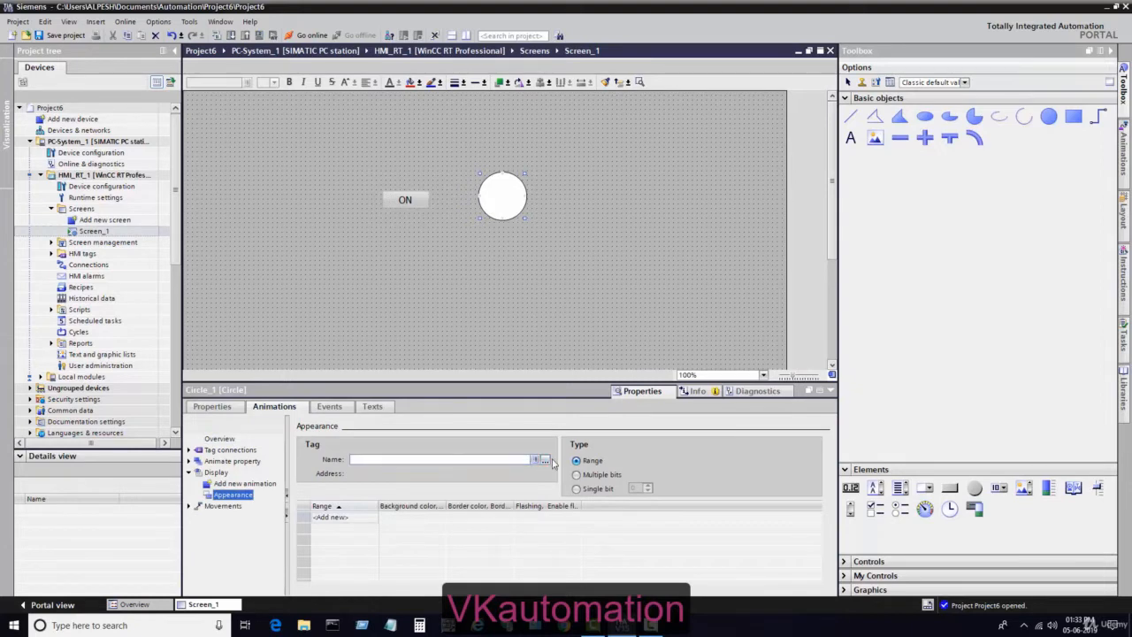
{"action": "left_click", "coordinate": [546, 459]}
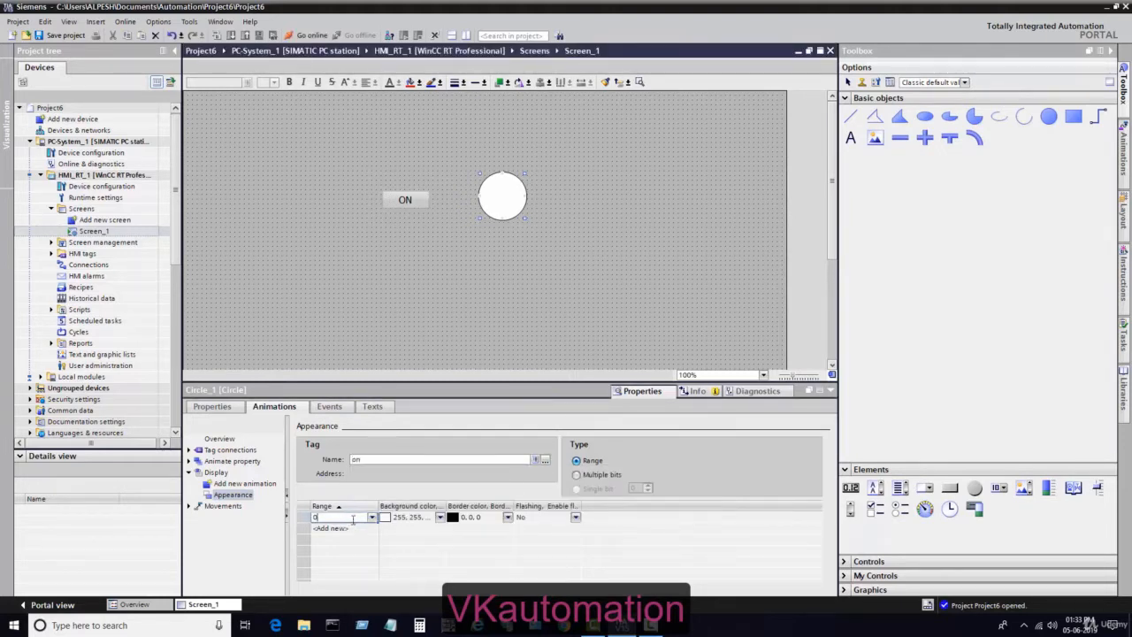
{"action": "left_click", "coordinate": [330, 528]}
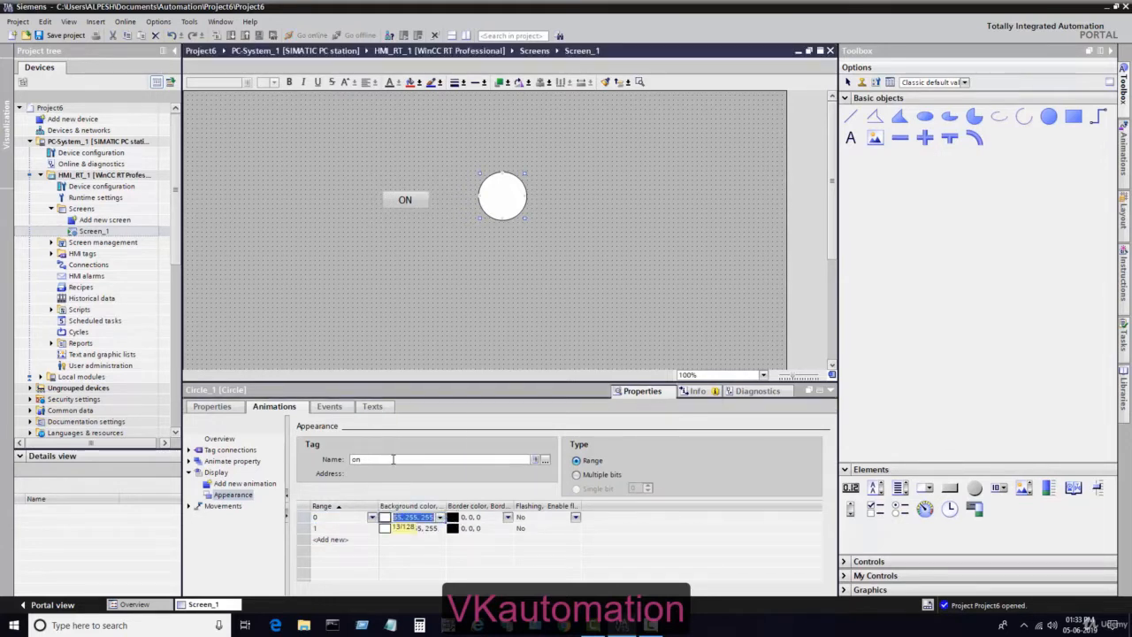
{"action": "left_click", "coordinate": [372, 528]}
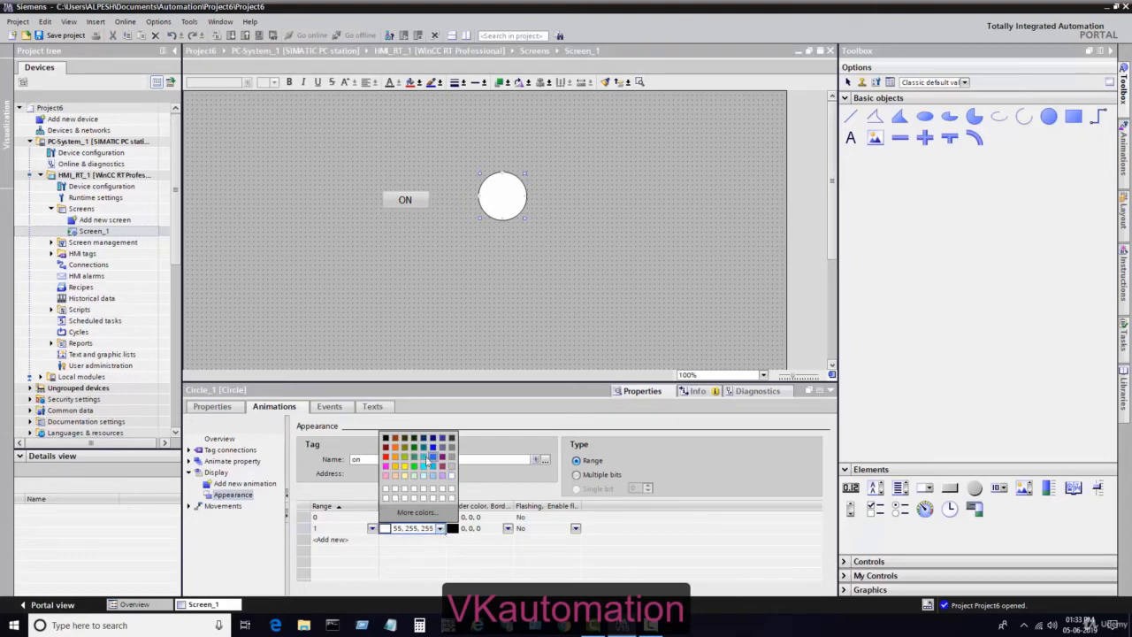
{"action": "left_click", "coordinate": [413, 458]}
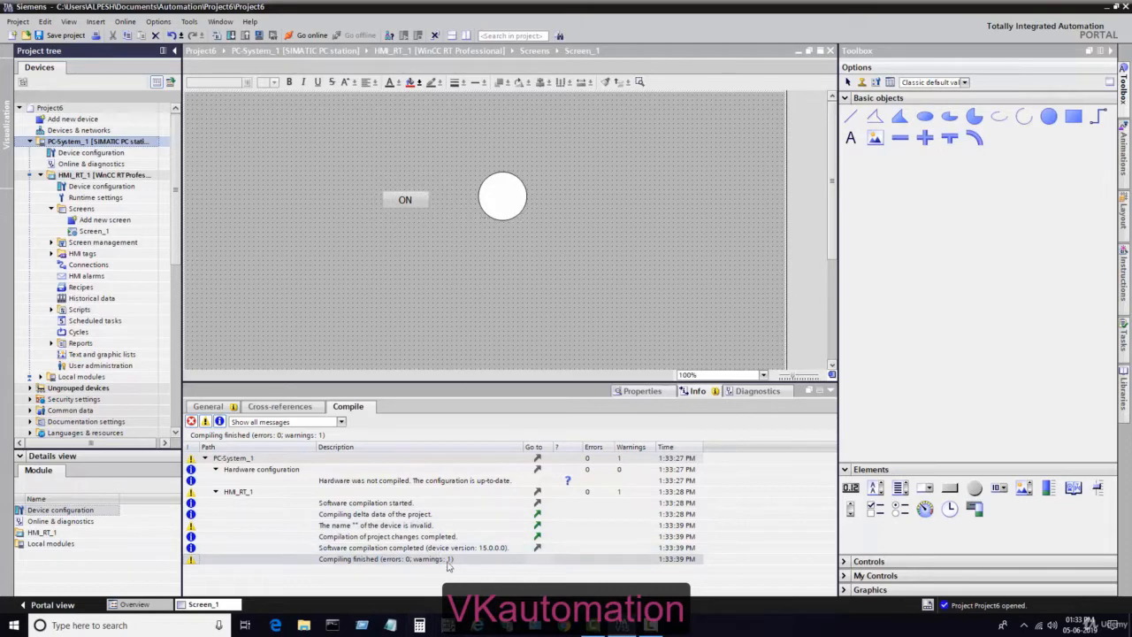
{"action": "mouse_move", "coordinate": [375, 141]}
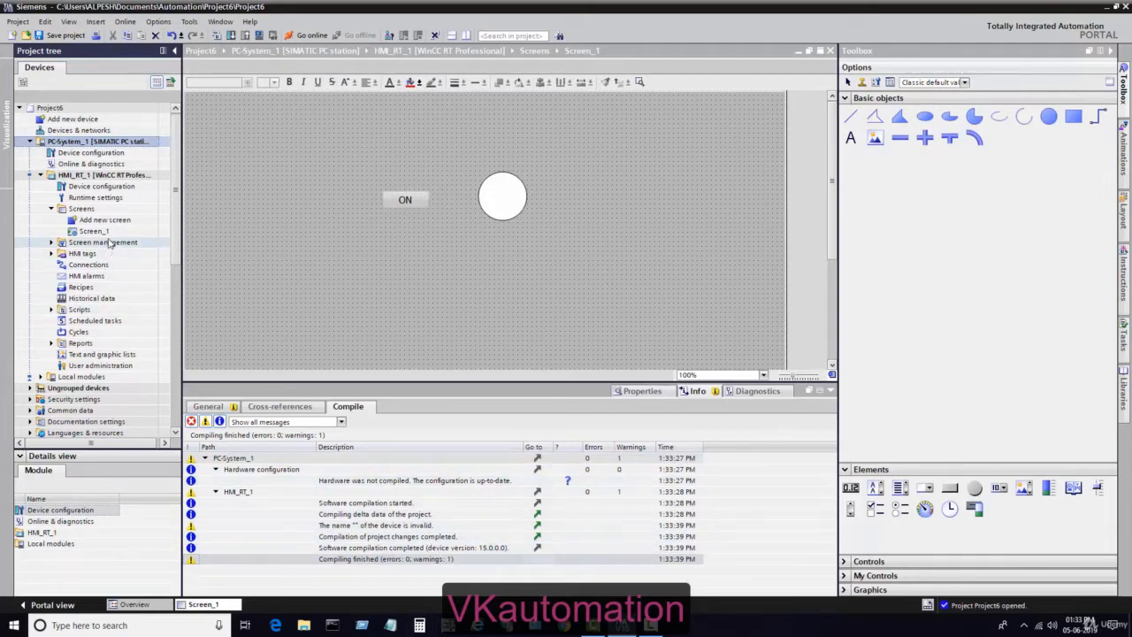
Step: Select Screen_1 in the project tree after the compile finishes with no errors
{"action": "left_click", "coordinate": [94, 231]}
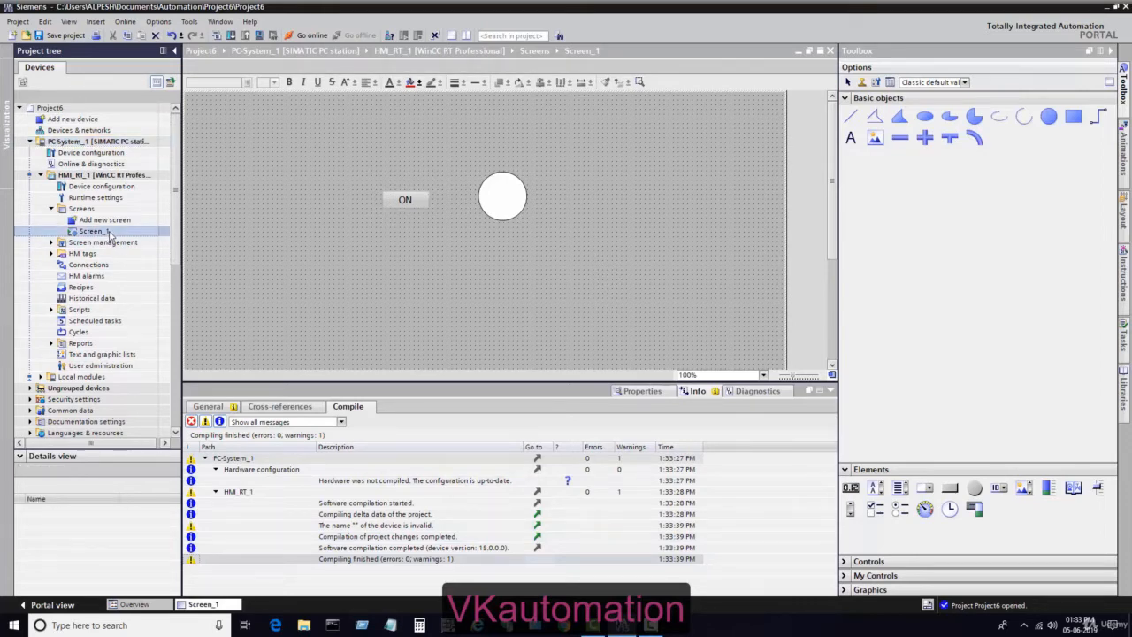
Step: Show Screen_1's context commands, including setting it as the start screen
{"action": "right_click", "coordinate": [93, 231]}
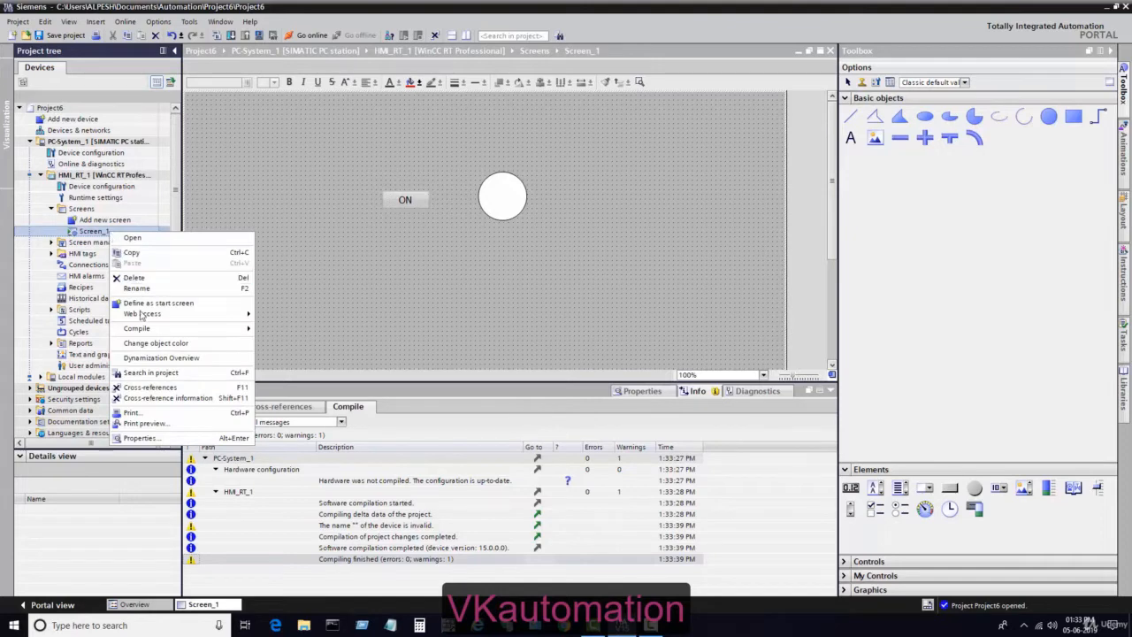
{"action": "mouse_move", "coordinate": [143, 314]}
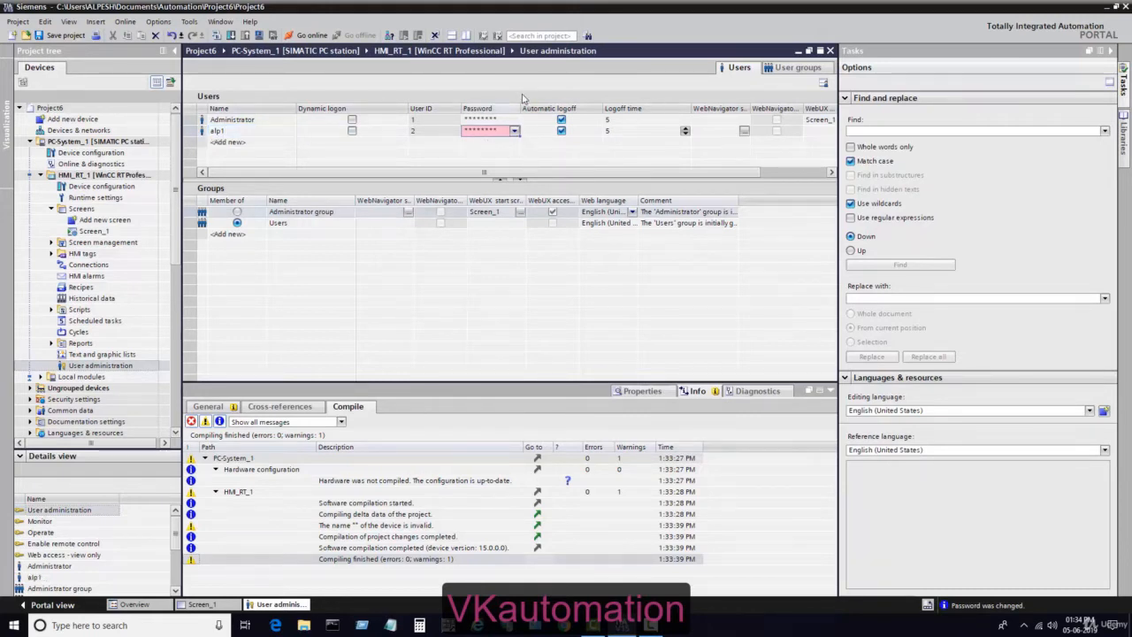
Step: Enter and confirm a new password for the second user alp1
{"action": "left_click", "coordinate": [514, 130]}
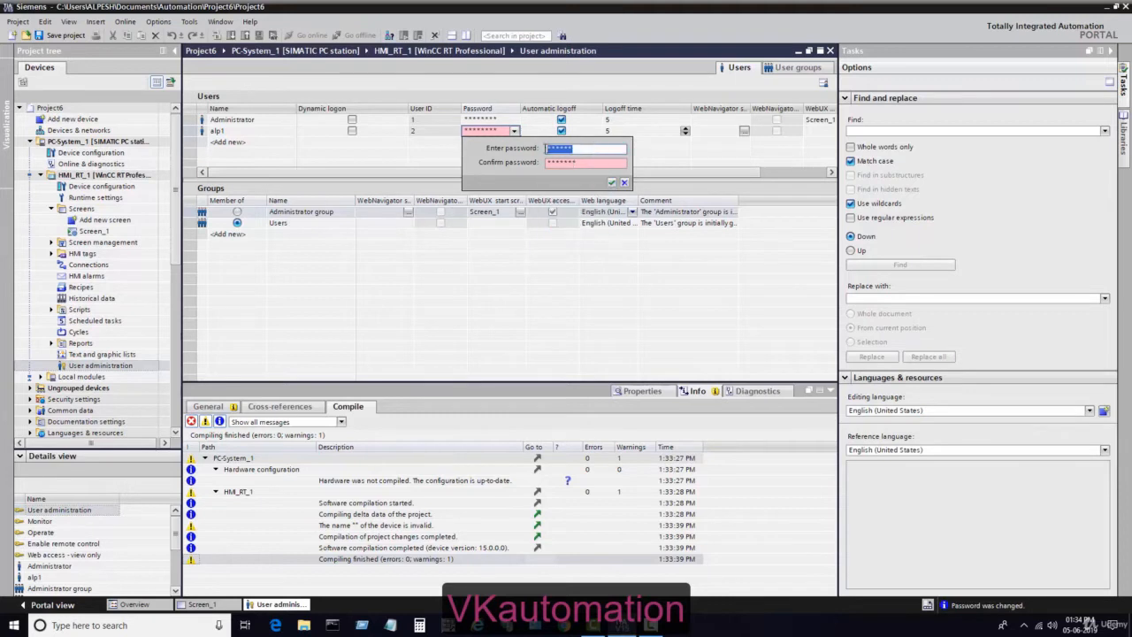
{"action": "type", "text": "****"}
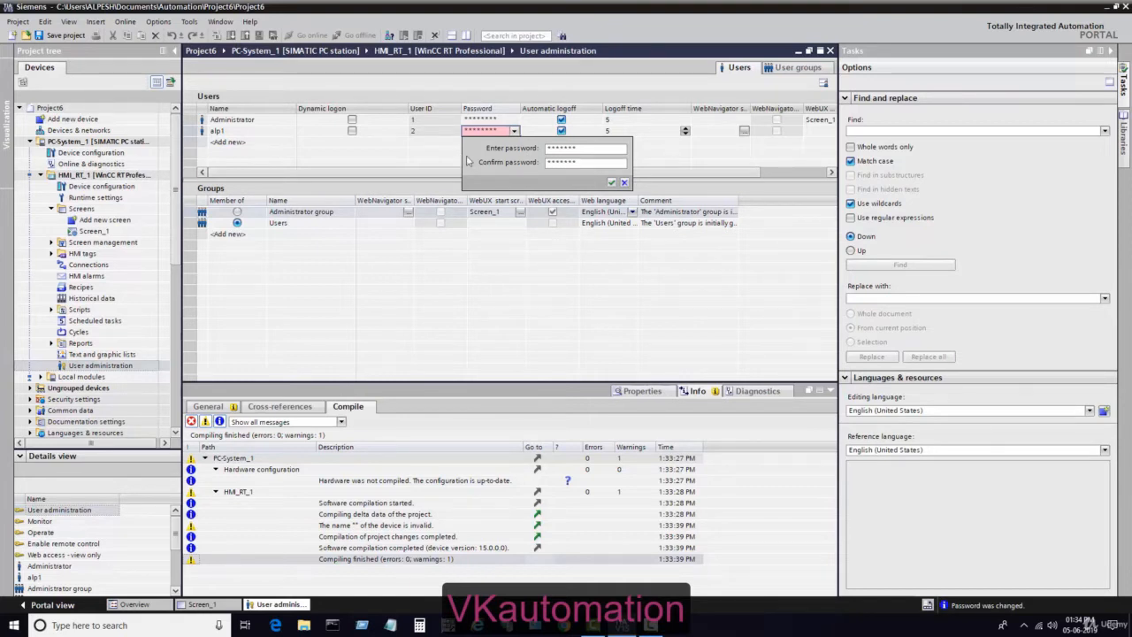
{"action": "left_click", "coordinate": [611, 183]}
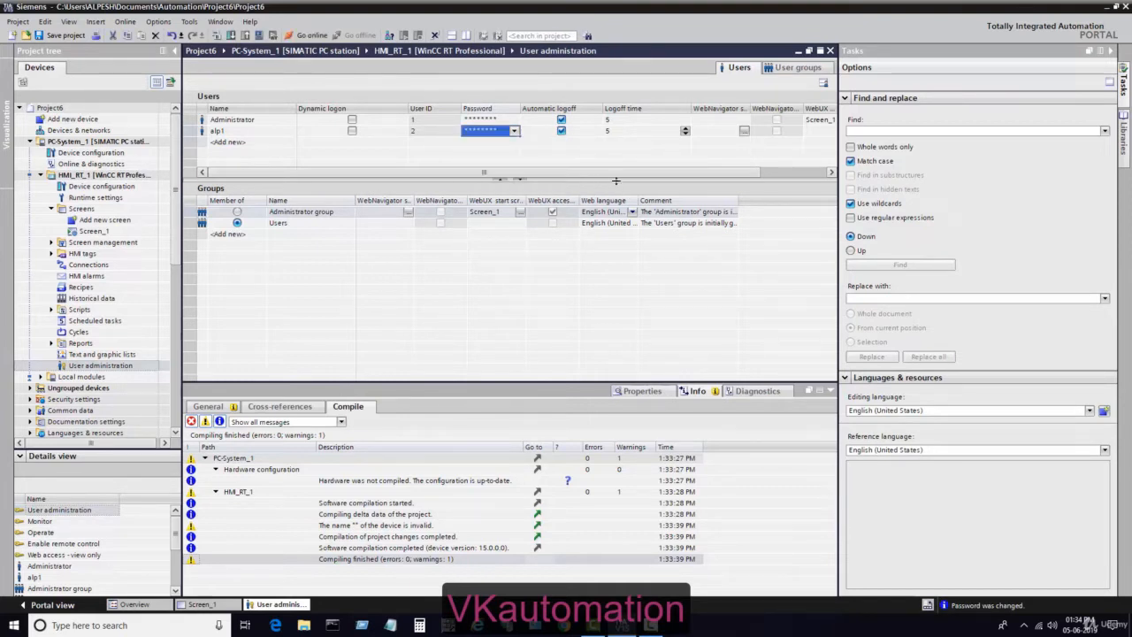
Step: Set the second user's WebUX start screen to Screen_1
{"action": "scroll", "scroll_direction": "right", "scroll_amount": 3}
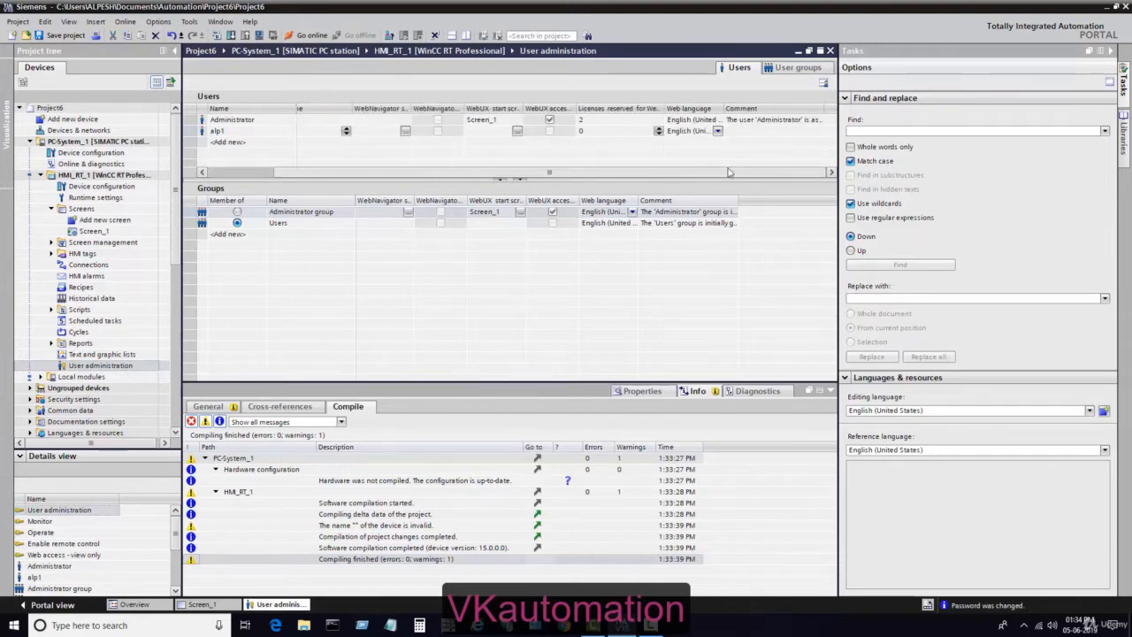
{"action": "left_click", "coordinate": [491, 130]}
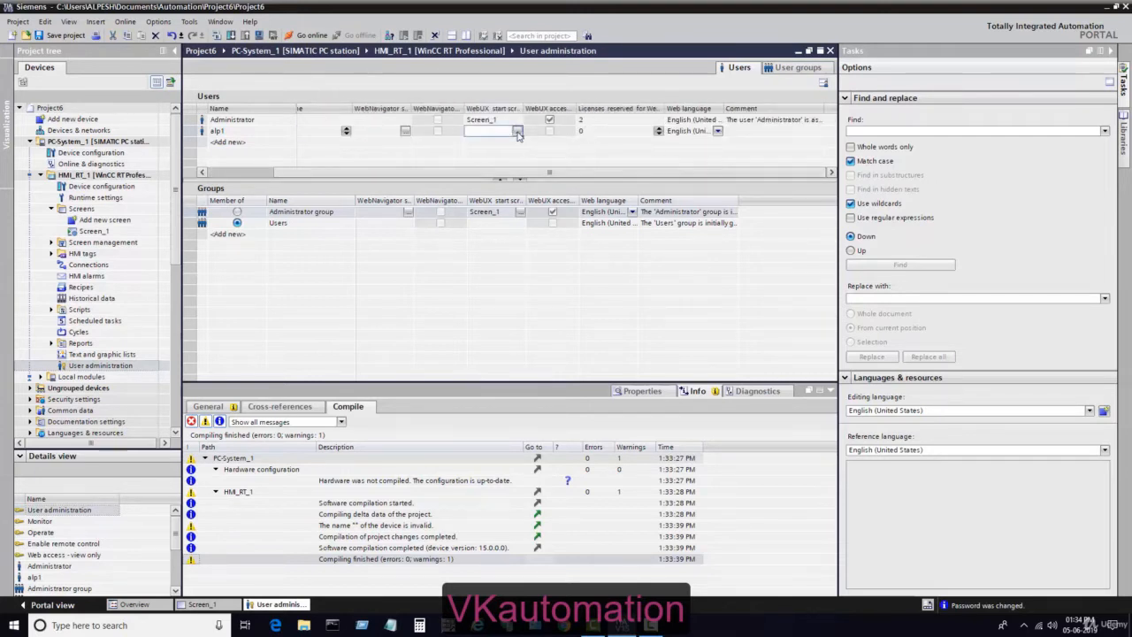
{"action": "left_click", "coordinate": [518, 131]}
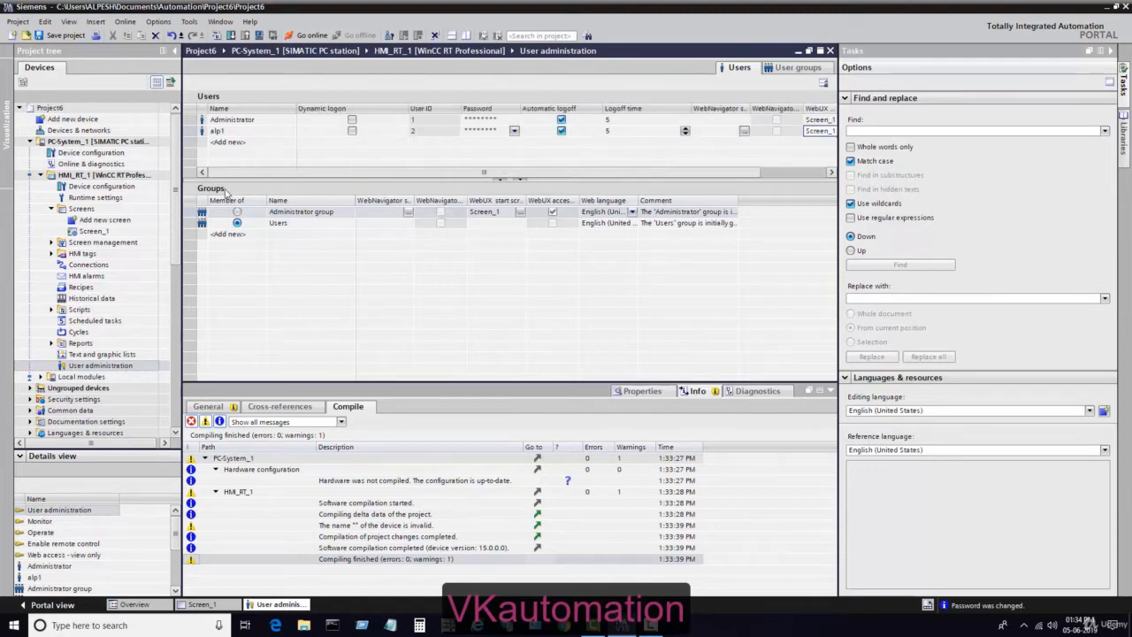
{"action": "left_click", "coordinate": [218, 130]}
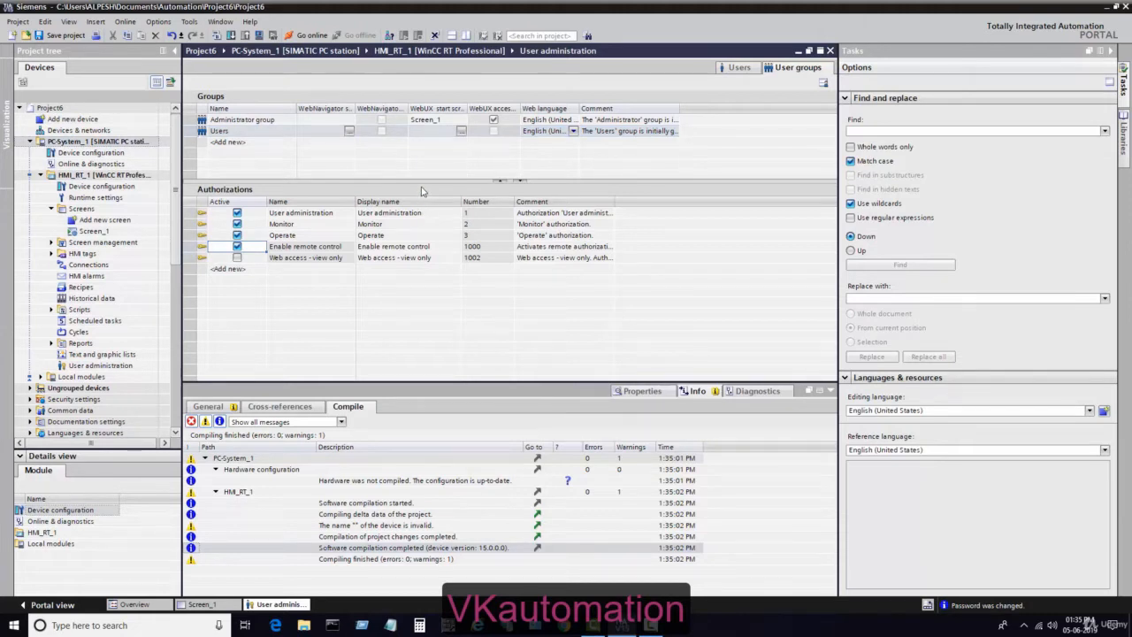
Step: Set the Users group's WebUX start screen to Screen_1 and select the PC station for compiling
{"action": "left_click", "coordinate": [460, 130]}
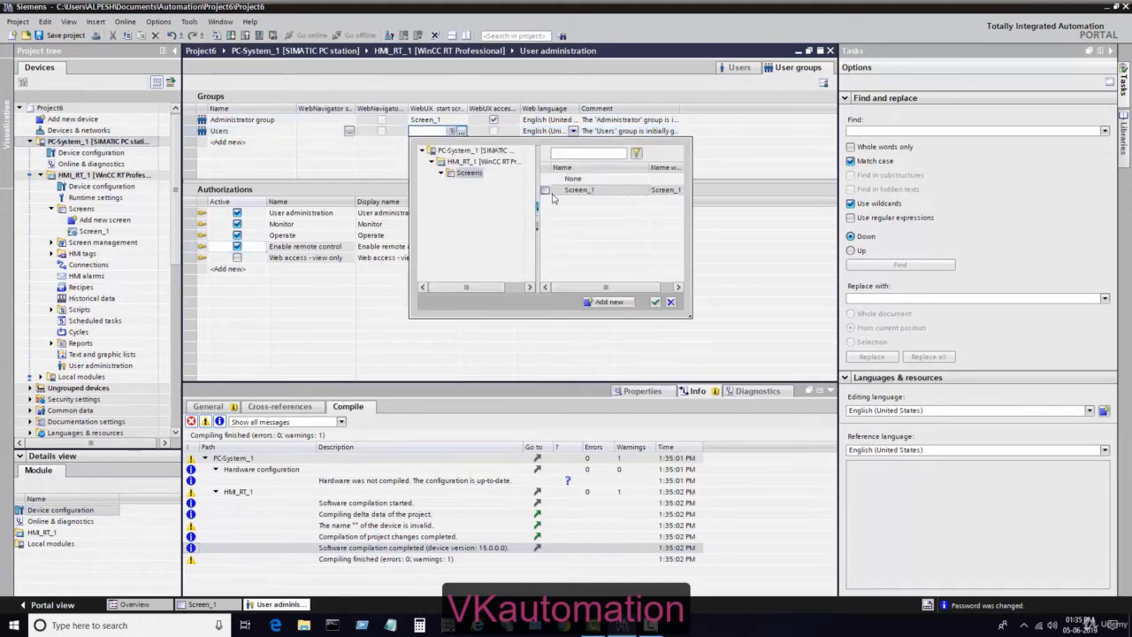
{"action": "left_click", "coordinate": [655, 301]}
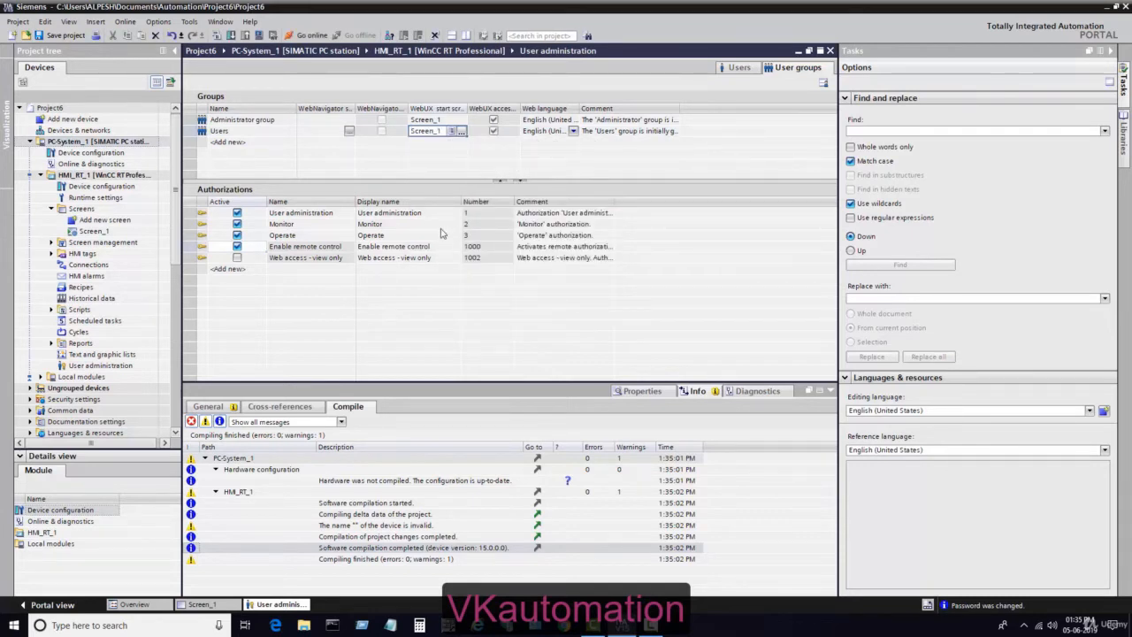
{"action": "mouse_move", "coordinate": [426, 272]}
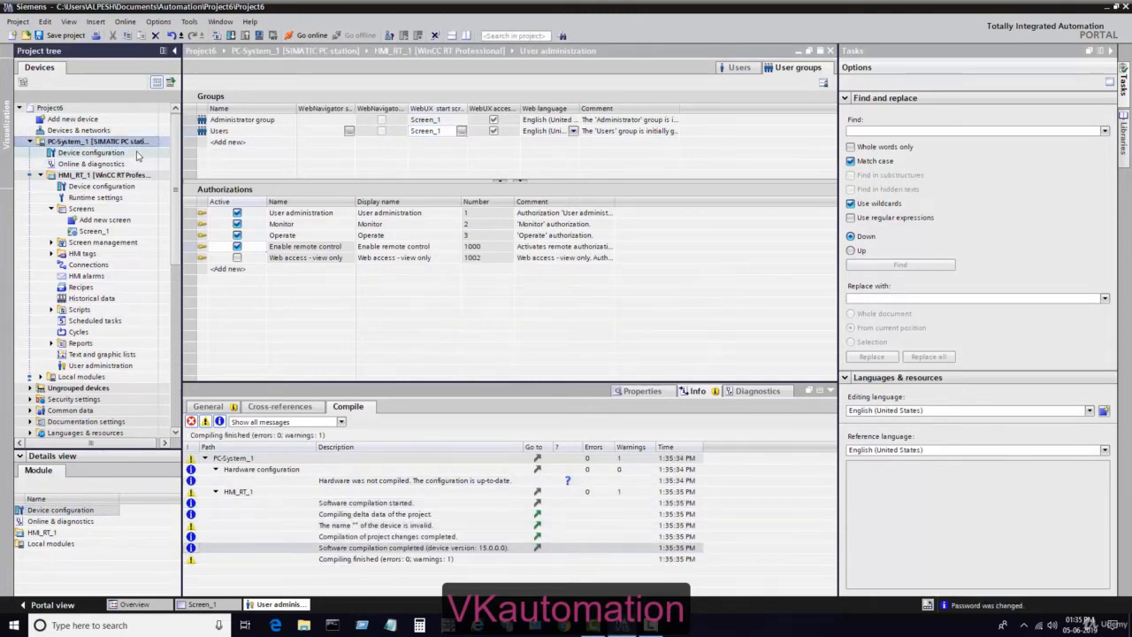
{"action": "left_click", "coordinate": [97, 142]}
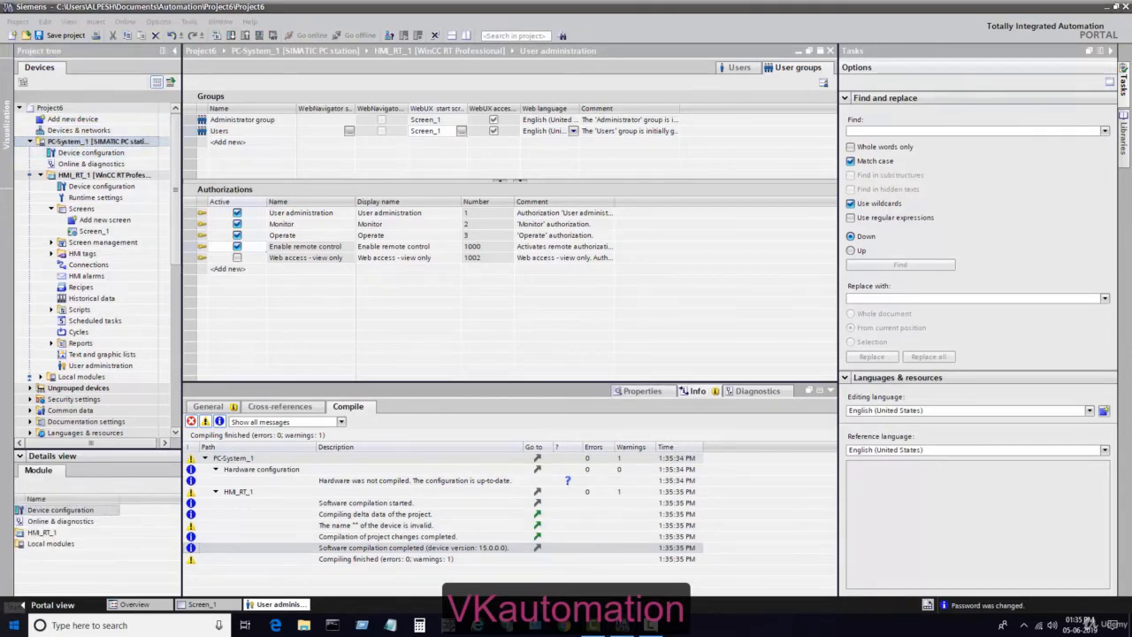
{"action": "left_click", "coordinate": [9, 625]}
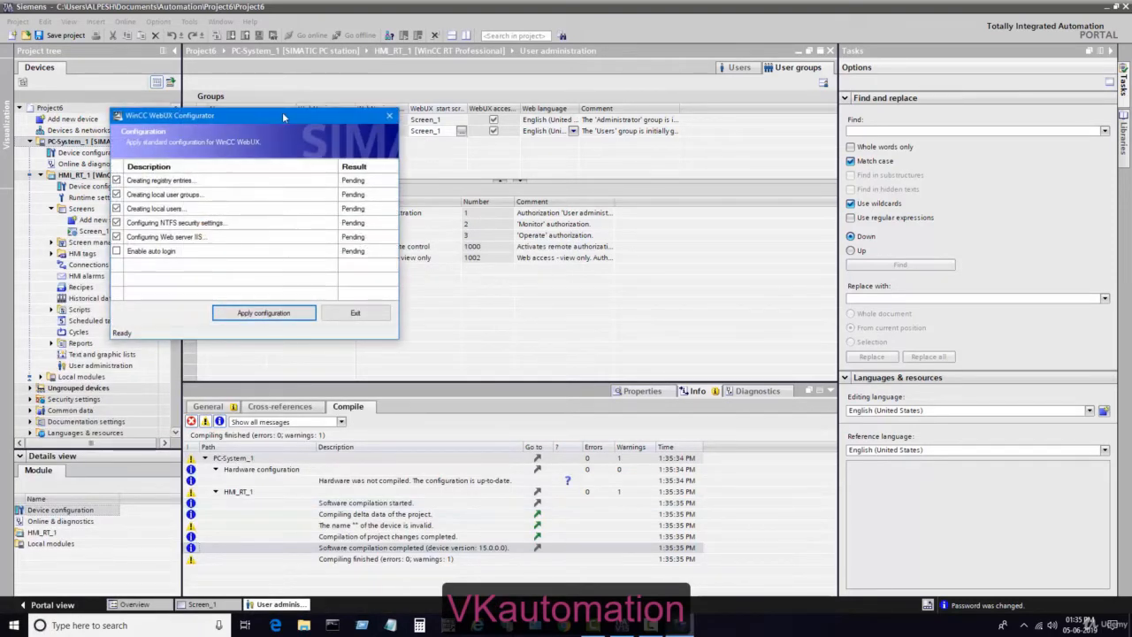
Step: Centre the WebUX Configurator window and apply the standard configuration
{"action": "left_click_drag", "start_coordinate": [283, 115], "coordinate": [448, 117]}
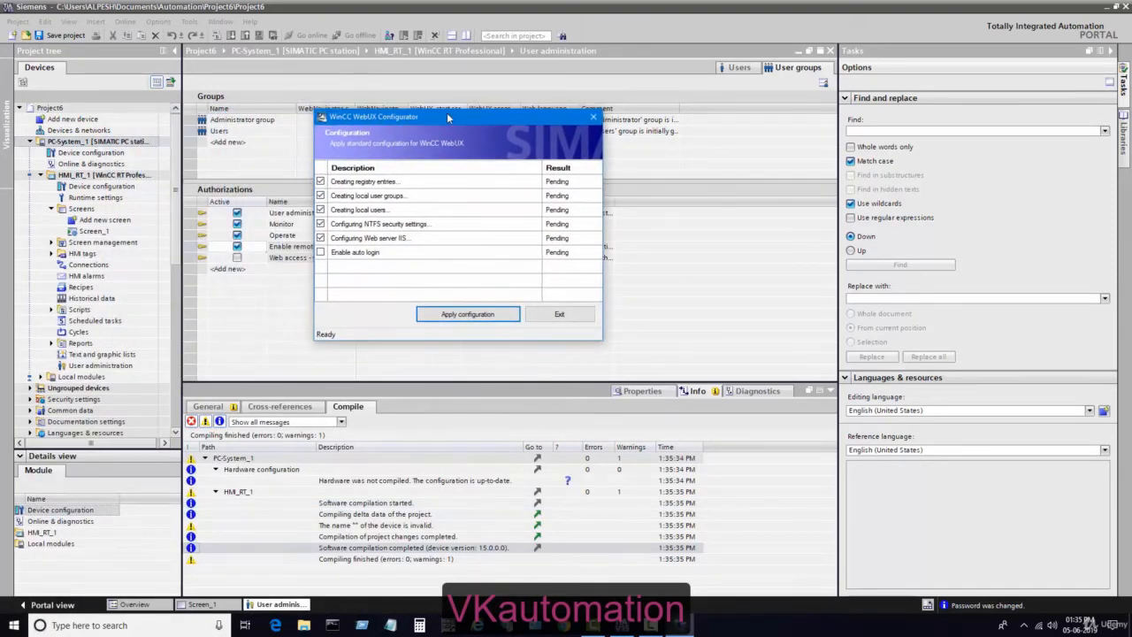
{"action": "mouse_move", "coordinate": [575, 230]}
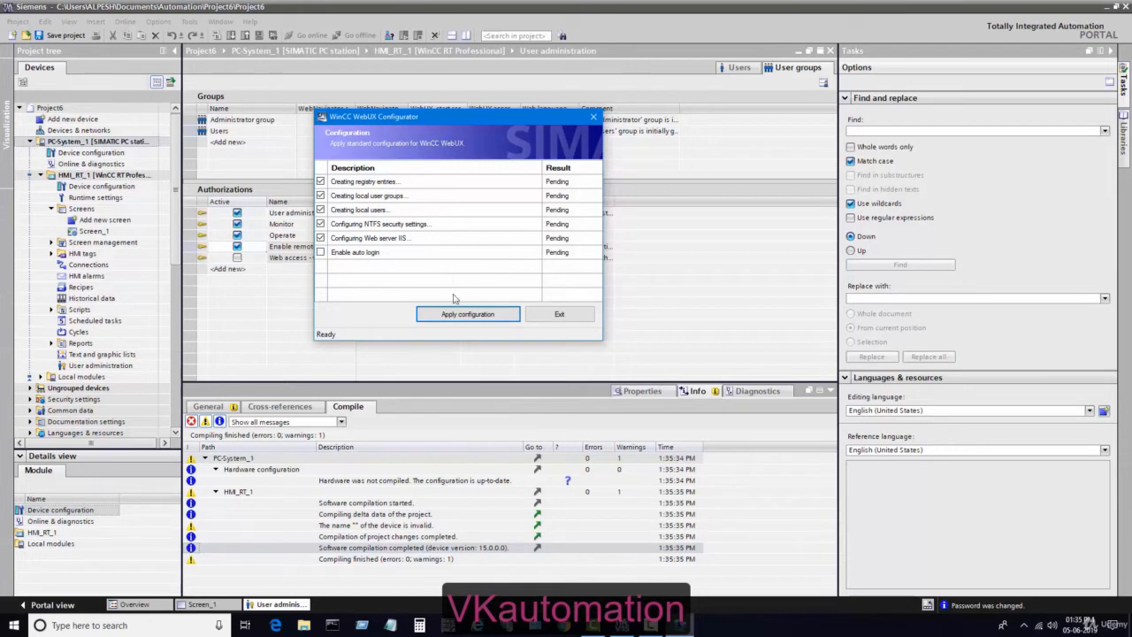
{"action": "left_click", "coordinate": [467, 314]}
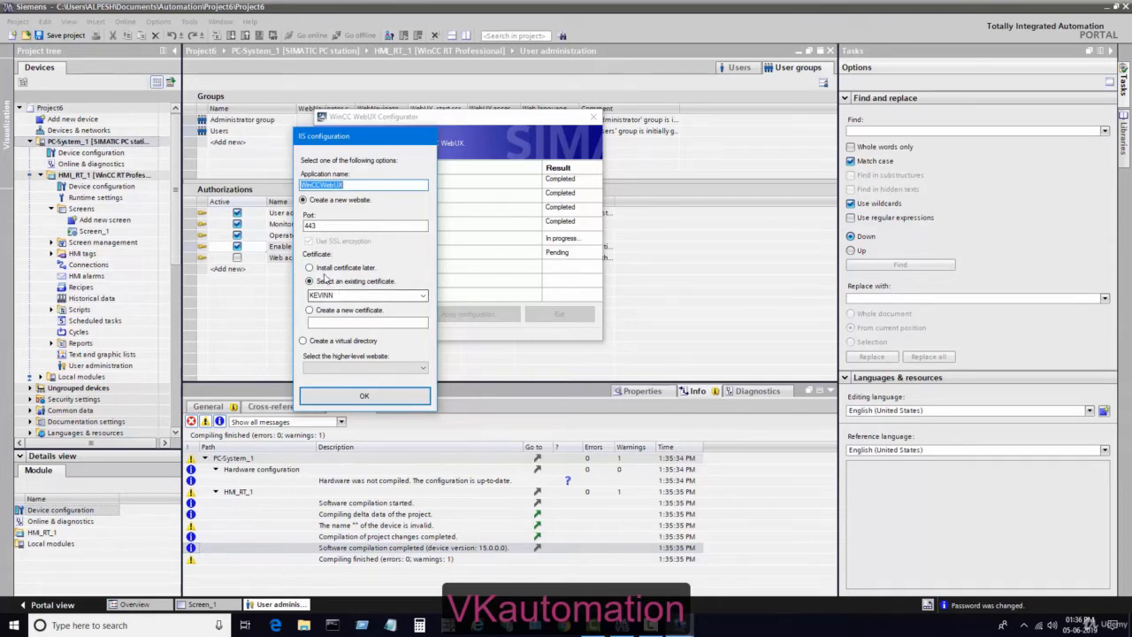
Step: Review the existing certificates, then return to creating a new certificate
{"action": "left_click", "coordinate": [309, 309]}
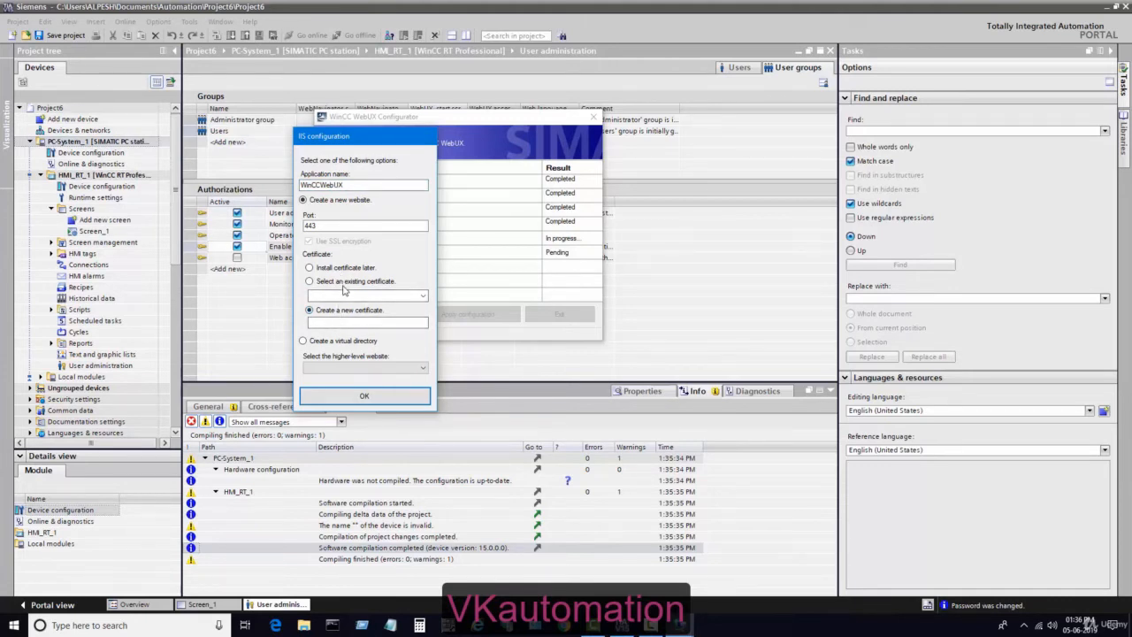
{"action": "left_click", "coordinate": [310, 281]}
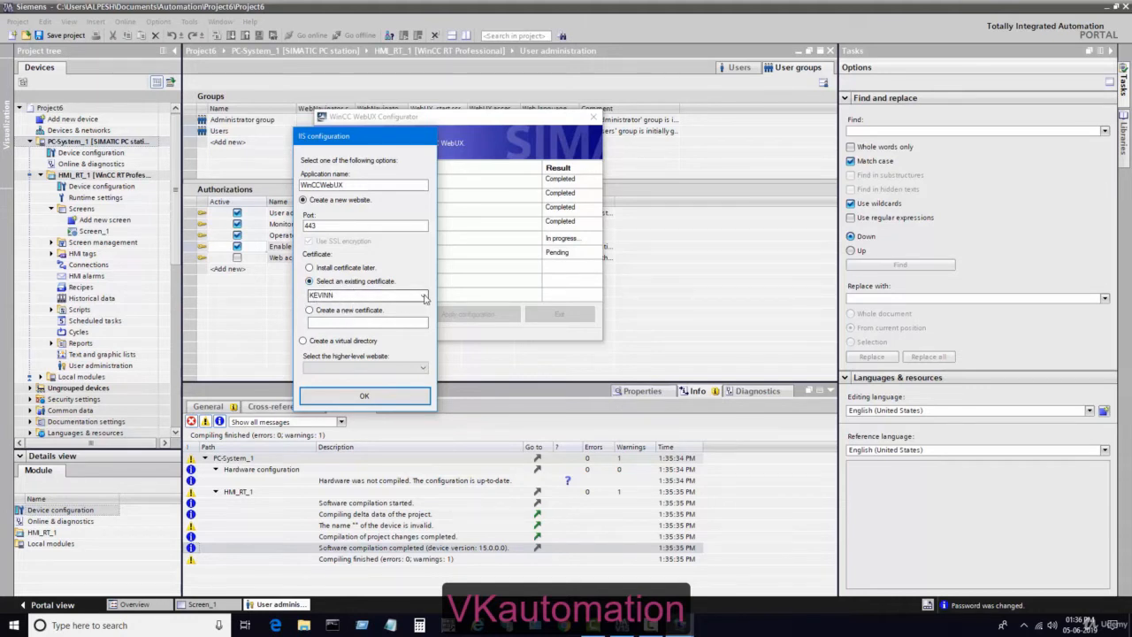
{"action": "left_click", "coordinate": [422, 294]}
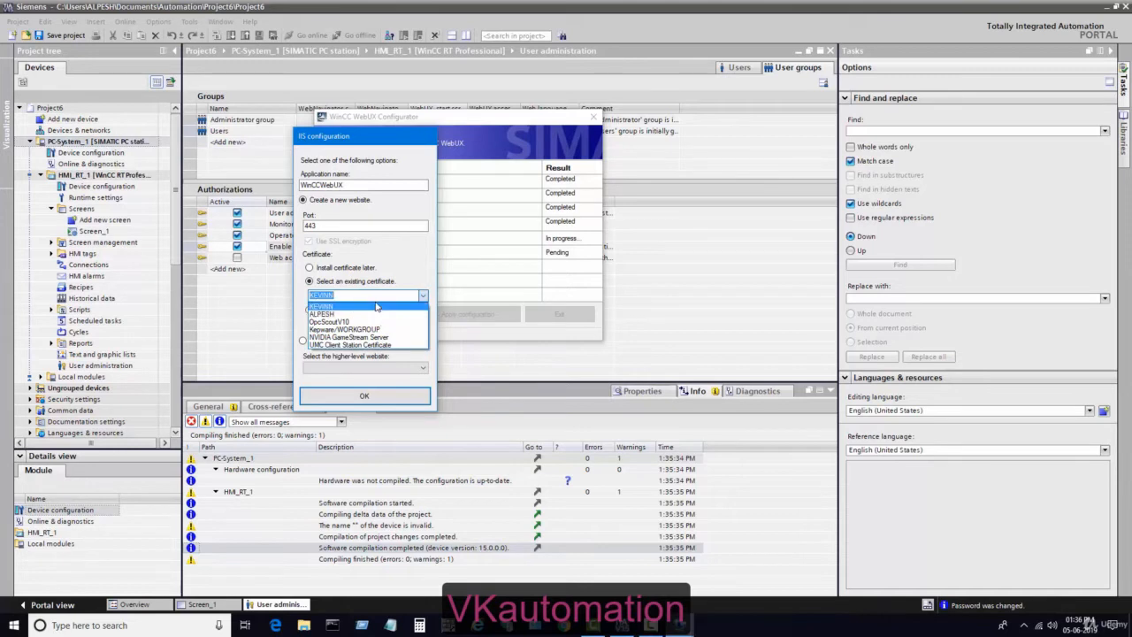
{"action": "left_click", "coordinate": [321, 305]}
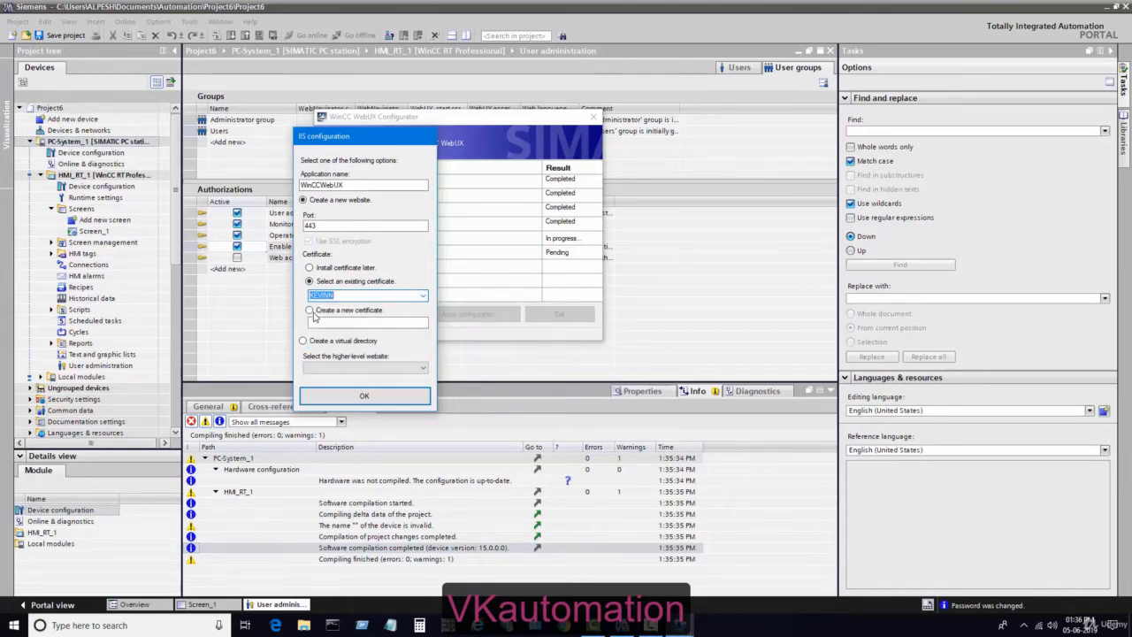
{"action": "left_click", "coordinate": [309, 311]}
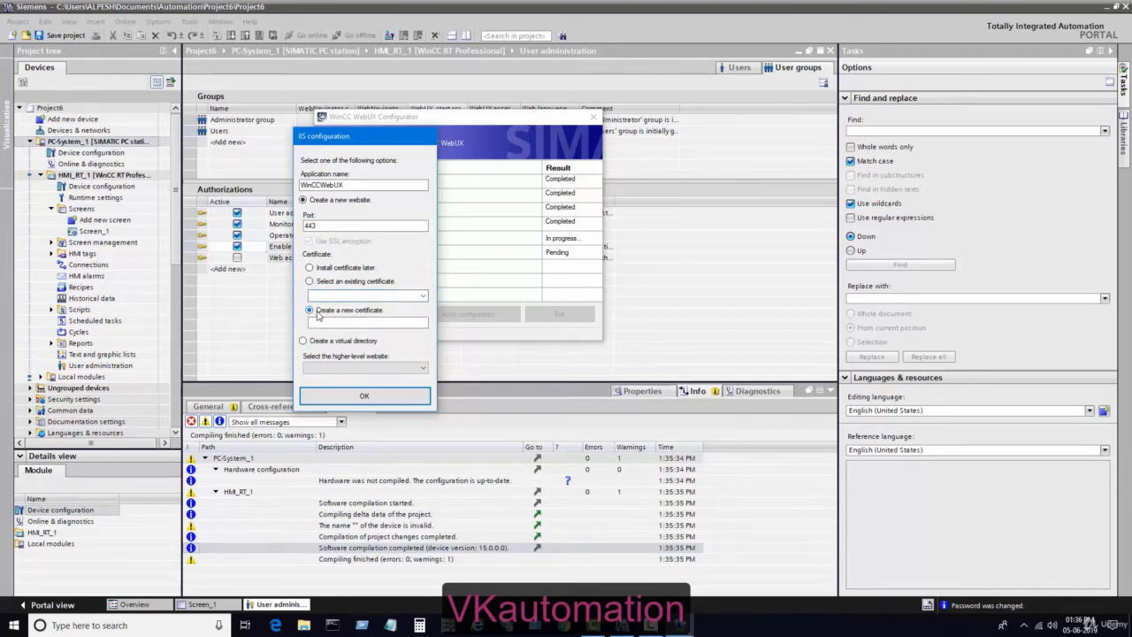
Step: Name the new certificate 'megh' and confirm the WinCCWebUX website on port 443
{"action": "left_click", "coordinate": [367, 322]}
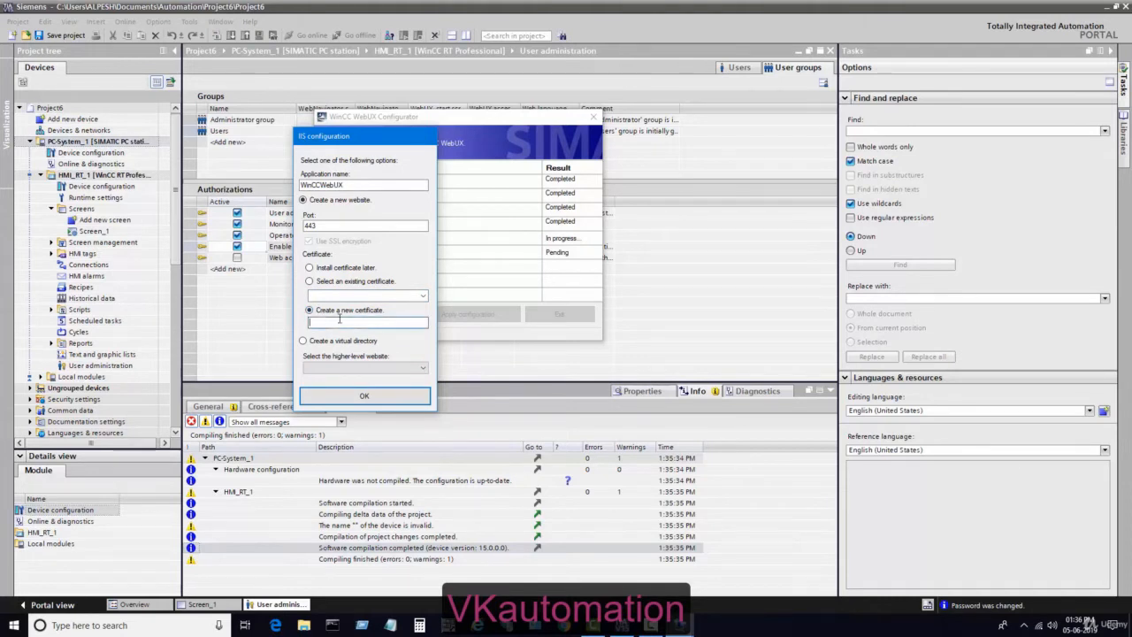
{"action": "type", "text": "megha"}
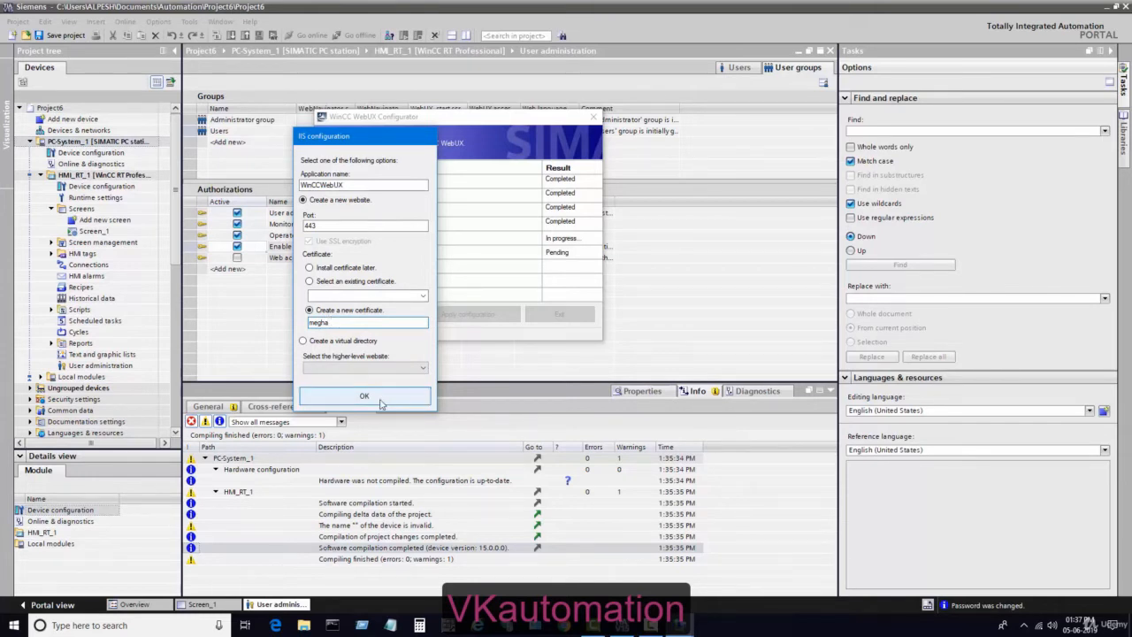
{"action": "left_click", "coordinate": [364, 396]}
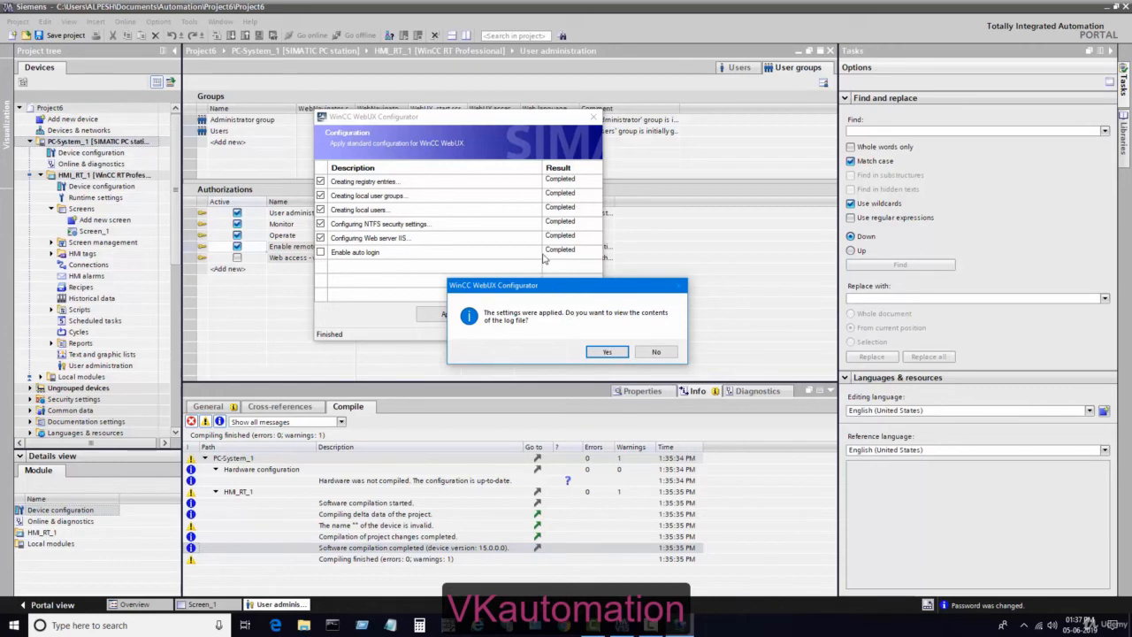
{"action": "mouse_move", "coordinate": [534, 343]}
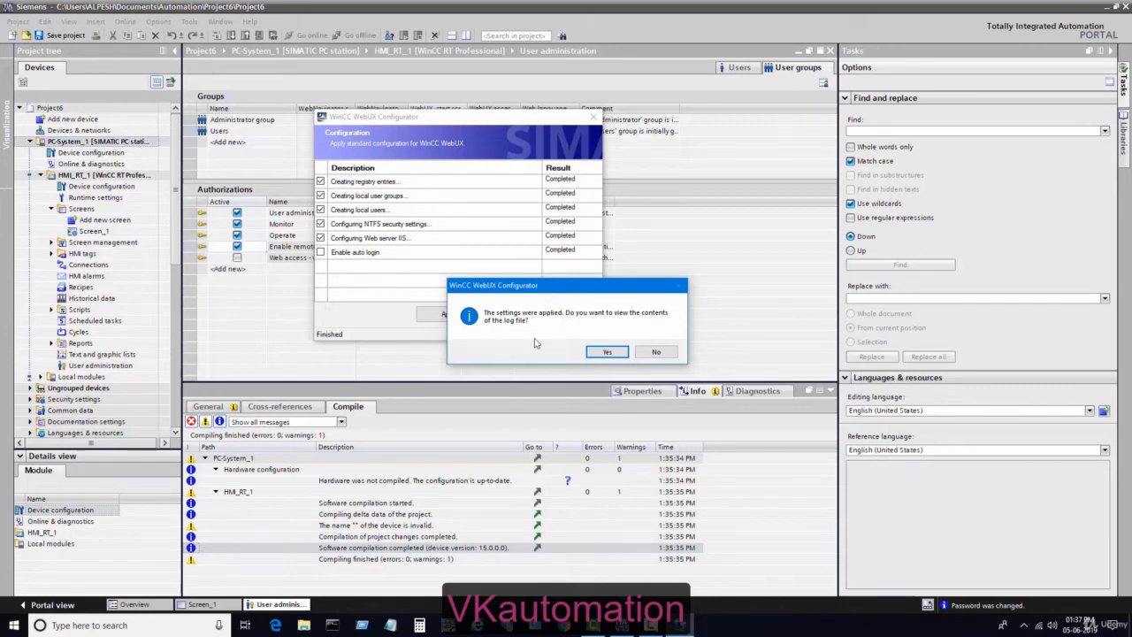
{"action": "mouse_move", "coordinate": [572, 329]}
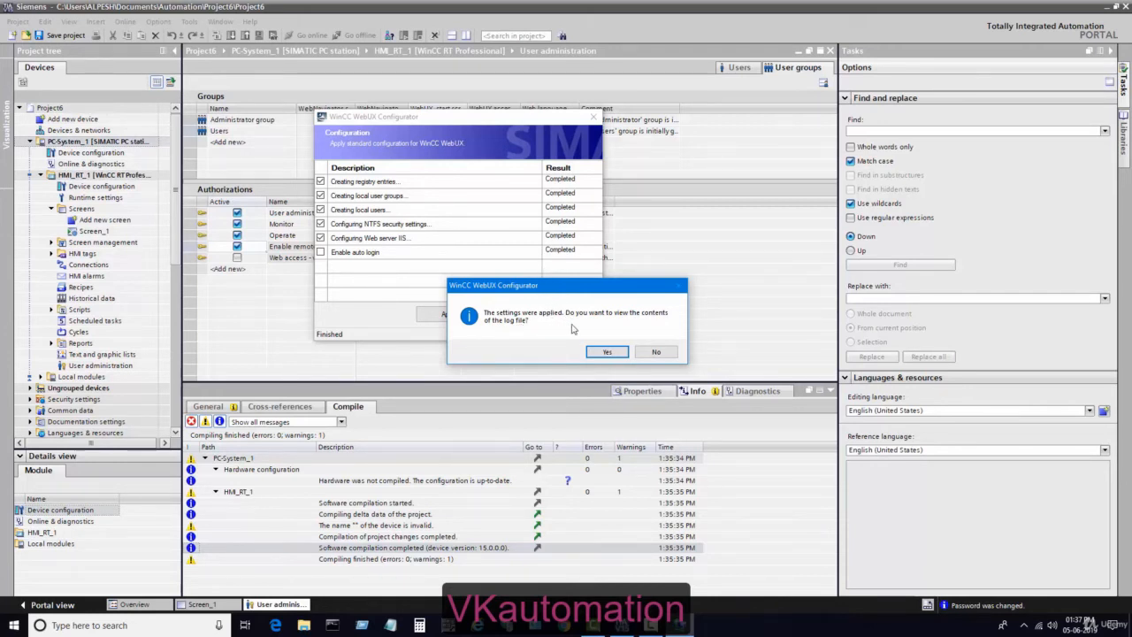
{"action": "mouse_move", "coordinate": [653, 342]}
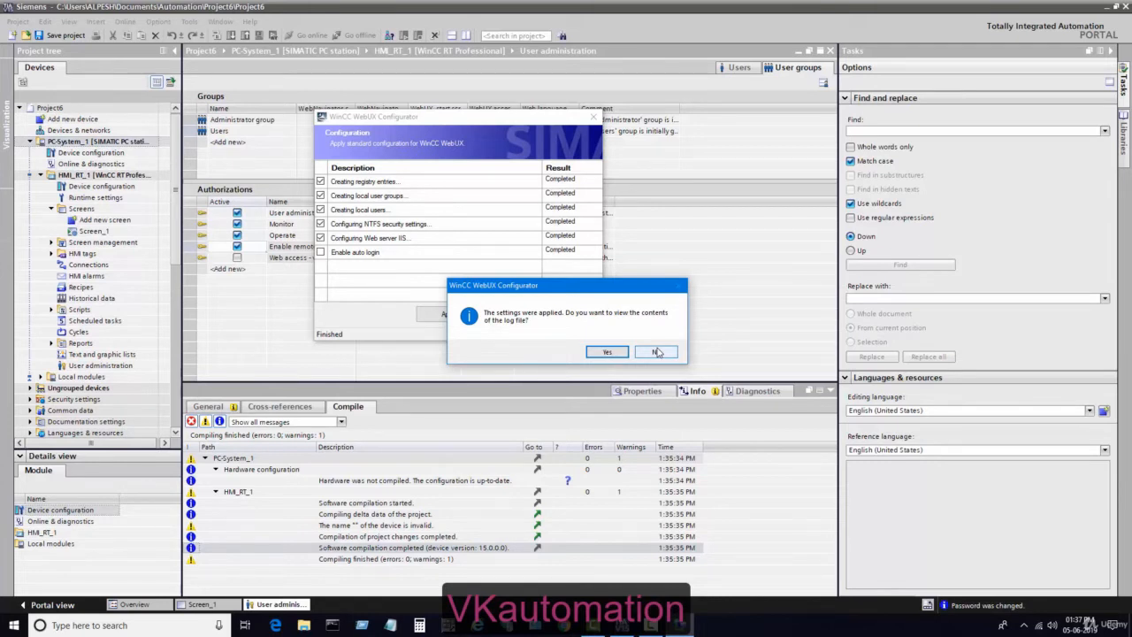
Step: Decline viewing the log file and exit the WebUX Configurator
{"action": "left_click", "coordinate": [656, 351]}
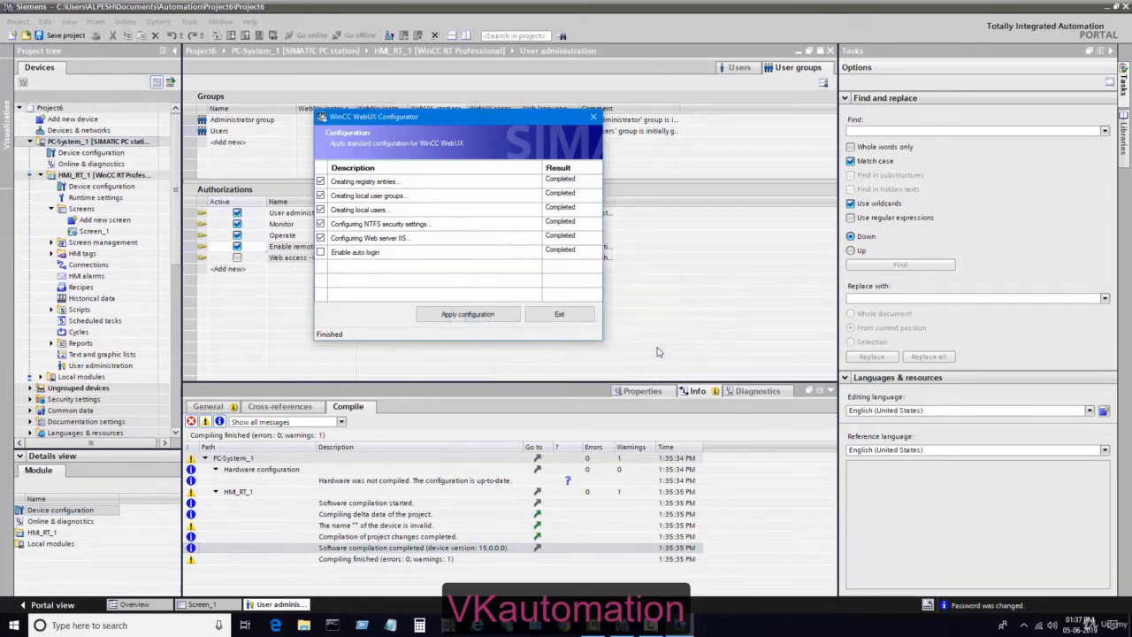
{"action": "left_click", "coordinate": [559, 314]}
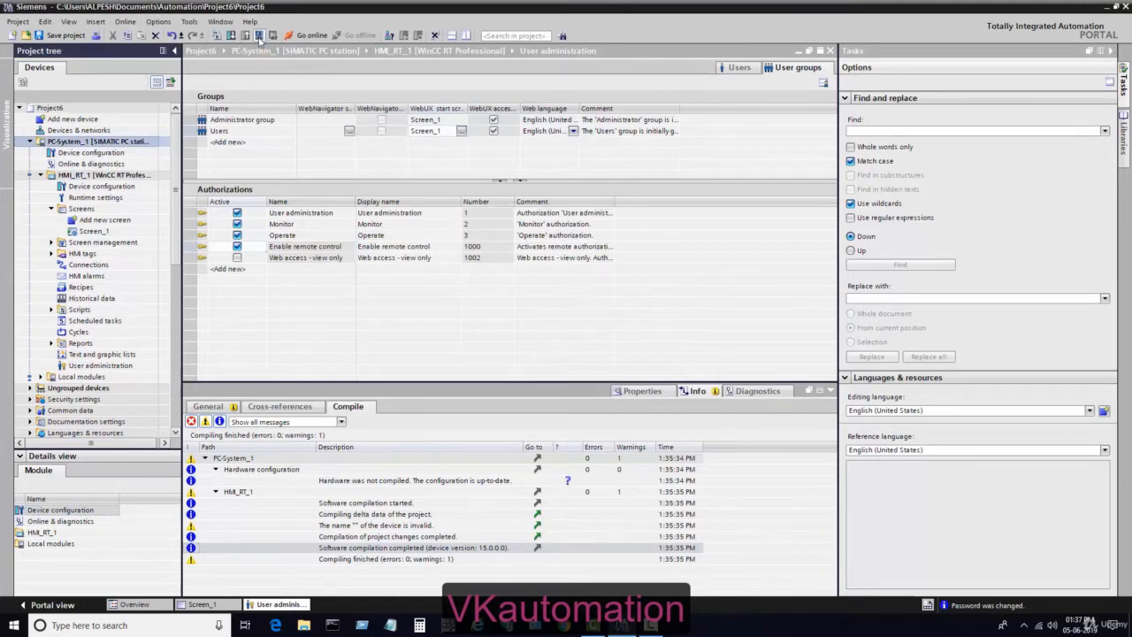
Step: Start the runtime simulation for HMI_RT_1 via Online > Simulation > Start
{"action": "left_click", "coordinate": [259, 35]}
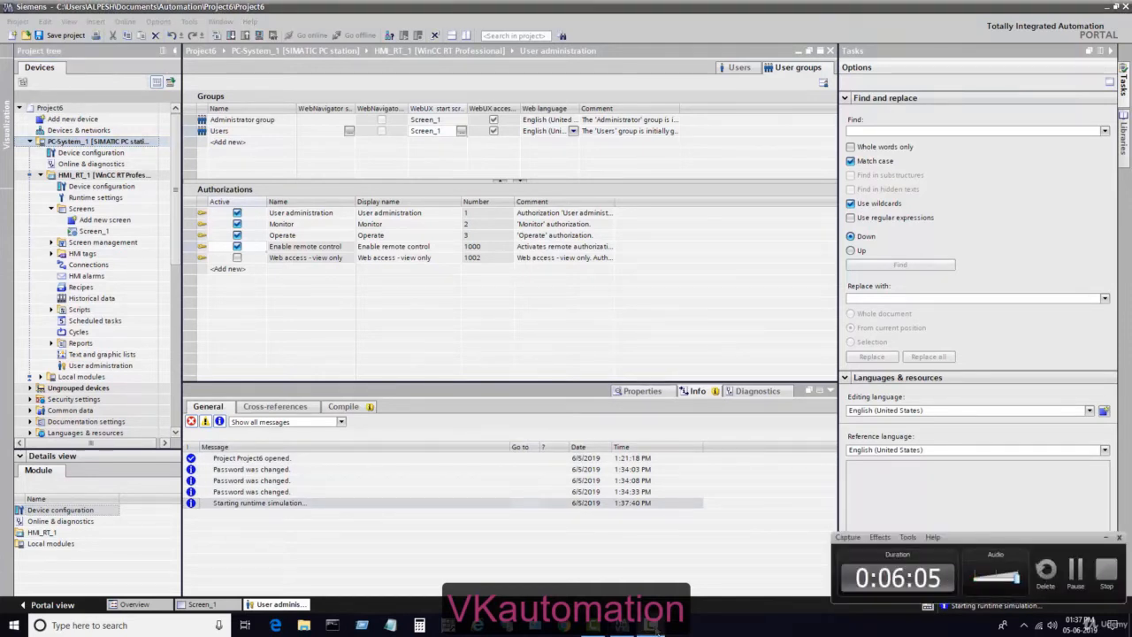
{"action": "mouse_move", "coordinate": [790, 597]}
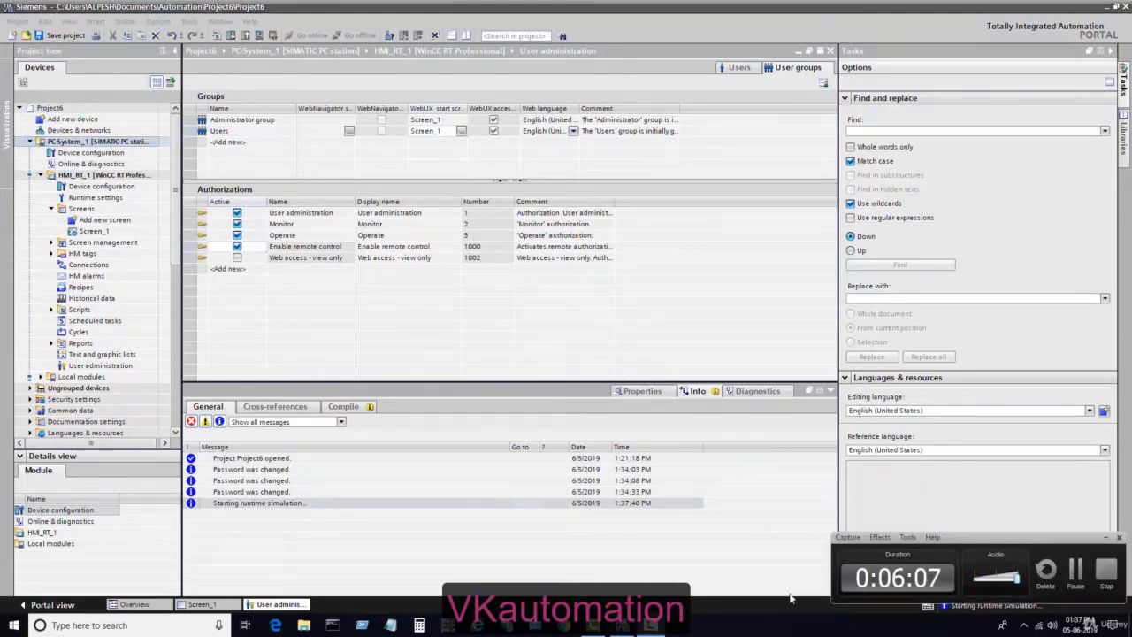
{"action": "left_click", "coordinate": [846, 537]}
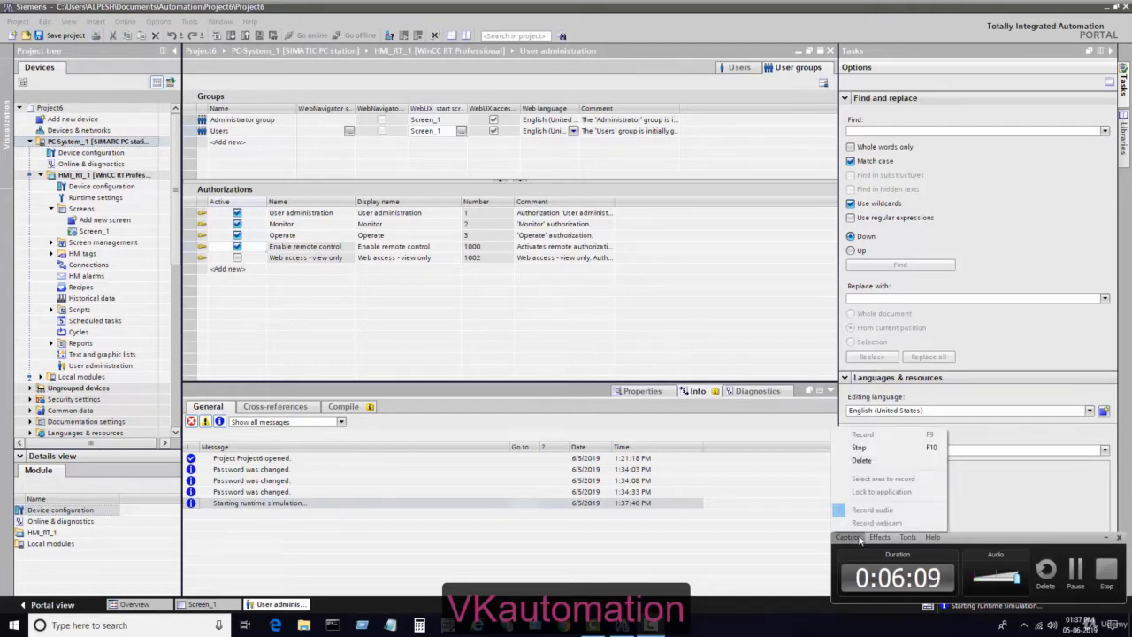
{"action": "left_click", "coordinate": [906, 537]}
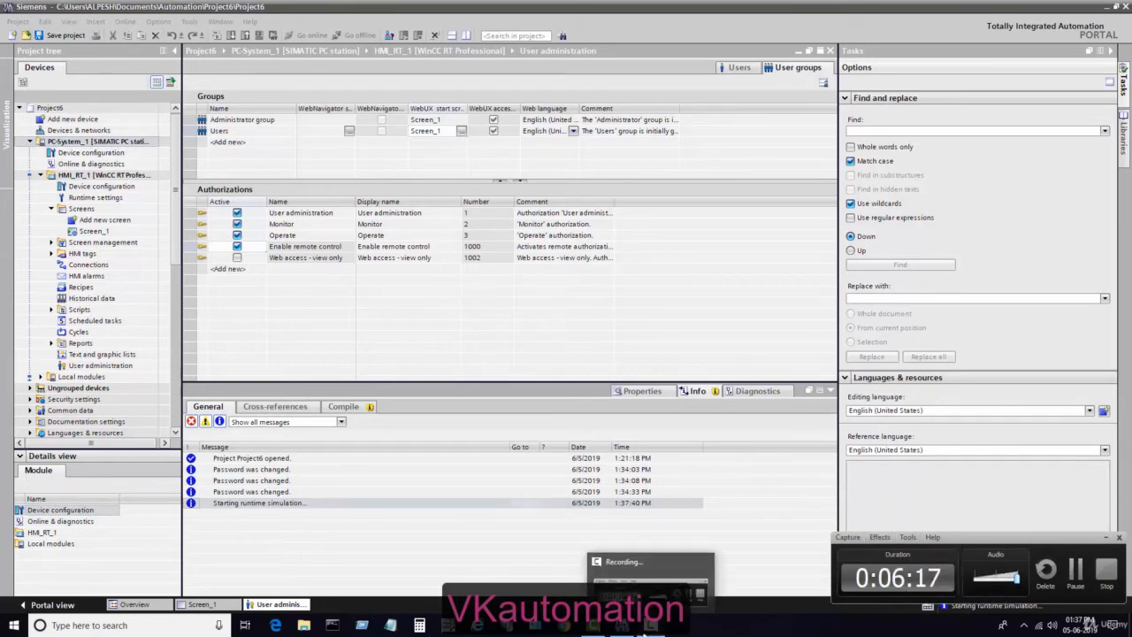
{"action": "mouse_move", "coordinate": [767, 505]}
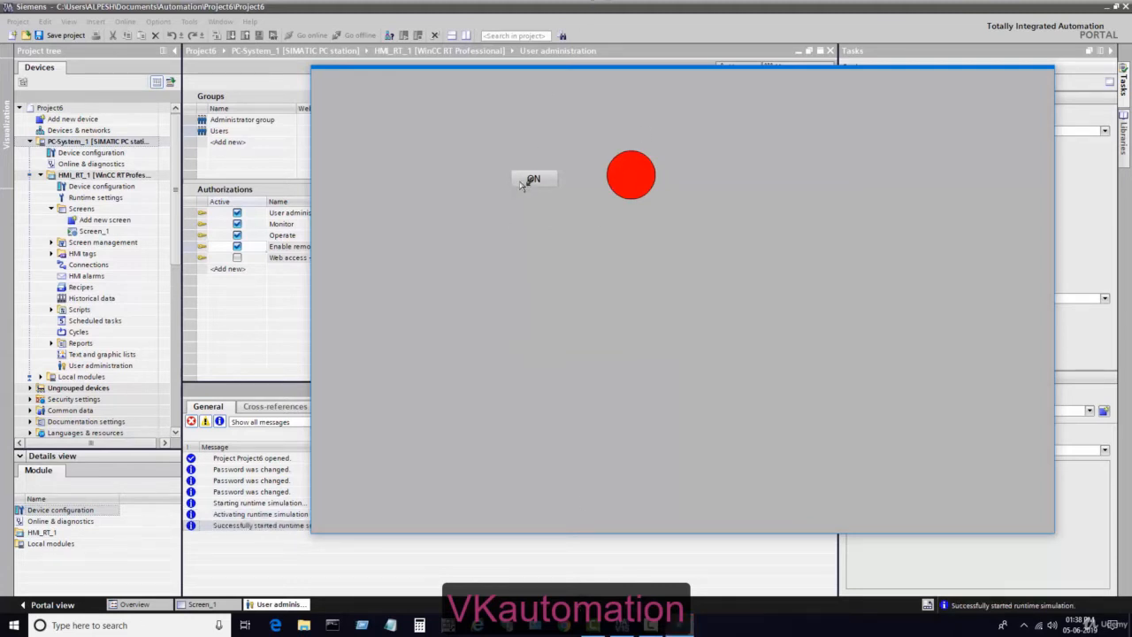
Step: Toggle the lamp green and back to red with the ON button, then switch to IIS Manager
{"action": "left_click", "coordinate": [533, 178]}
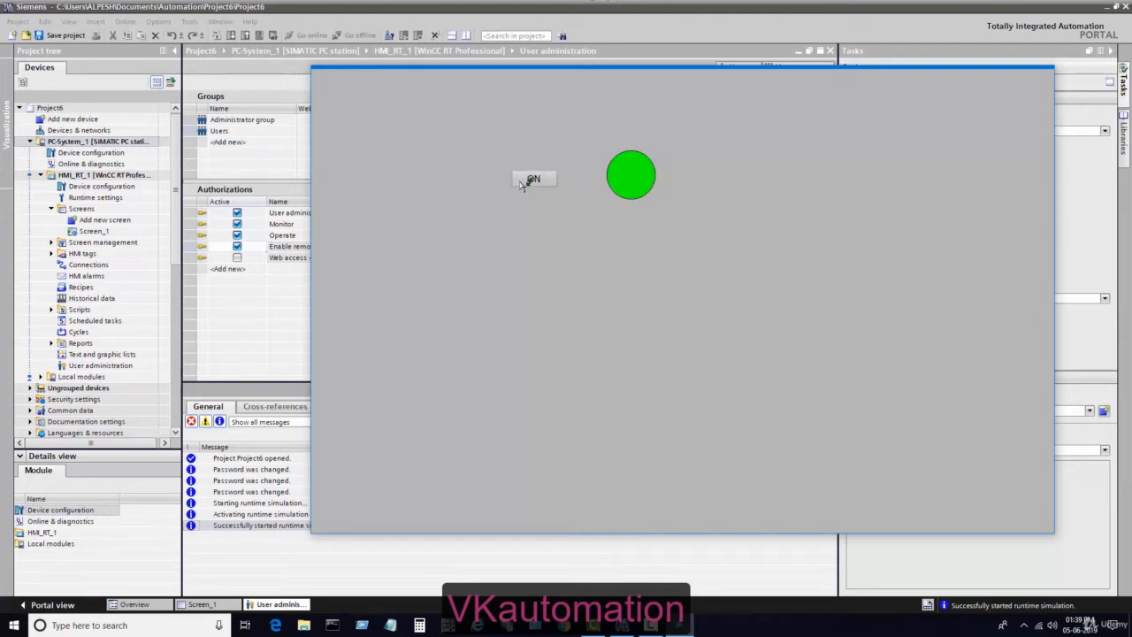
{"action": "left_click", "coordinate": [533, 178]}
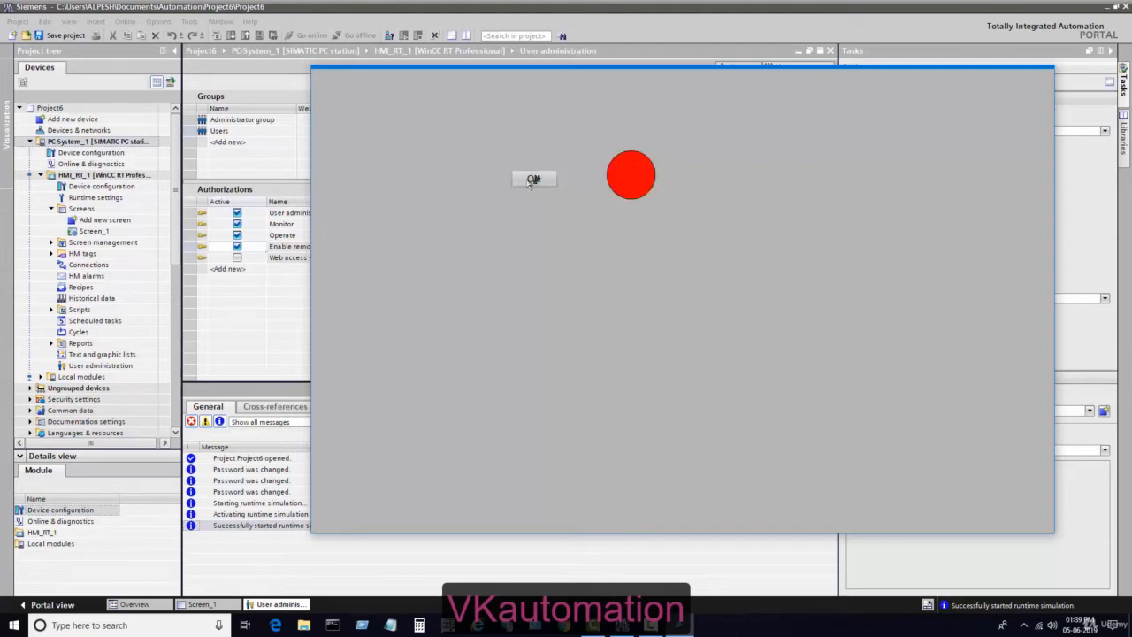
{"action": "left_click", "coordinate": [533, 178]}
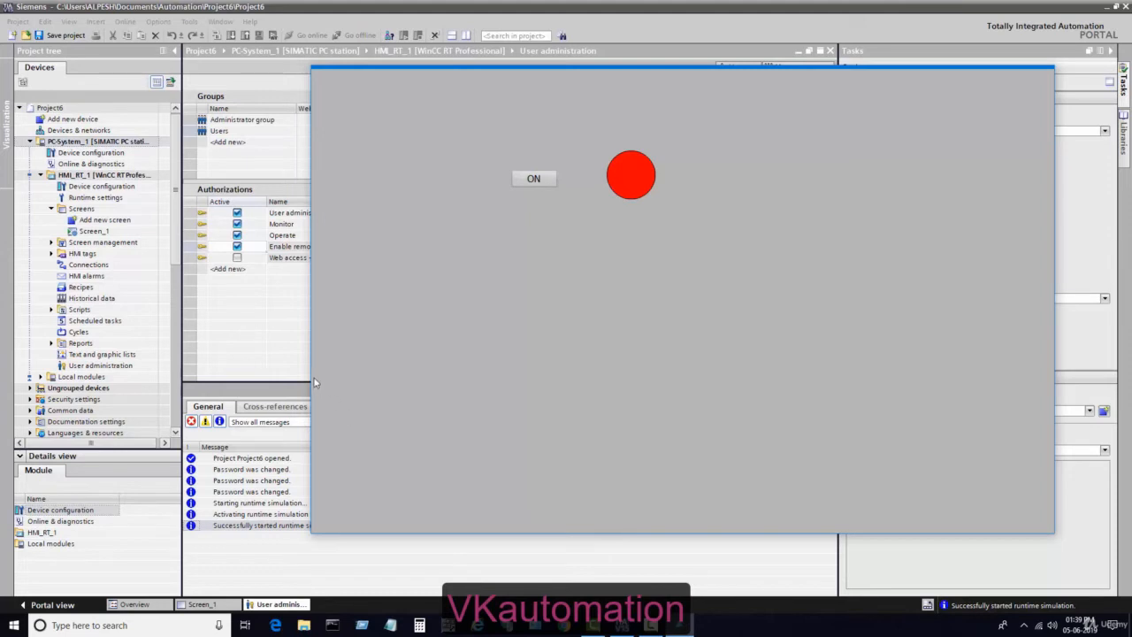
{"action": "mouse_move", "coordinate": [217, 367]}
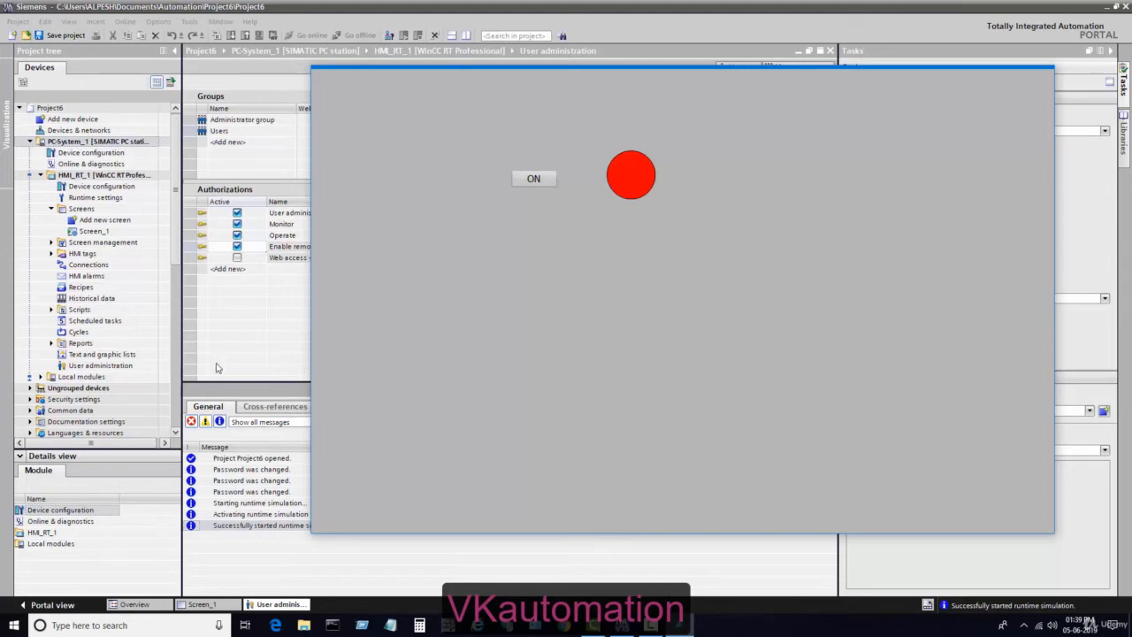
{"action": "mouse_move", "coordinate": [534, 87]}
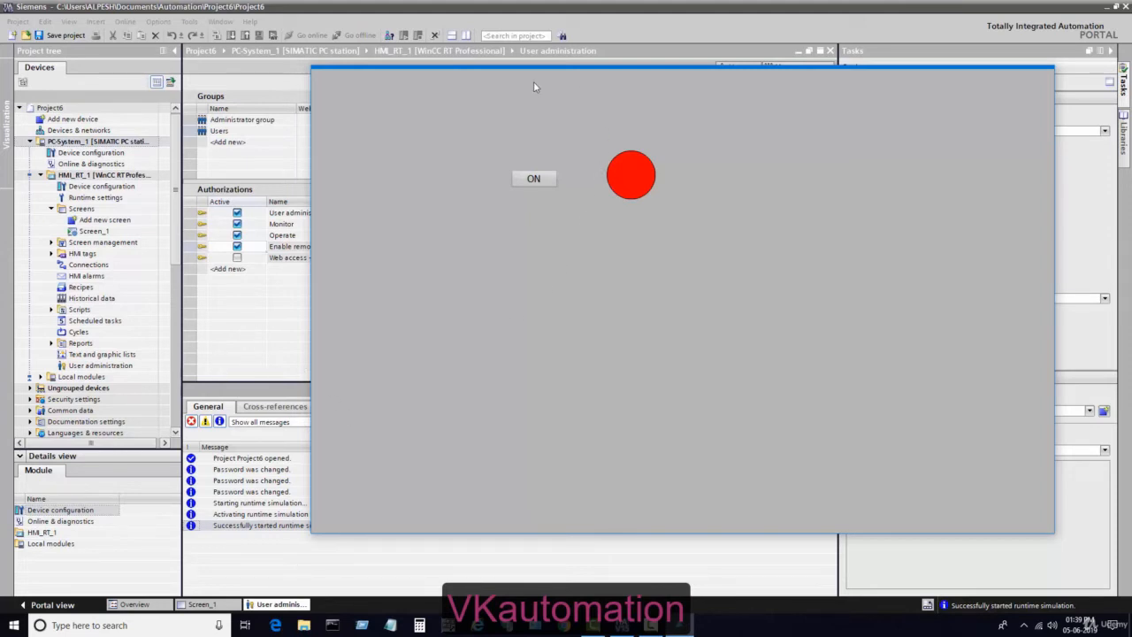
{"action": "mouse_move", "coordinate": [673, 332]}
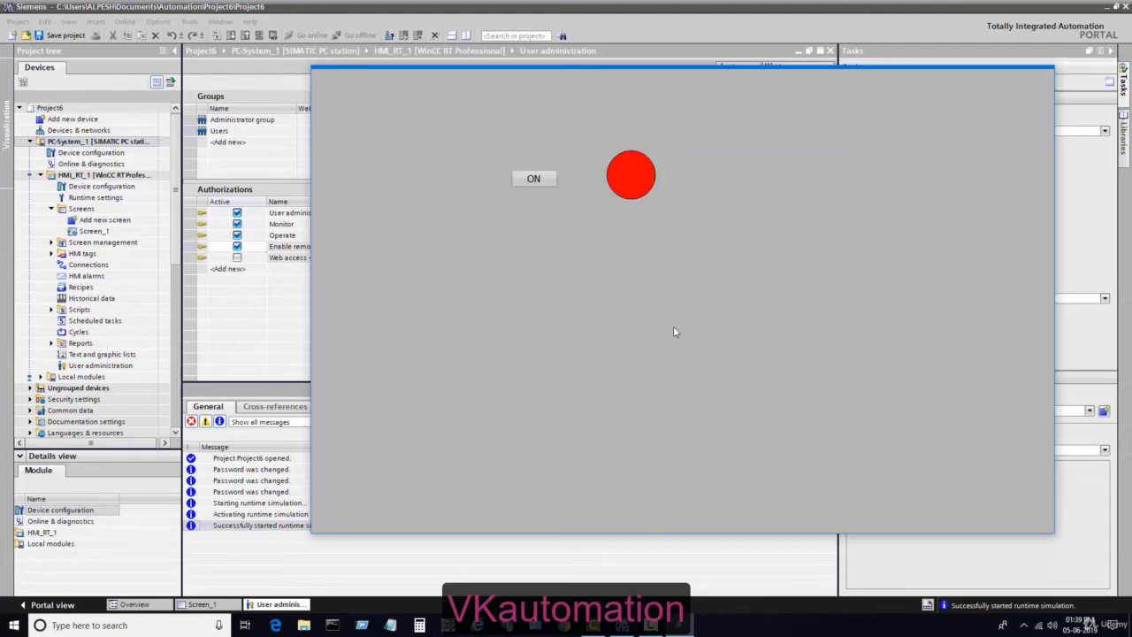
{"action": "mouse_move", "coordinate": [534, 294]}
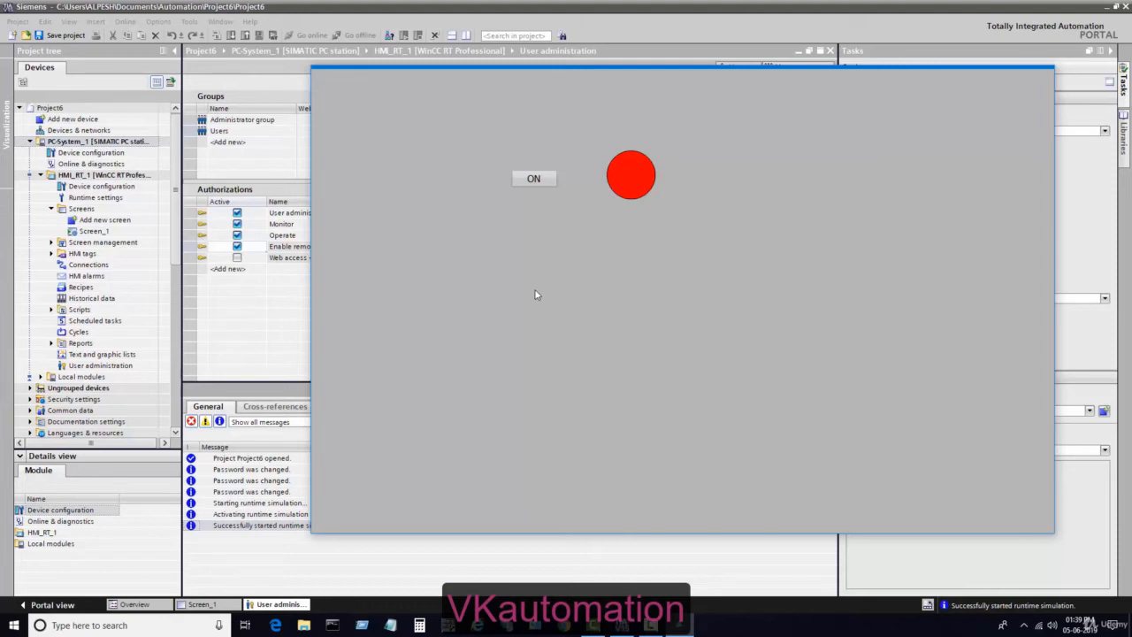
{"action": "mouse_move", "coordinate": [540, 295]}
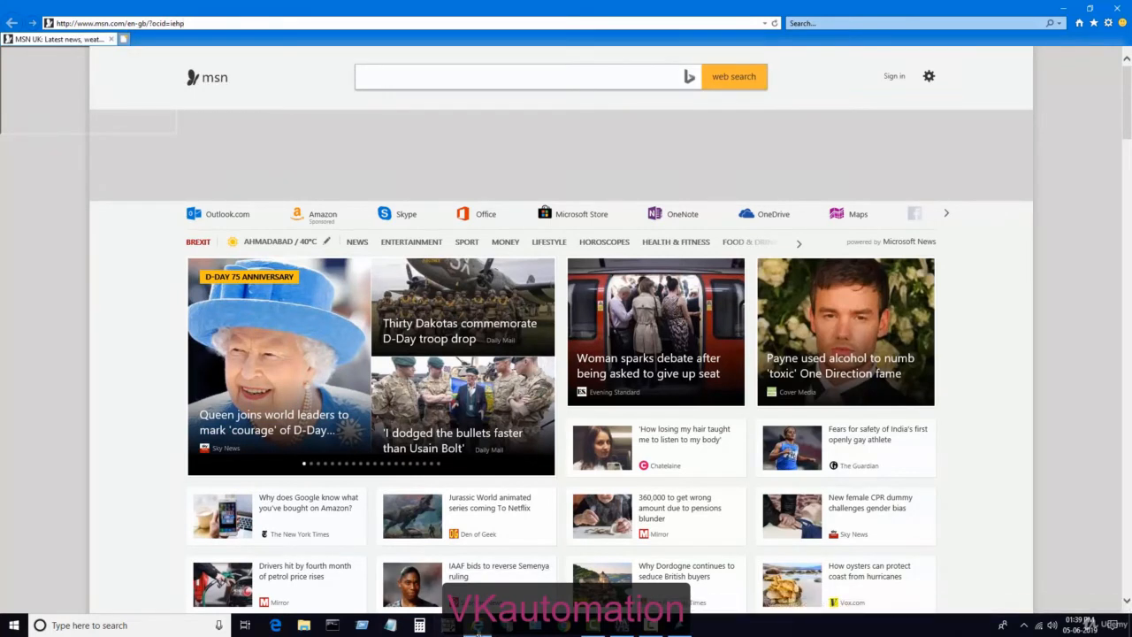
{"action": "left_click", "coordinate": [893, 75]}
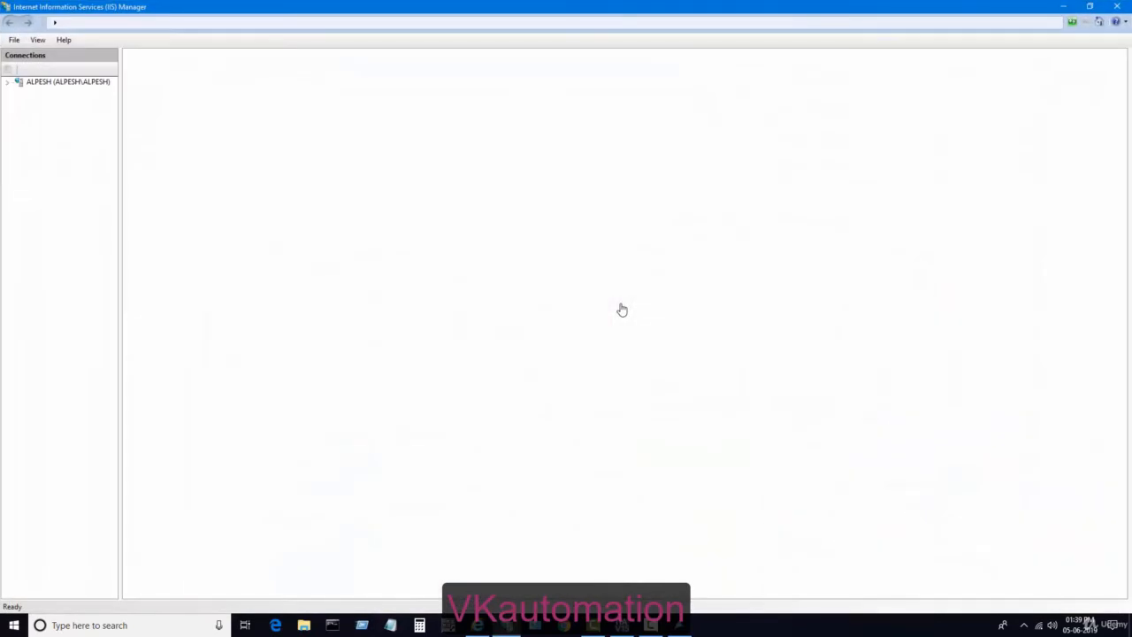
Step: Select the WinCCWebUX site under the server's Sites and view its bindings
{"action": "left_click", "coordinate": [68, 82]}
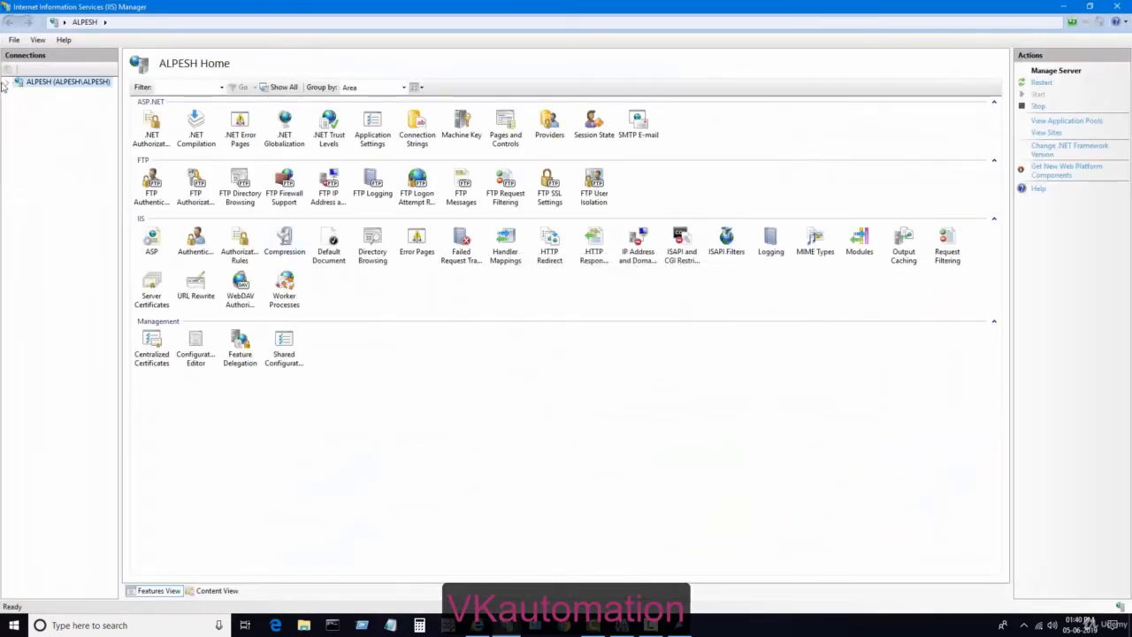
{"action": "left_click", "coordinate": [7, 82]}
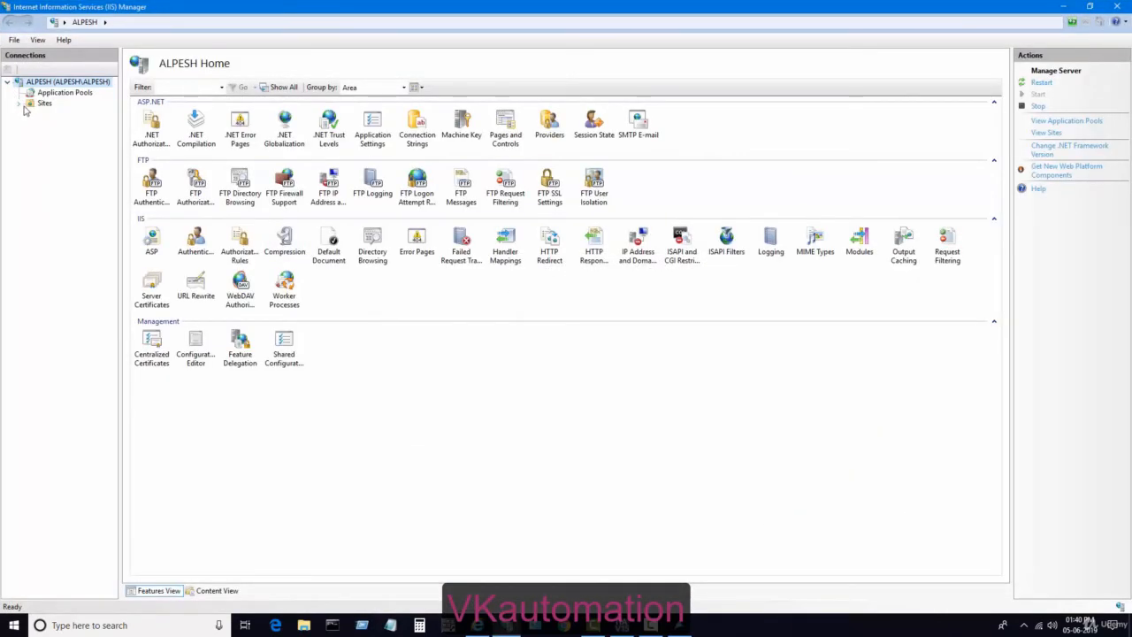
{"action": "left_click", "coordinate": [20, 103]}
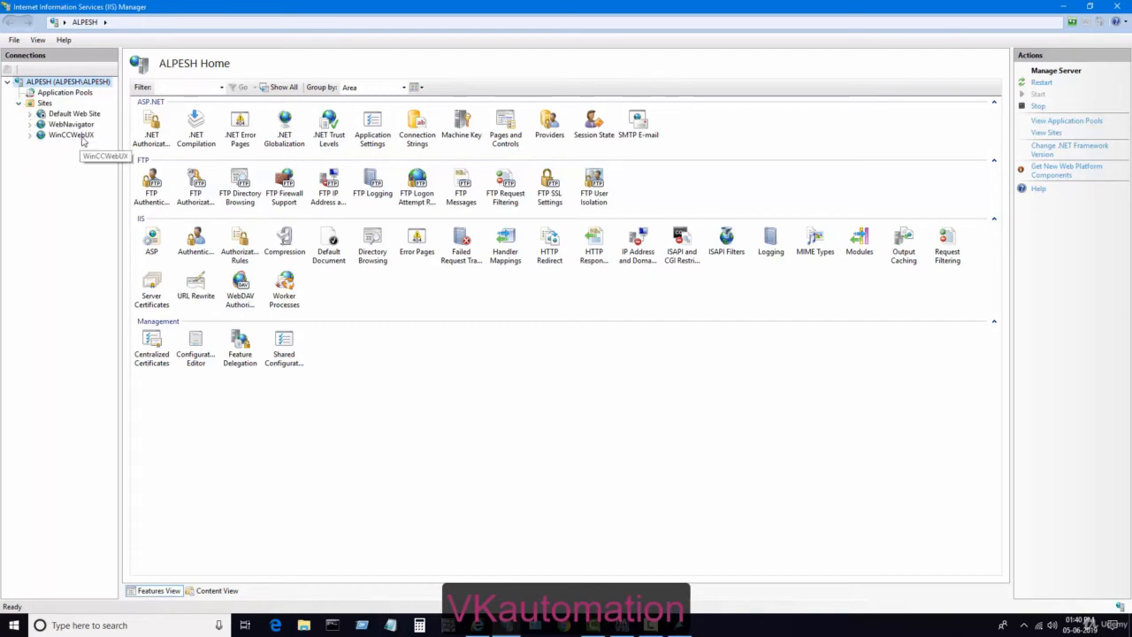
{"action": "left_click", "coordinate": [71, 134]}
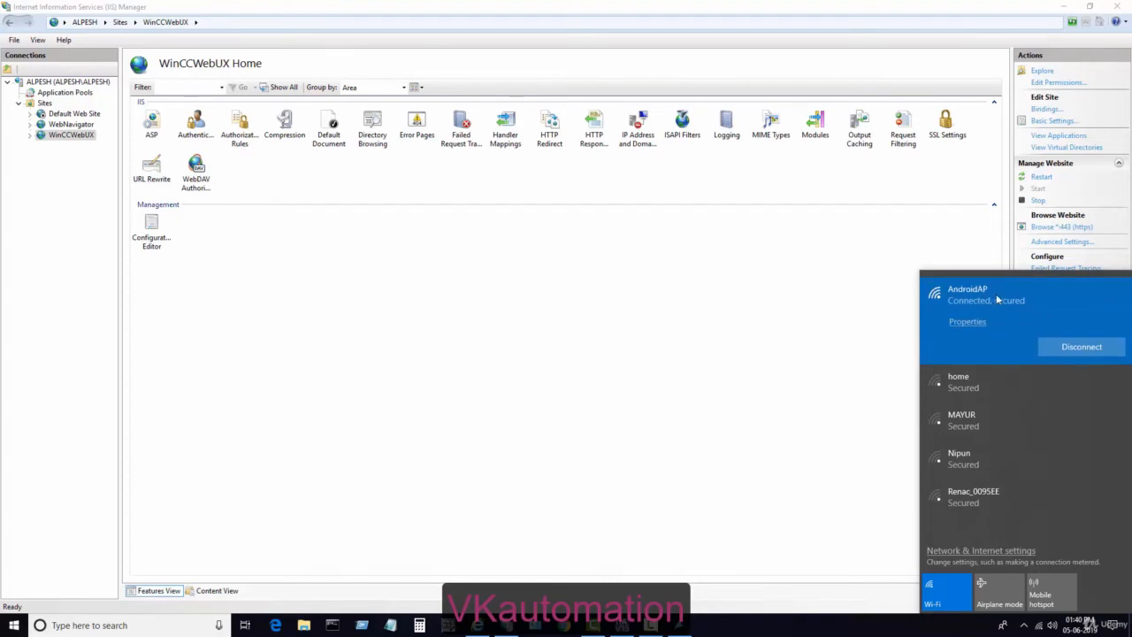
{"action": "mouse_move", "coordinate": [992, 303]}
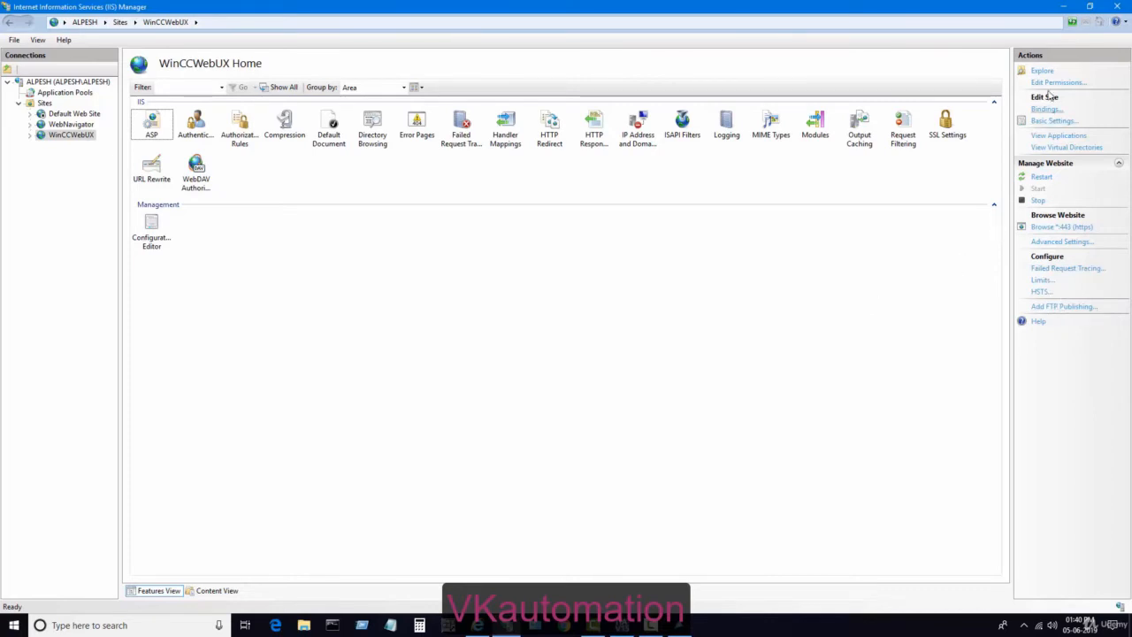
{"action": "left_click", "coordinate": [1046, 109]}
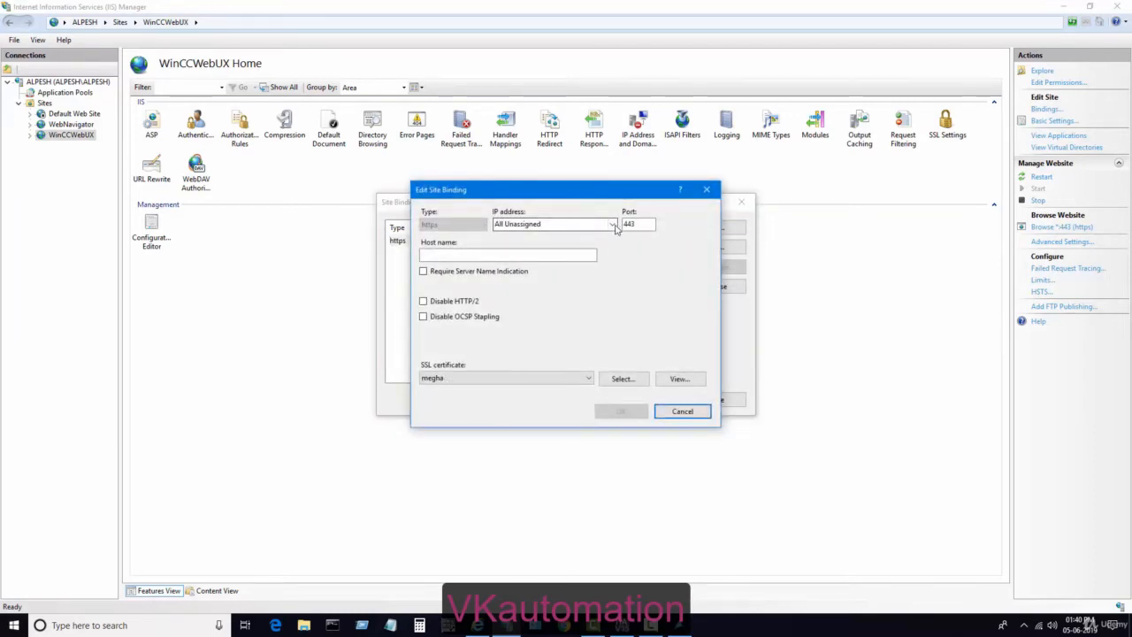
Step: Bind the https port 443 binding to IP 192.168.43.235 and close the binding dialogs
{"action": "left_click", "coordinate": [612, 223]}
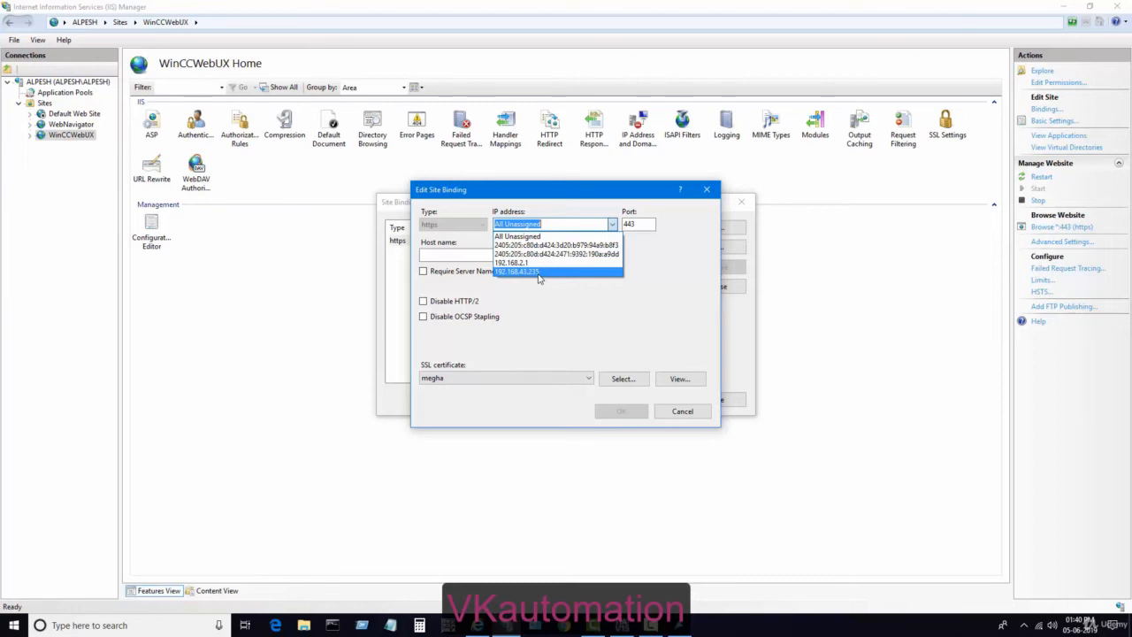
{"action": "left_click", "coordinate": [515, 272]}
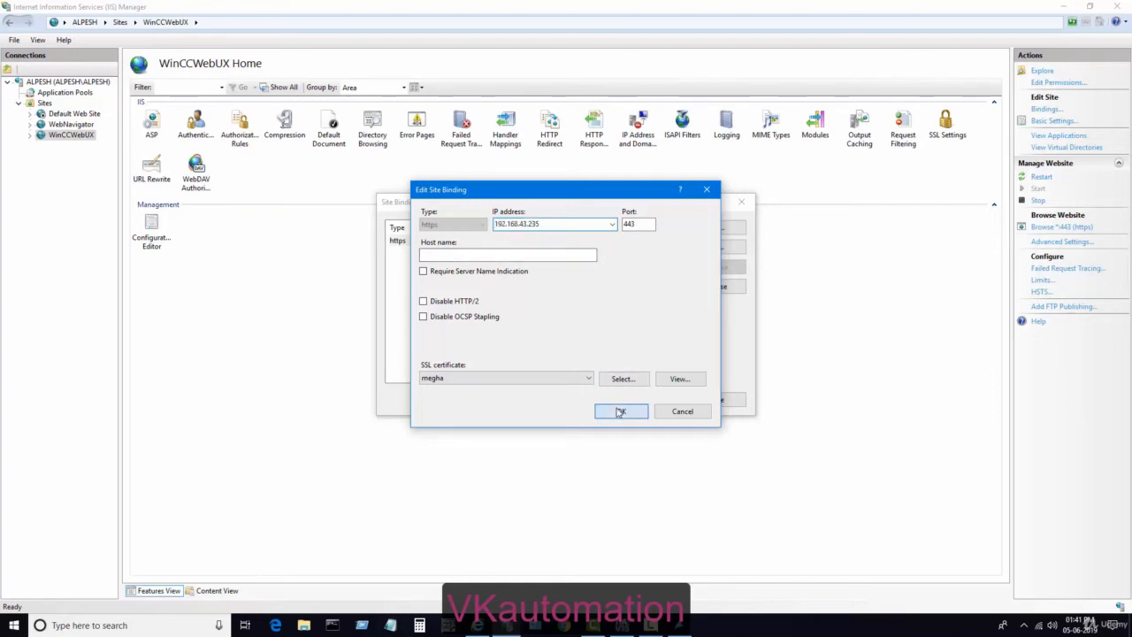
{"action": "left_click", "coordinate": [620, 411]}
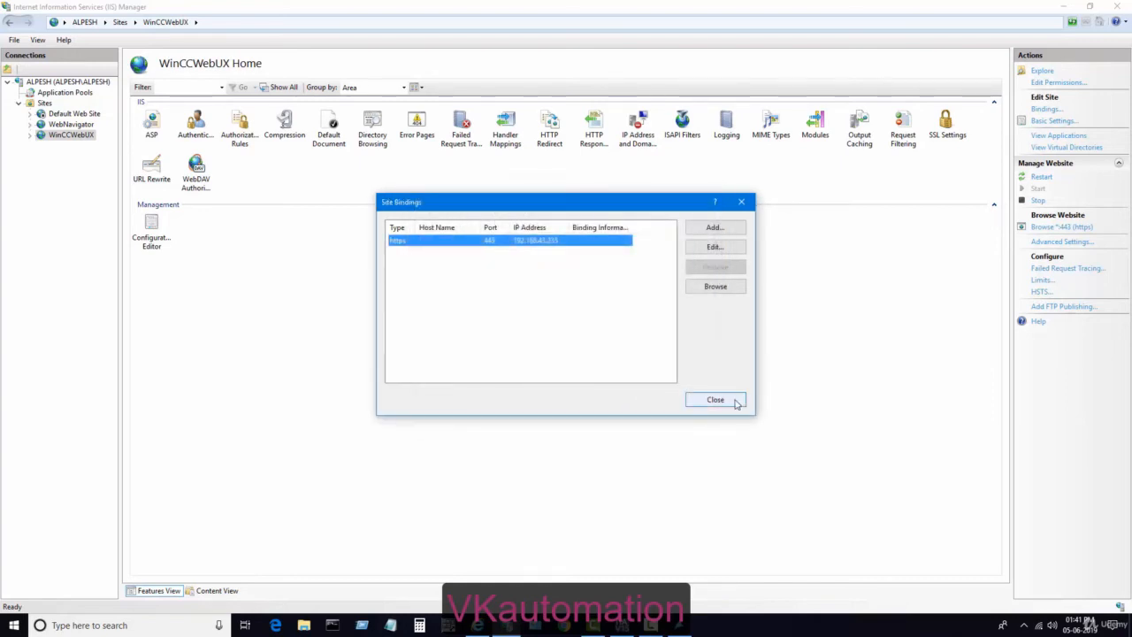
{"action": "left_click", "coordinate": [714, 399]}
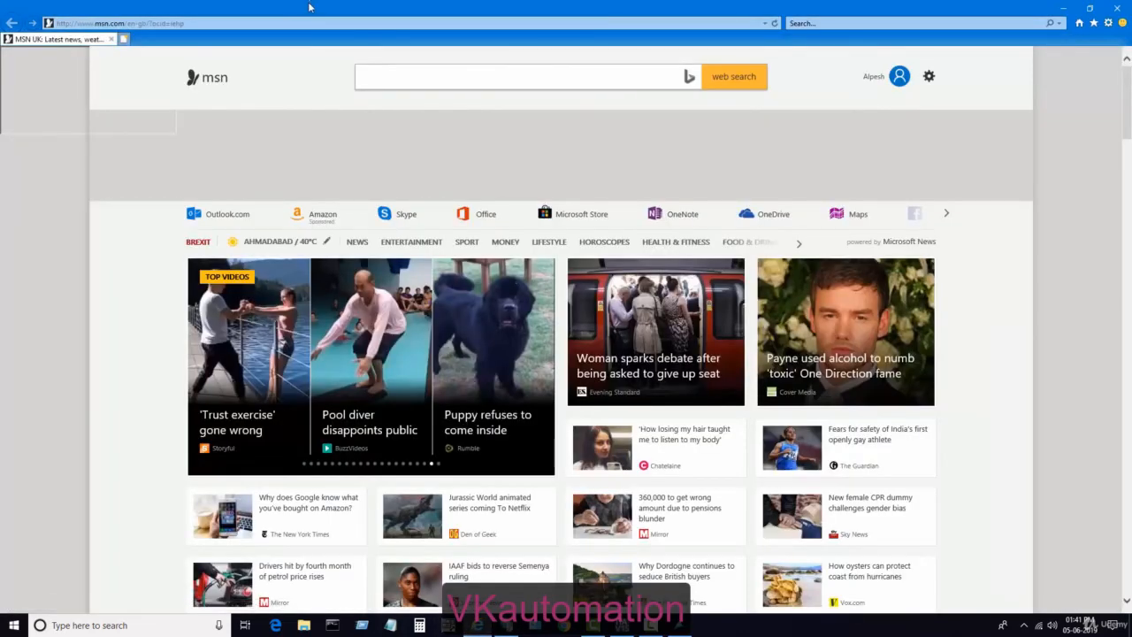
Step: Browse to 192.168.43.235 and continue past the certificate warning to the WebUX login page
{"action": "left_click", "coordinate": [115, 23]}
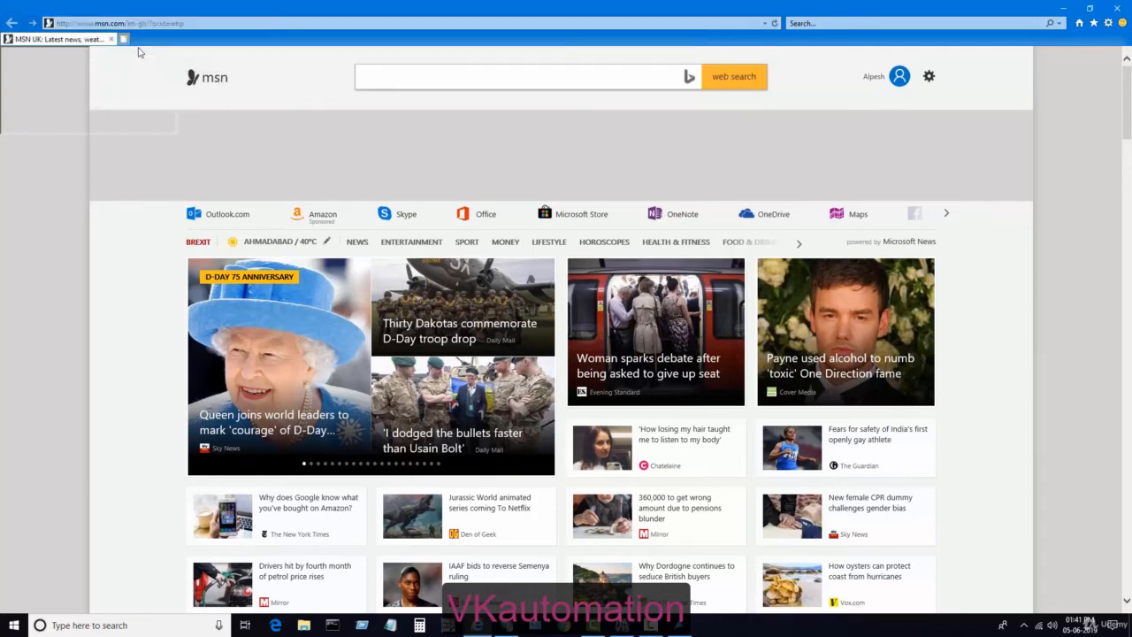
{"action": "type", "text": "192.168.43.235/"}
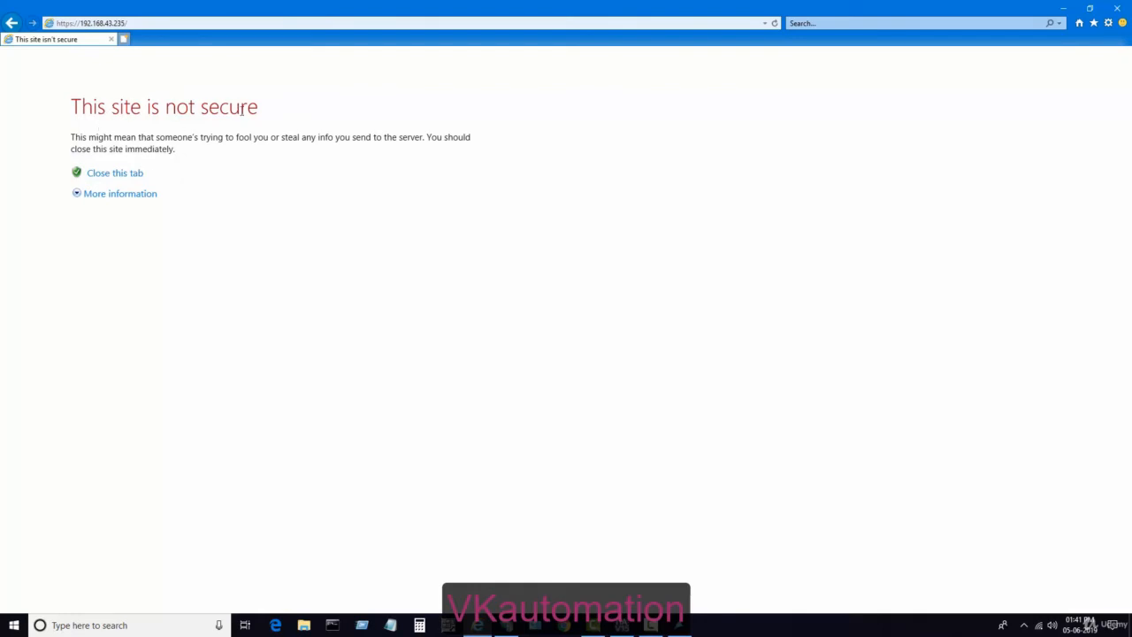
{"action": "left_click", "coordinate": [120, 192]}
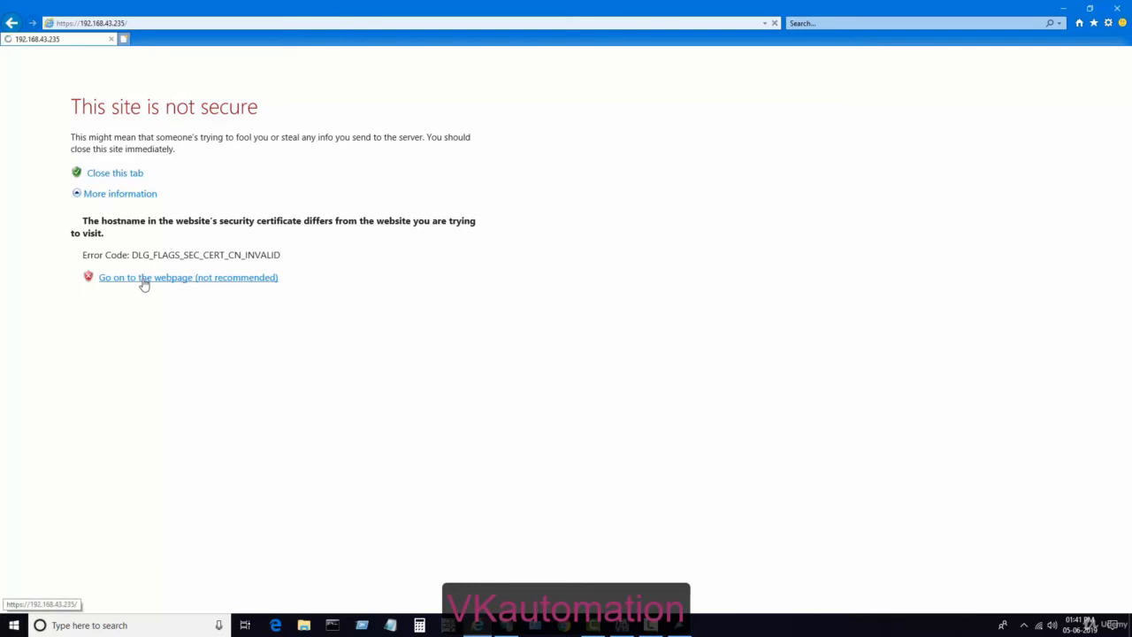
{"action": "left_click", "coordinate": [187, 276]}
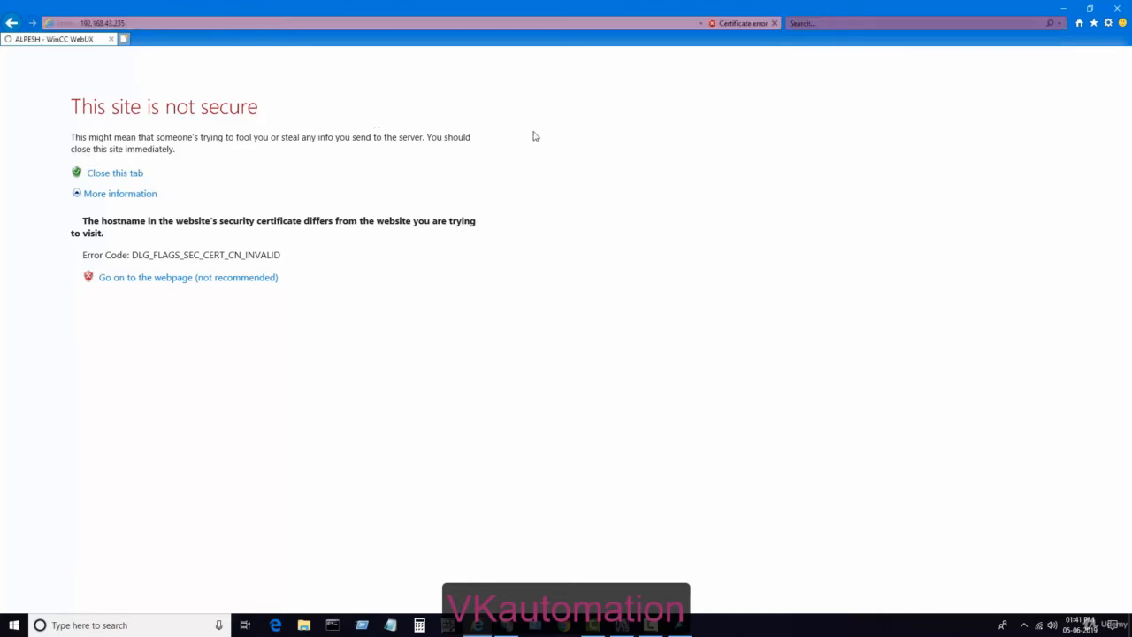
{"action": "left_click", "coordinate": [188, 276]}
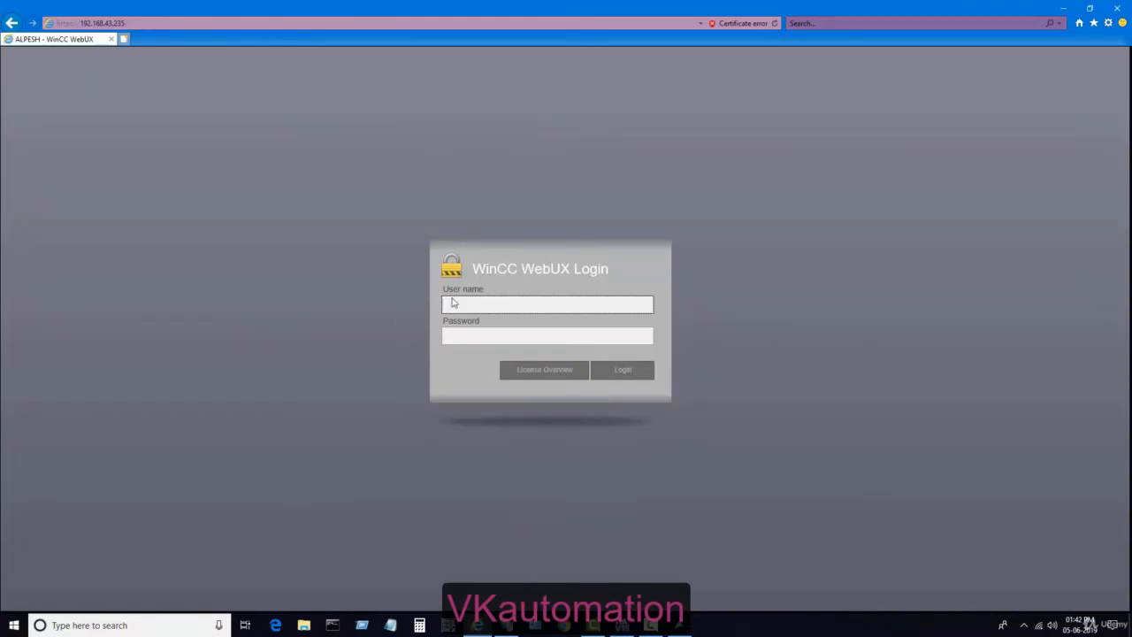
Step: Log in to WinCC WebUX as user alp1 to reach the ON button and lamp page
{"action": "left_click", "coordinate": [546, 304]}
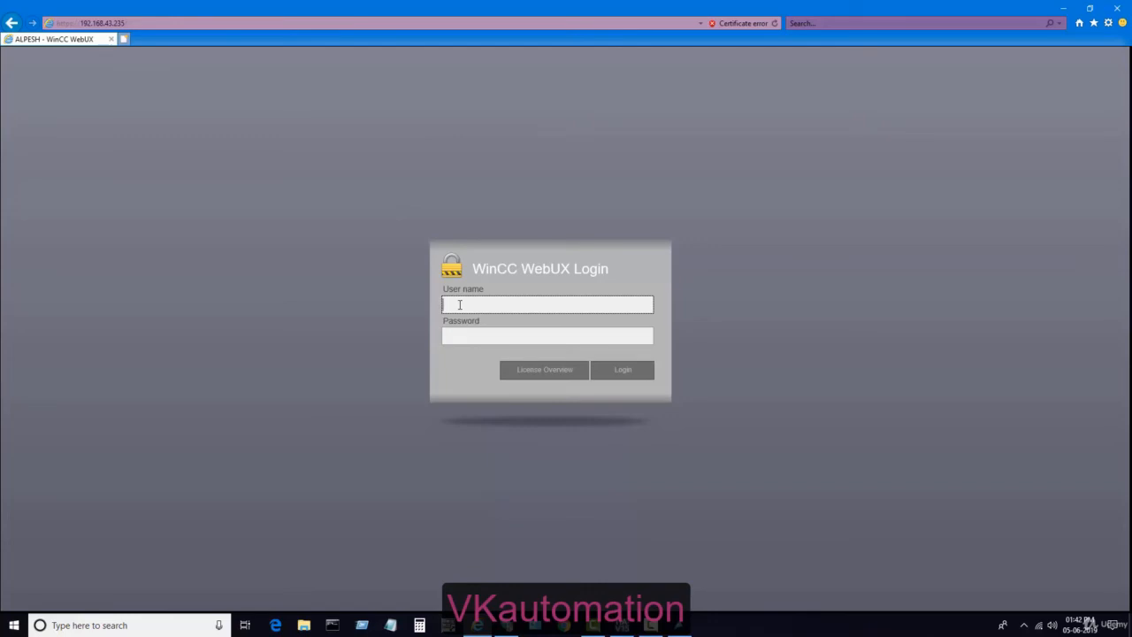
{"action": "type", "text": "alp"}
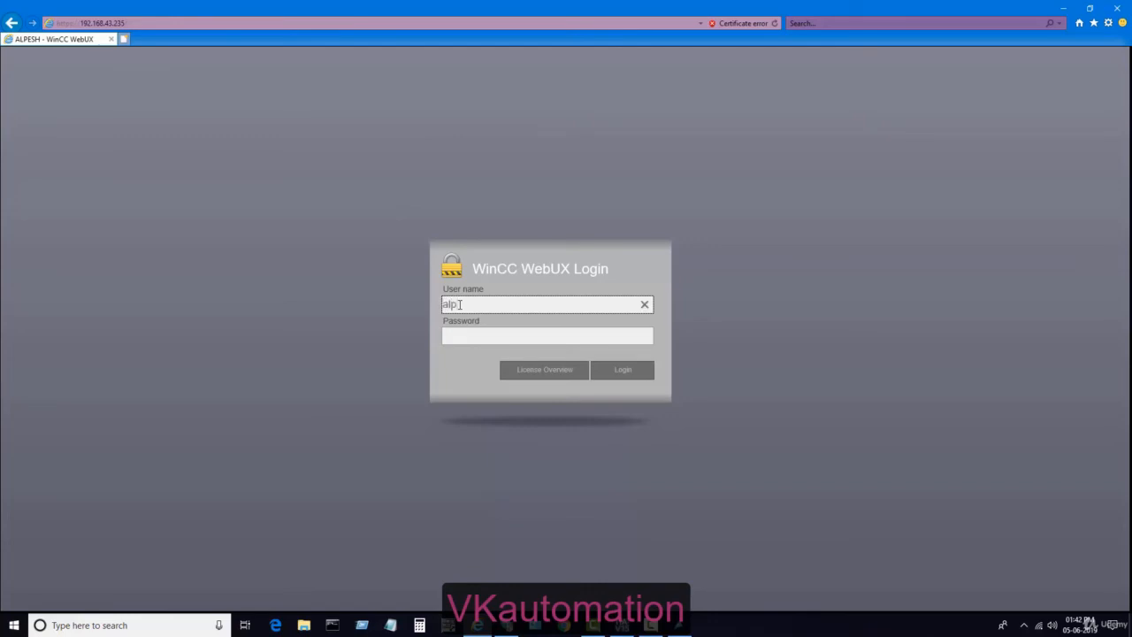
{"action": "type", "text": "1"}
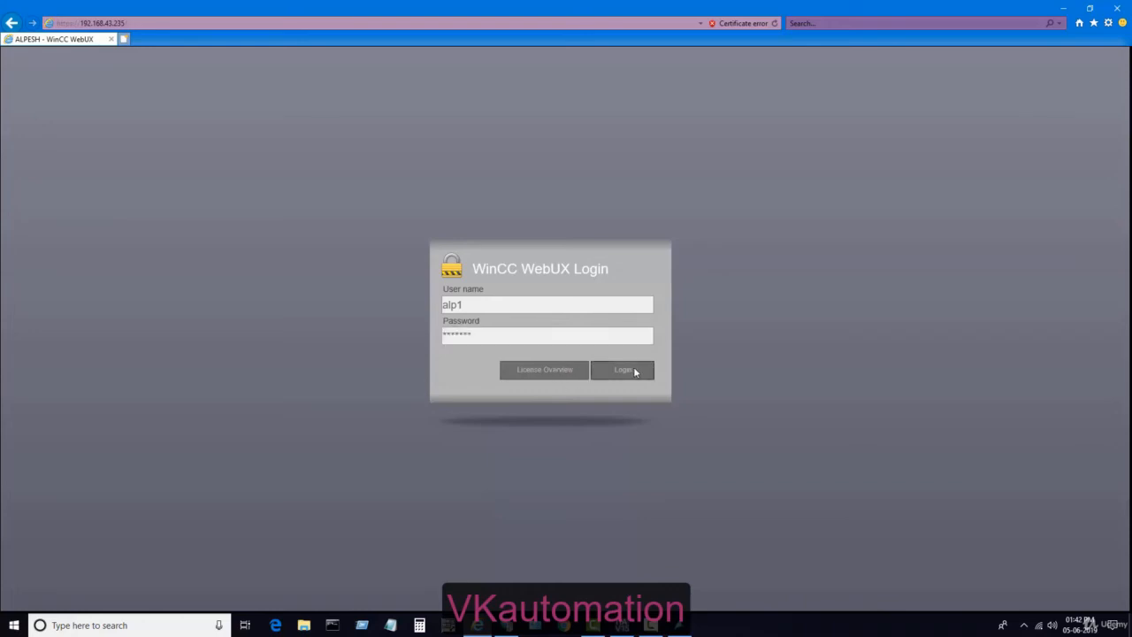
{"action": "left_click", "coordinate": [623, 370]}
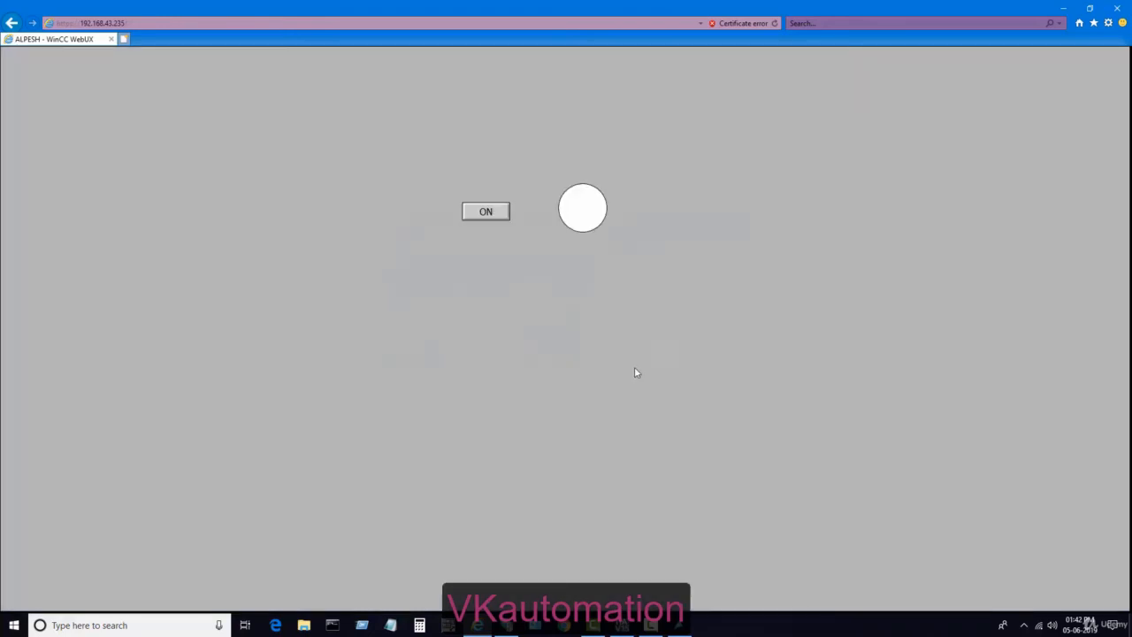
{"action": "left_click", "coordinate": [484, 211]}
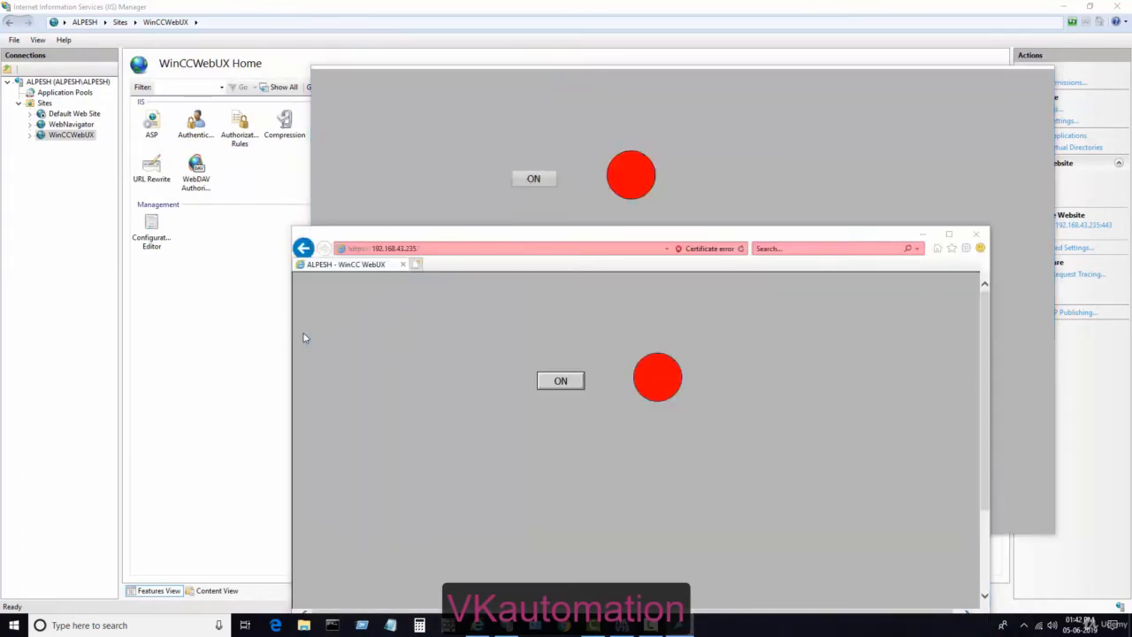
Step: With the browser beside the runtime window, toggle the lamp green and back to red from the web page
{"action": "left_click", "coordinate": [619, 247]}
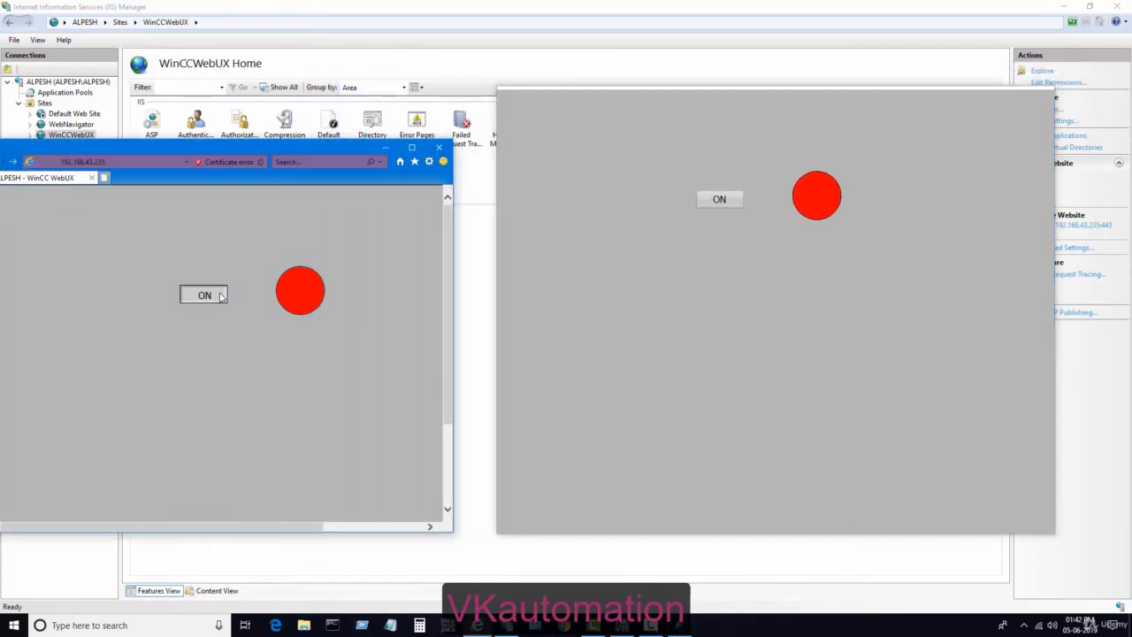
{"action": "left_click", "coordinate": [204, 295]}
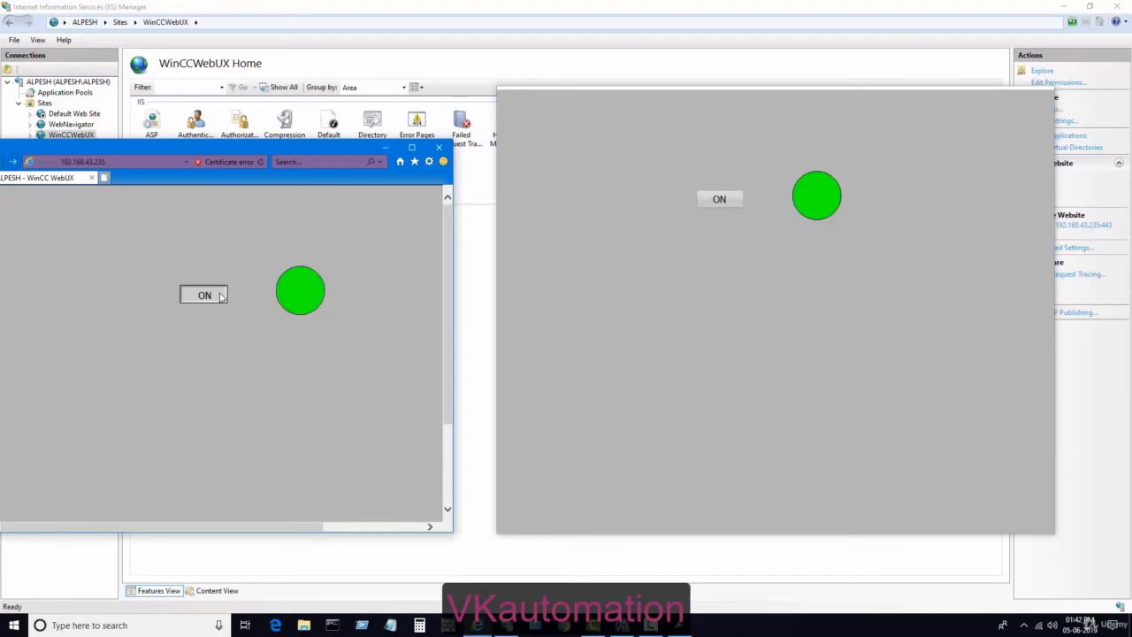
{"action": "left_click", "coordinate": [203, 294]}
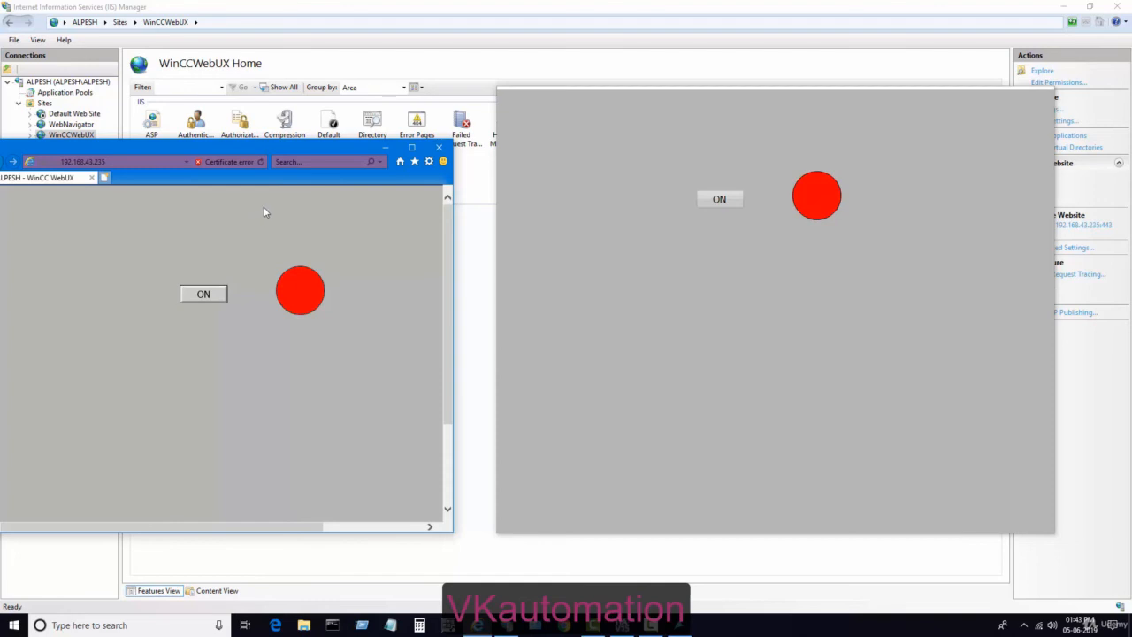
{"action": "mouse_move", "coordinate": [272, 208]}
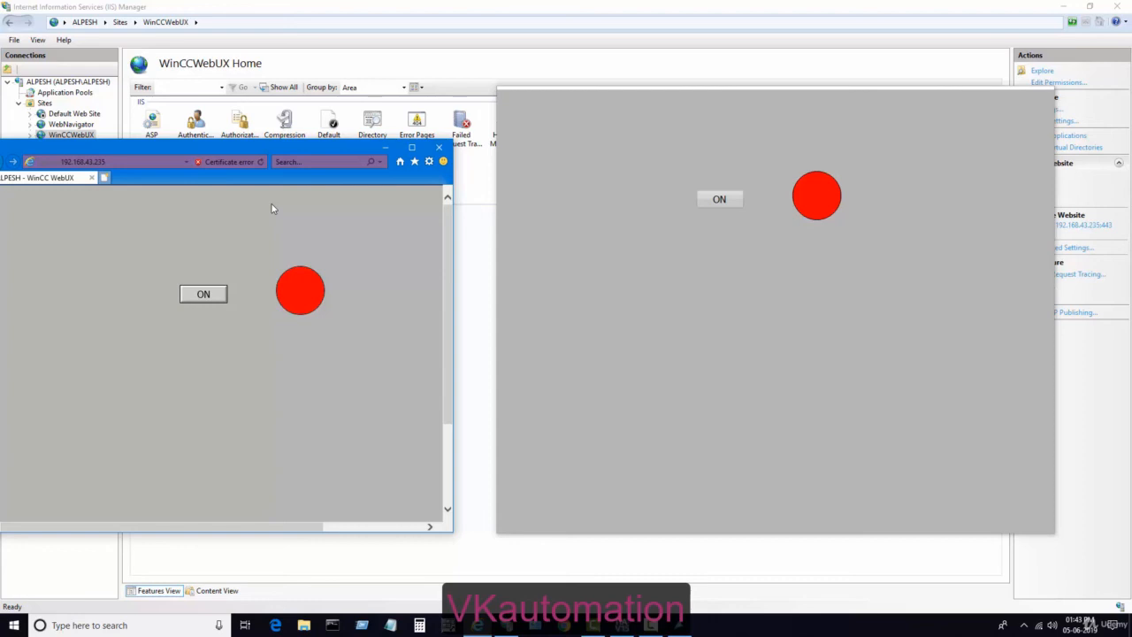
{"action": "mouse_move", "coordinate": [734, 198]}
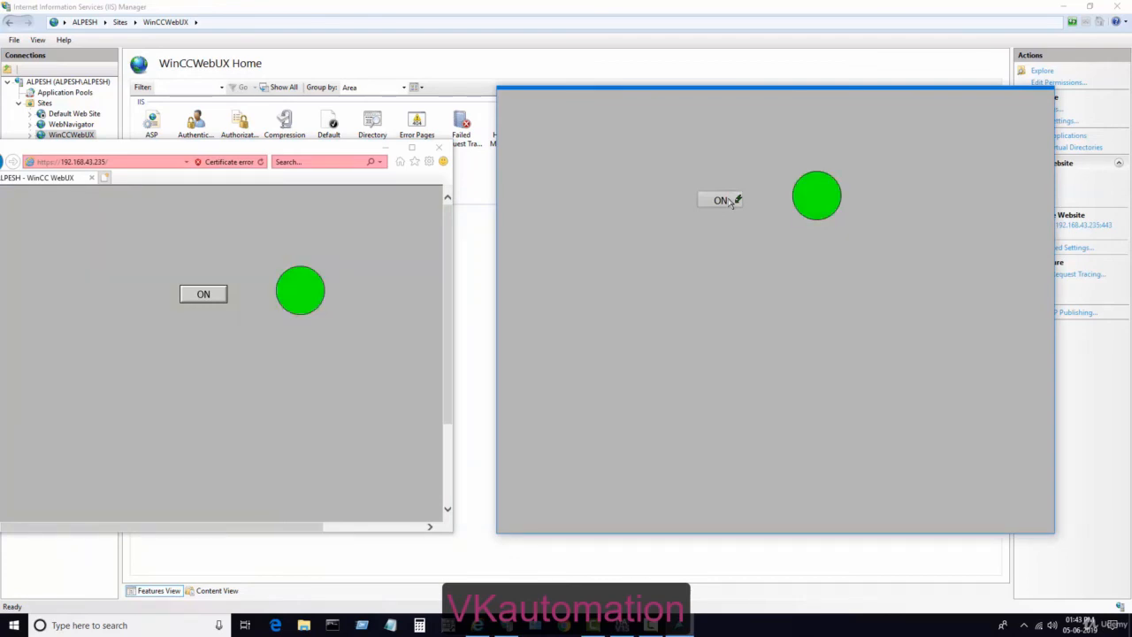
Step: Toggle the lamp from the runtime screen and check the Wi-Fi networks panel in the taskbar
{"action": "left_click", "coordinate": [720, 199]}
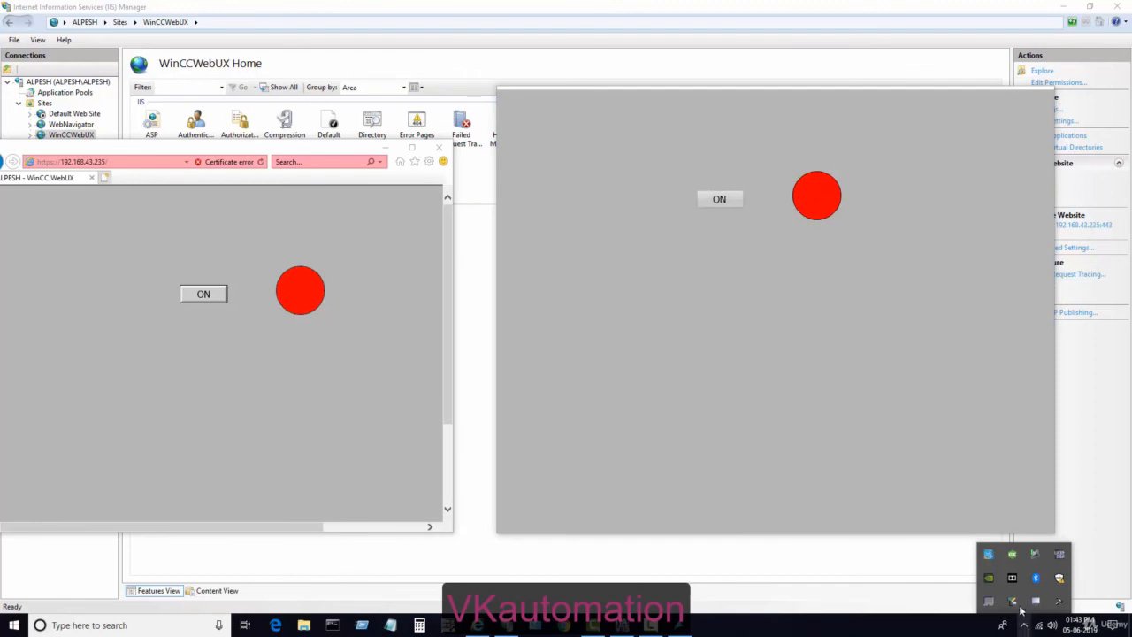
{"action": "left_click", "coordinate": [719, 199]}
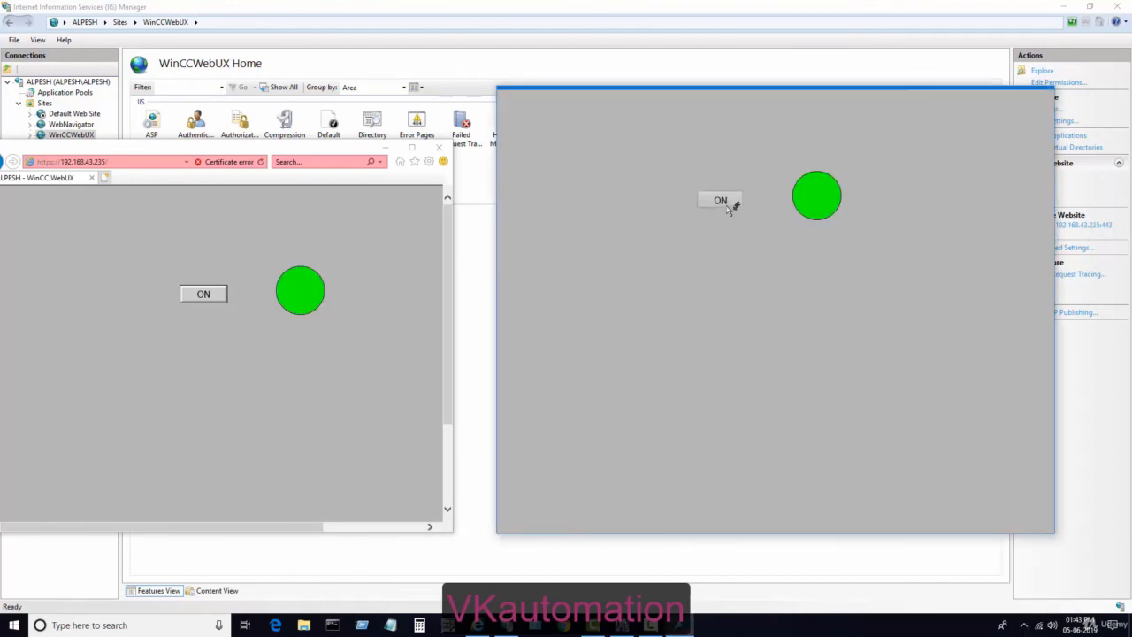
{"action": "left_click", "coordinate": [718, 200]}
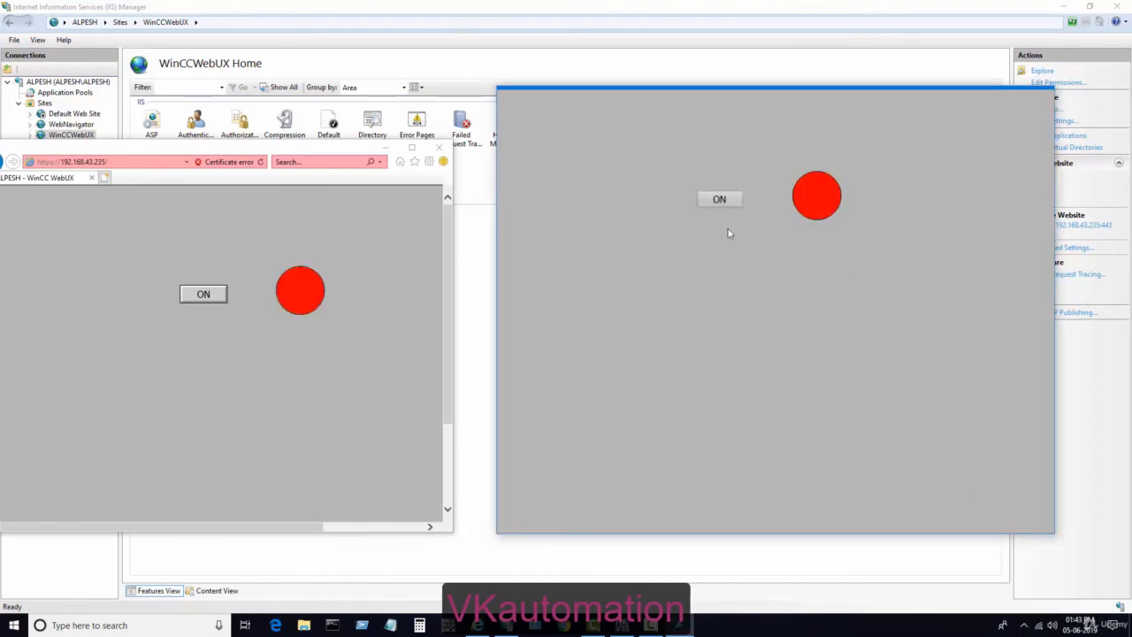
{"action": "mouse_move", "coordinate": [376, 292]}
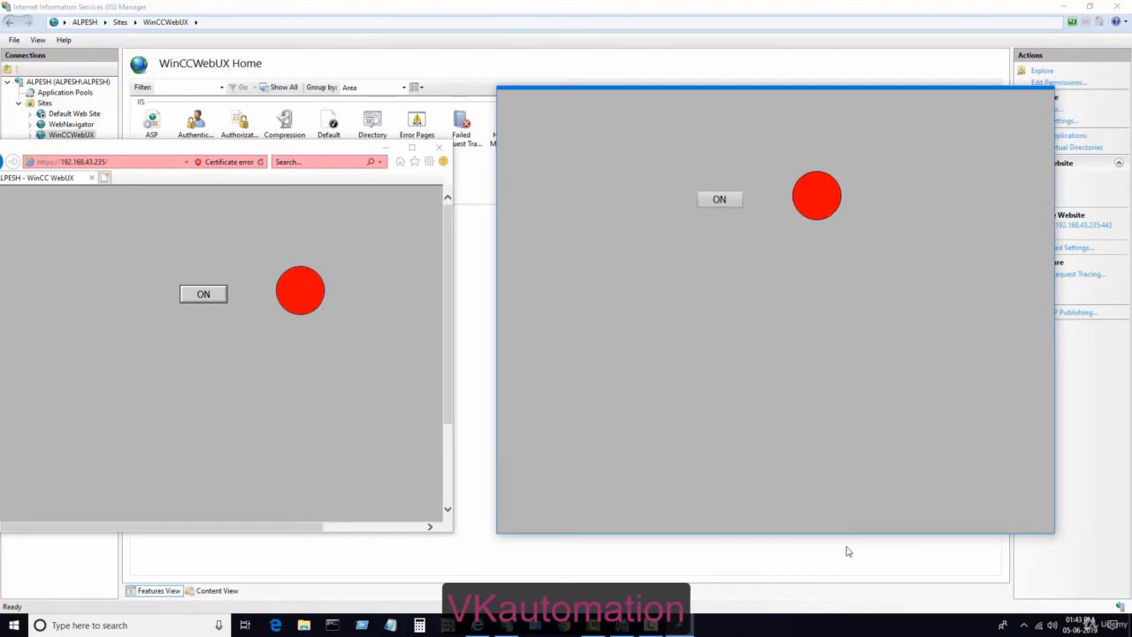
{"action": "left_click", "coordinate": [1040, 625]}
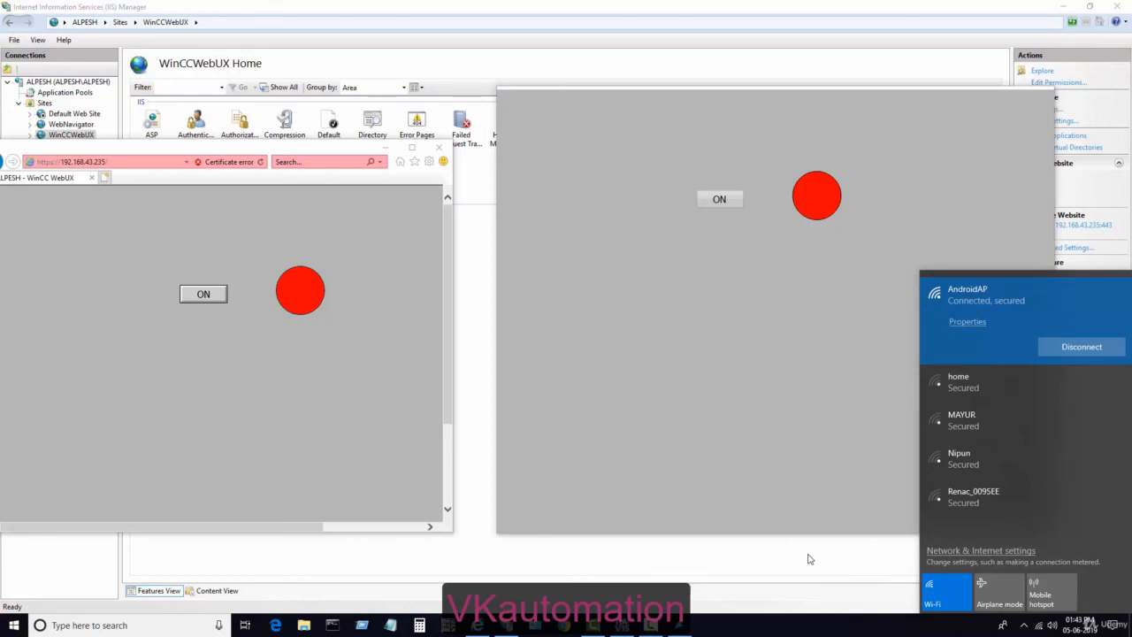
{"action": "mouse_move", "coordinate": [766, 191]}
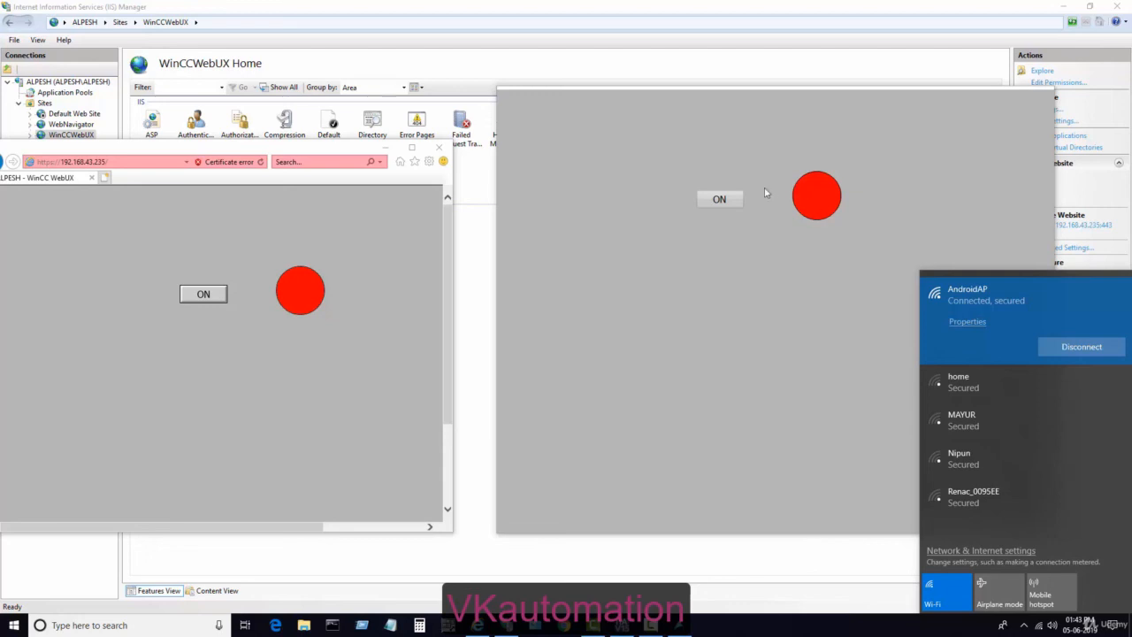
{"action": "left_click", "coordinate": [718, 199]}
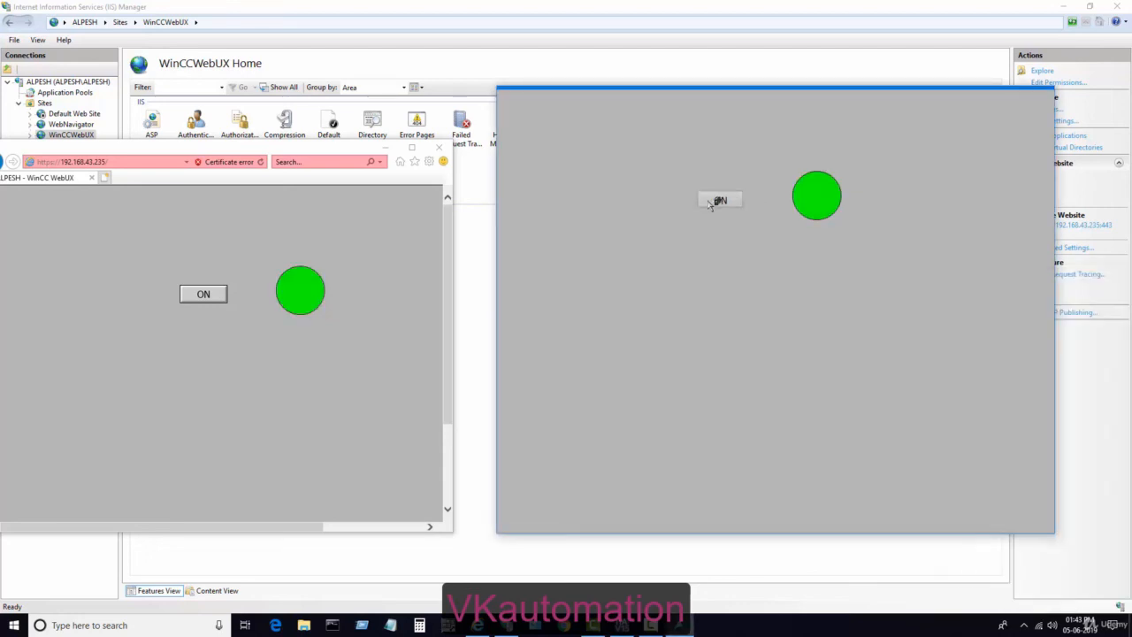
{"action": "left_click", "coordinate": [718, 198]}
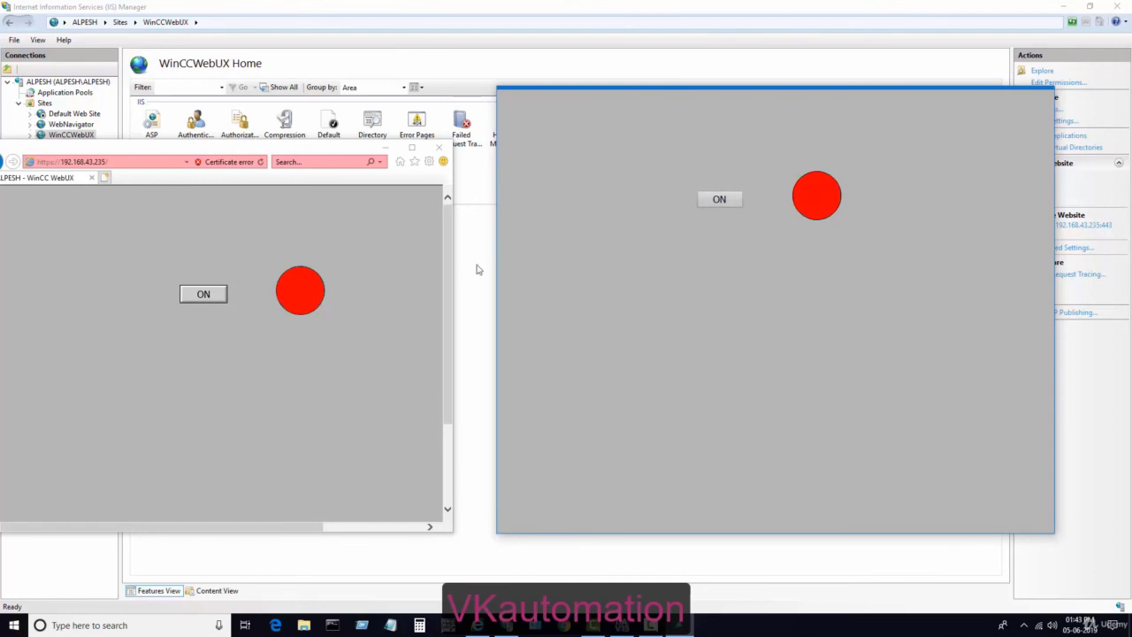
{"action": "mouse_move", "coordinate": [138, 304]}
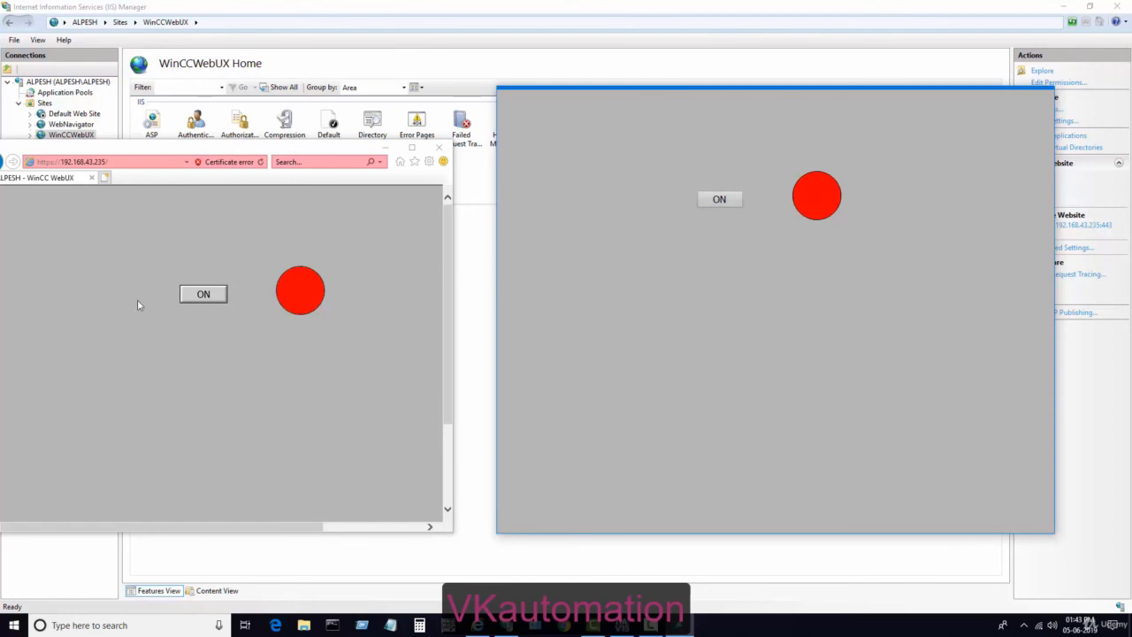
Step: Toggle the lamp from the web page, leaving both lamps lit green
{"action": "left_click", "coordinate": [203, 294]}
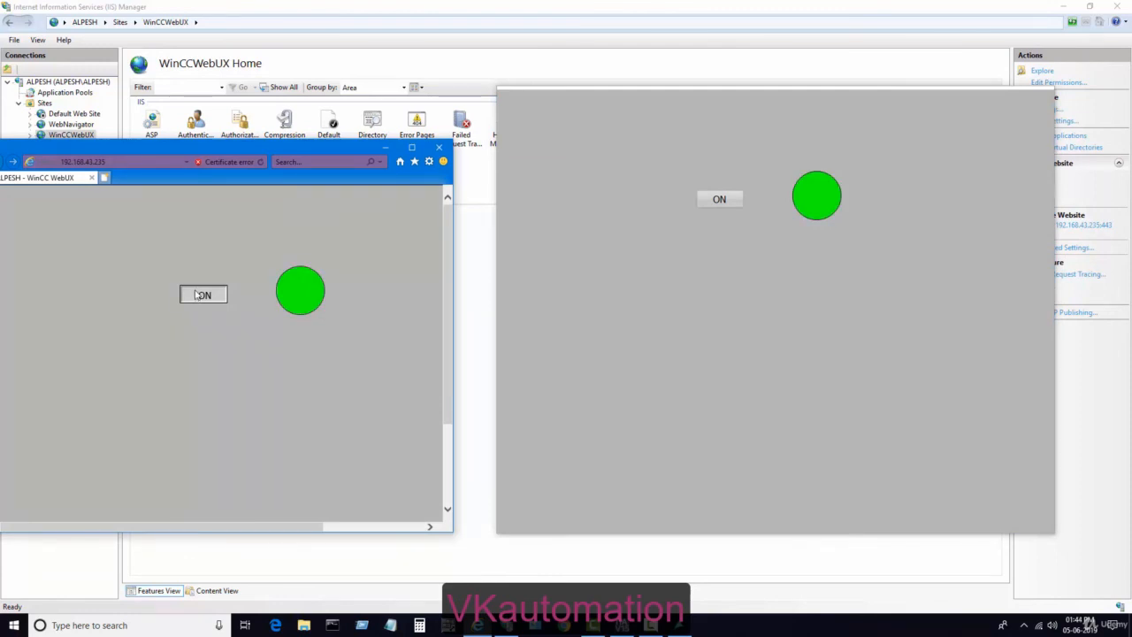
{"action": "left_click", "coordinate": [202, 294]}
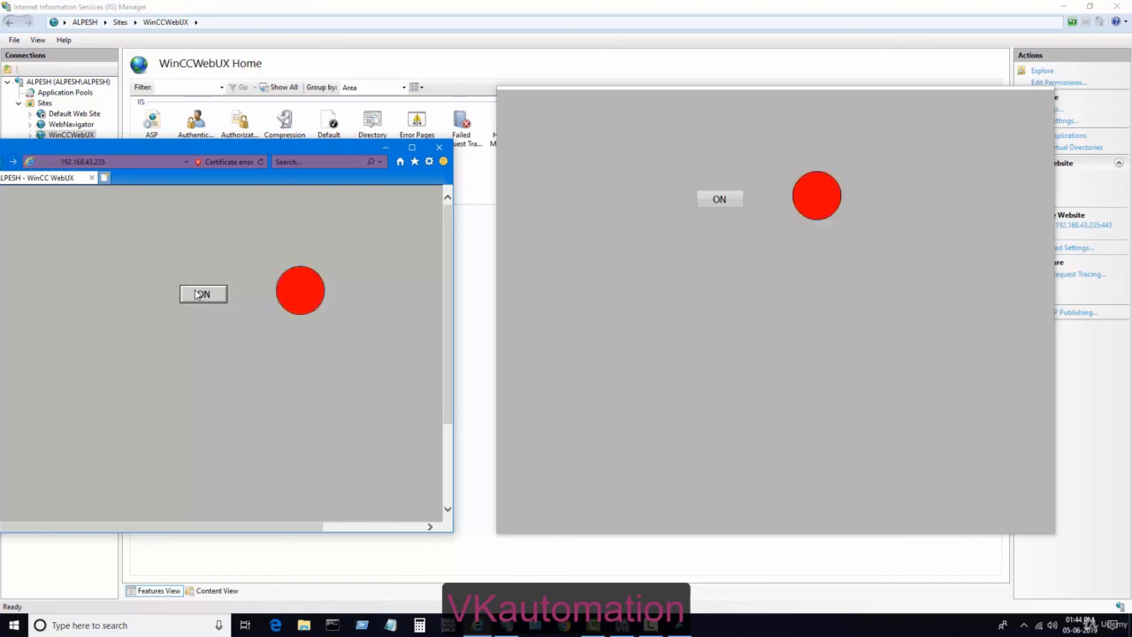
{"action": "left_click", "coordinate": [202, 293]}
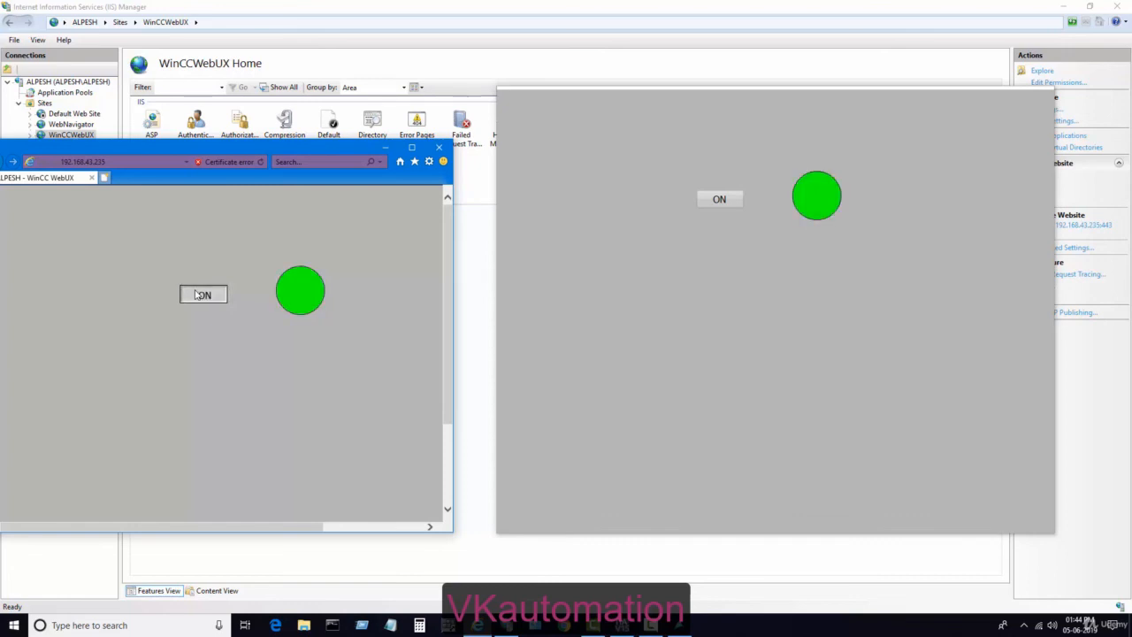